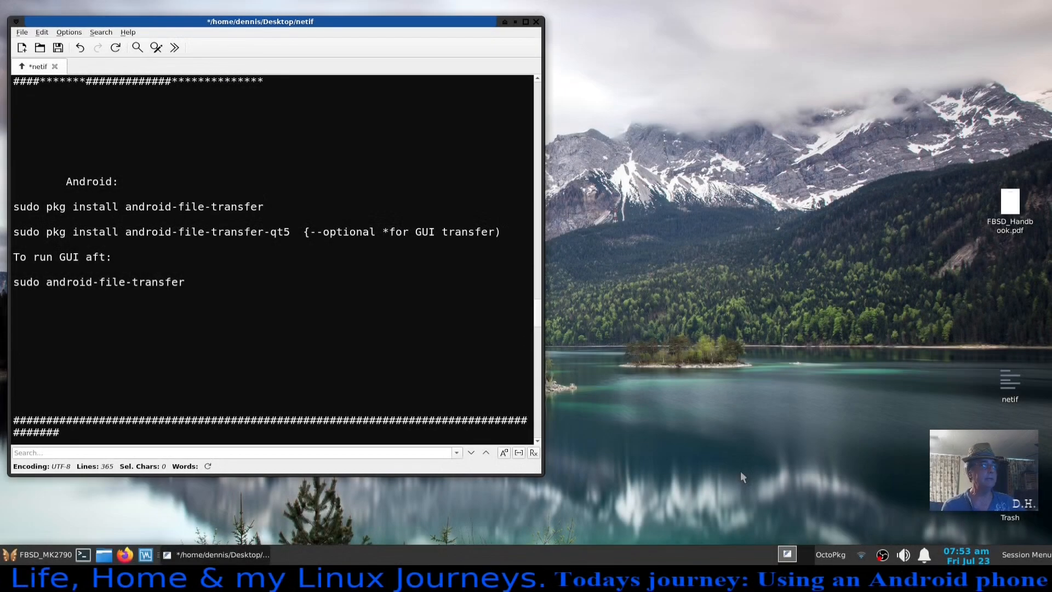
pyautogui.moveTo(759, 431)
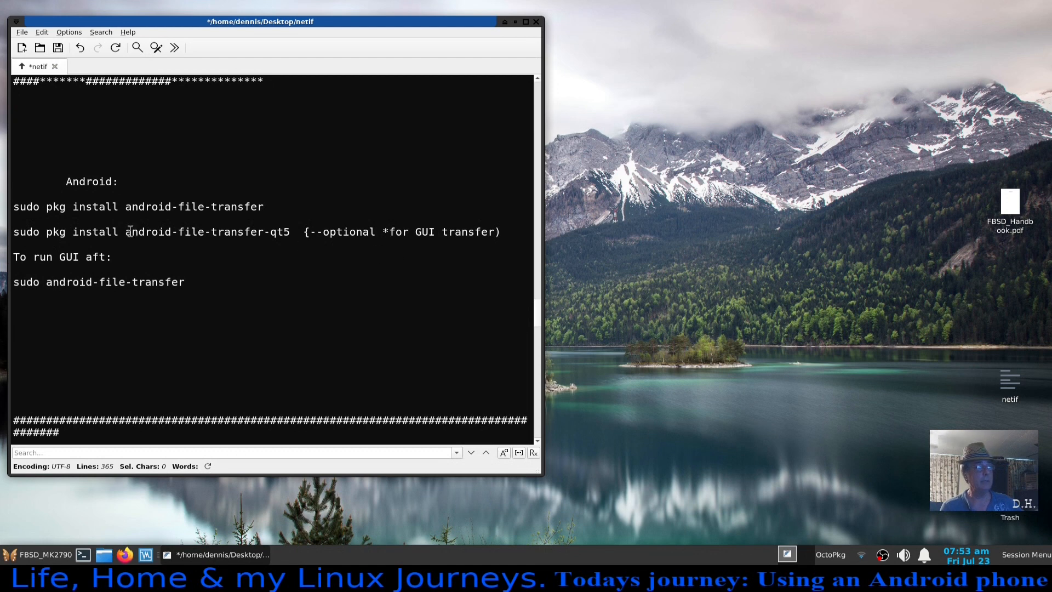
pyautogui.moveTo(320, 203)
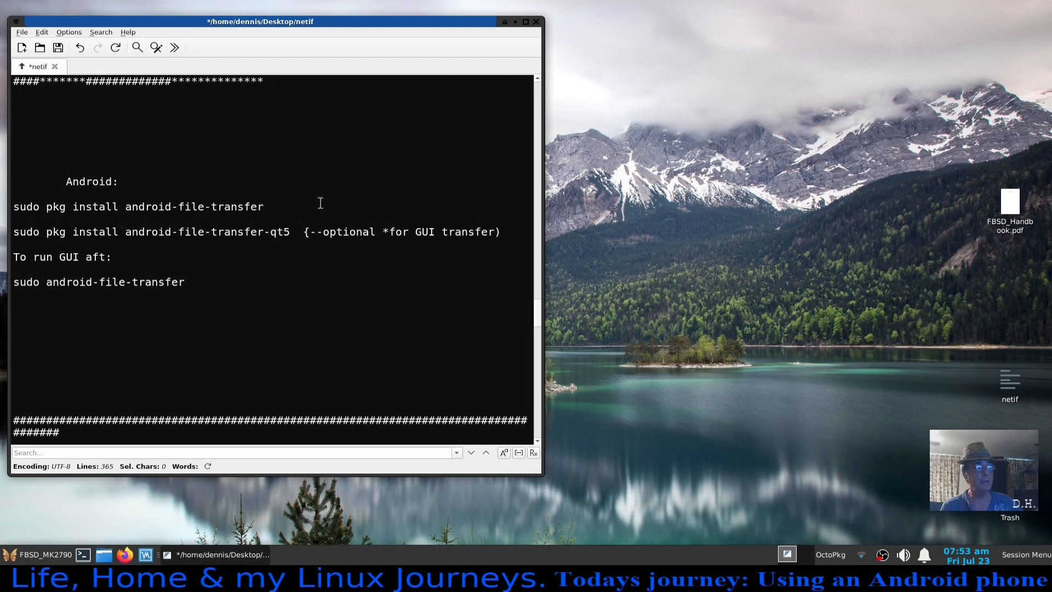
pyautogui.moveTo(870, 413)
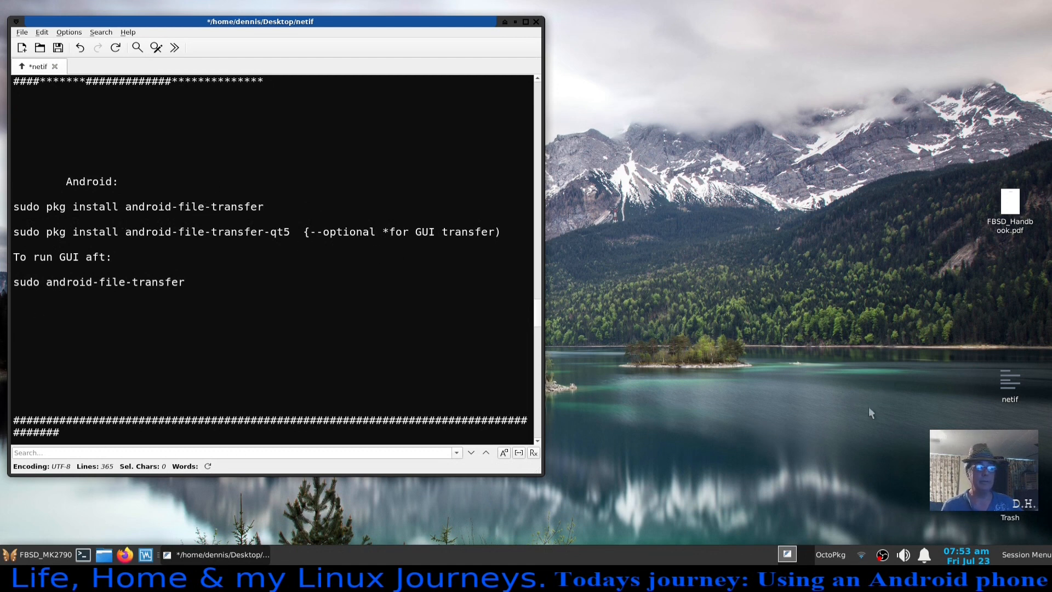
pyautogui.moveTo(114, 519)
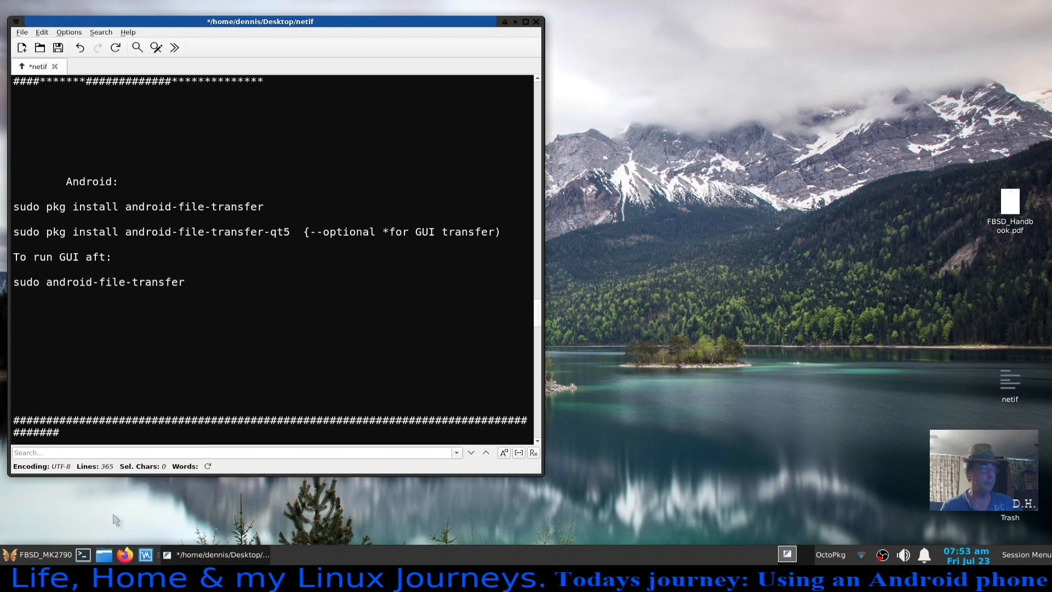
# In a new terminal, type 'sudo pkg install android-file-transfer-qt' without running it.
pyautogui.click(81, 554)
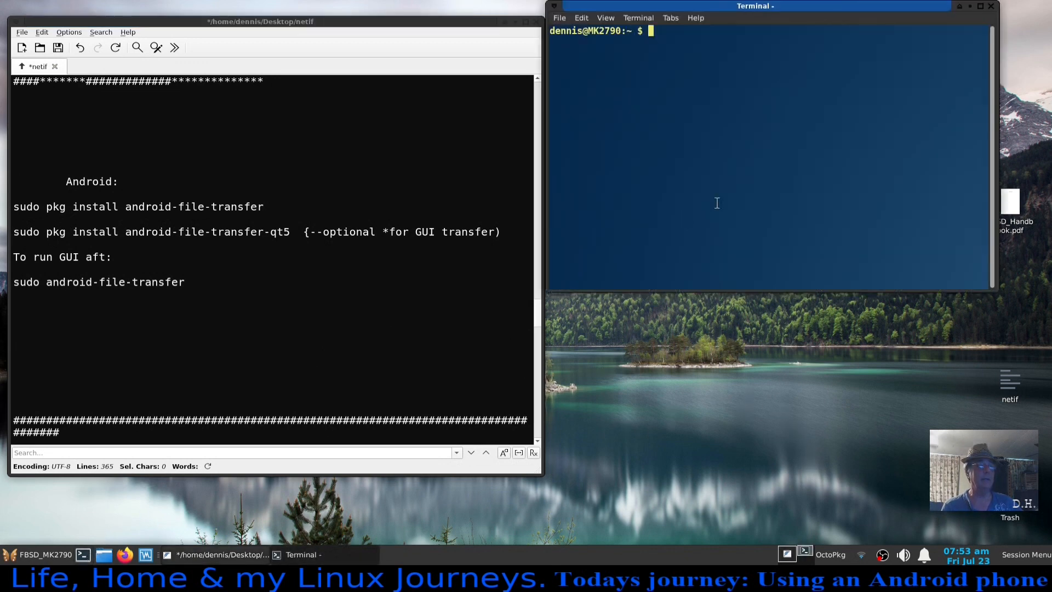
pyautogui.write('sudo')
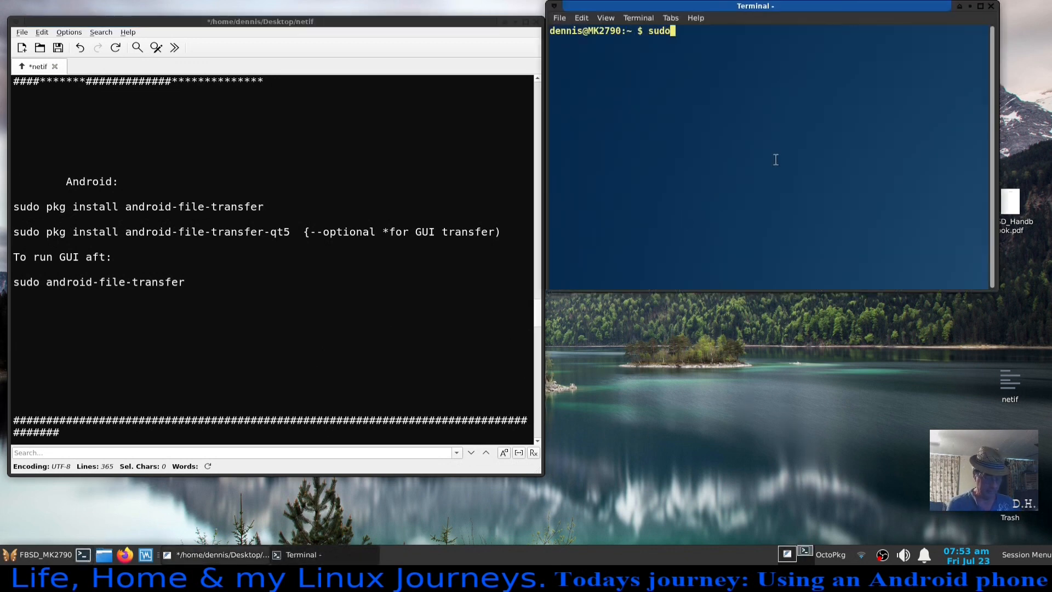
pyautogui.write('pkg i')
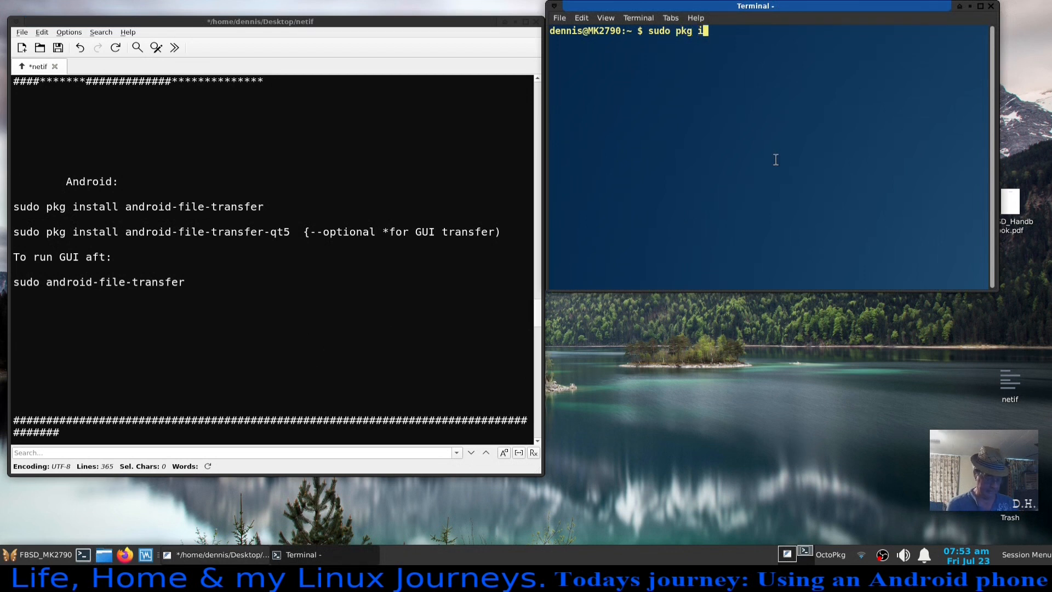
pyautogui.write('nstall')
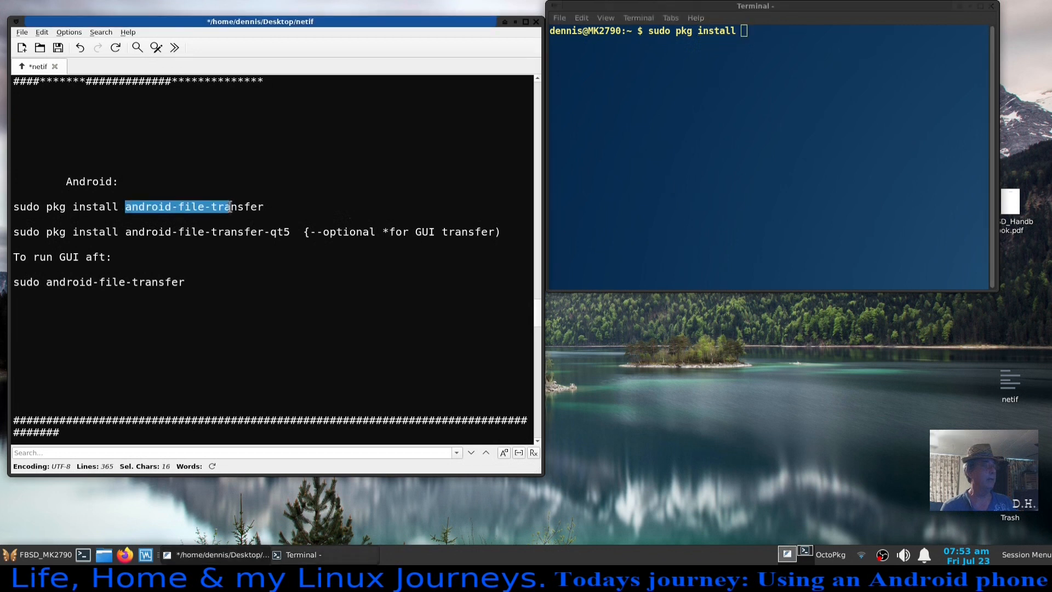
pyautogui.rightClick(190, 206)
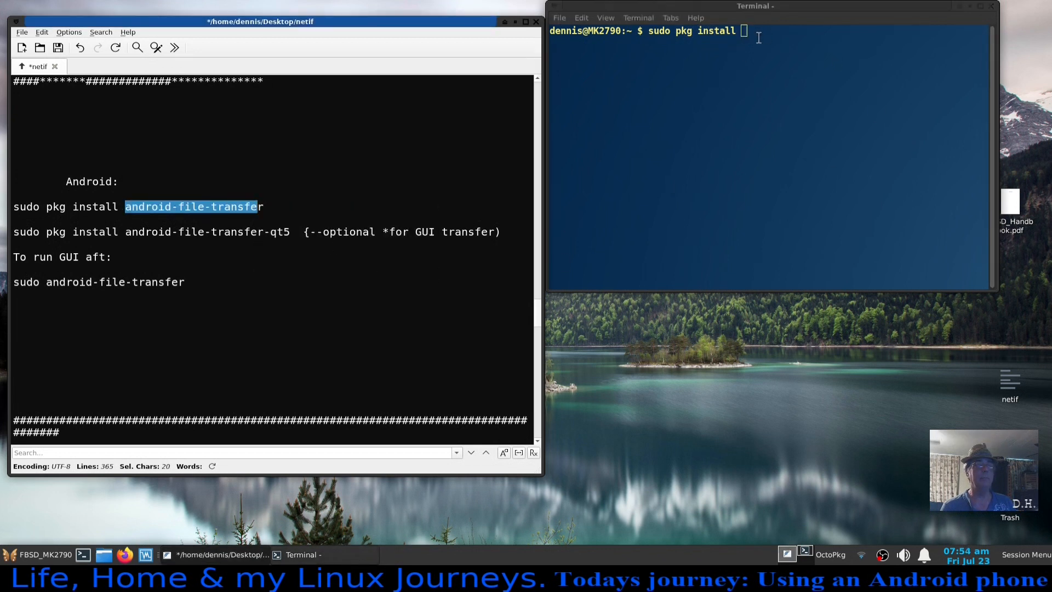
pyautogui.write('android-file-transfer')
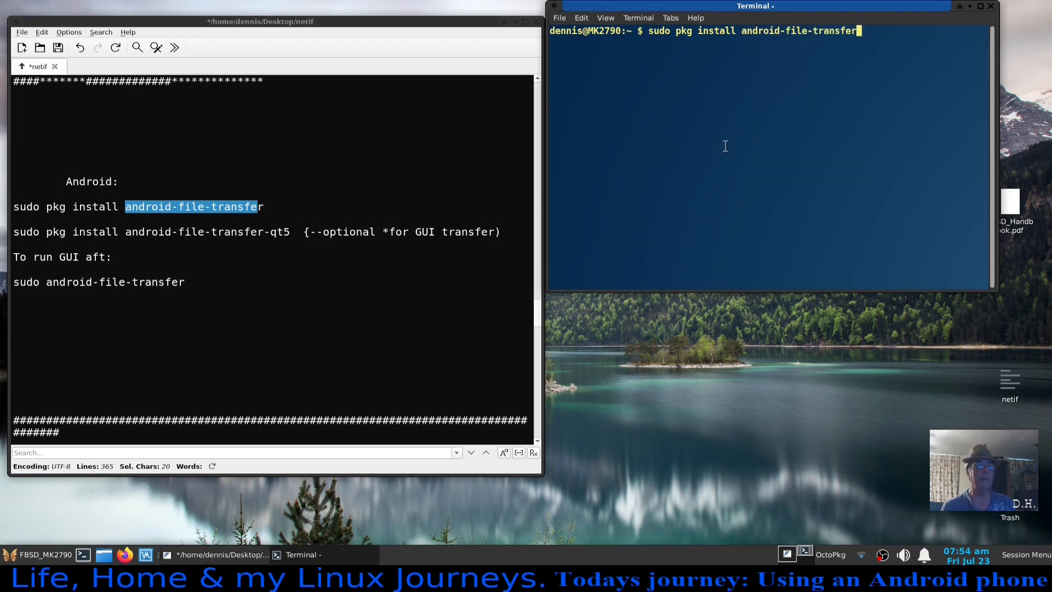
pyautogui.moveTo(798, 81)
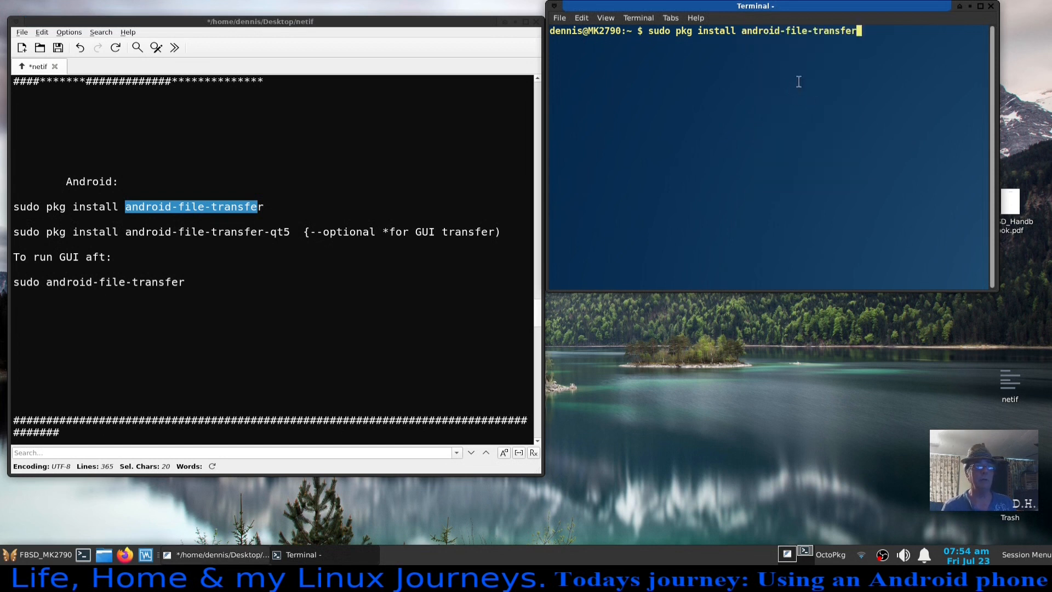
pyautogui.moveTo(487, 257)
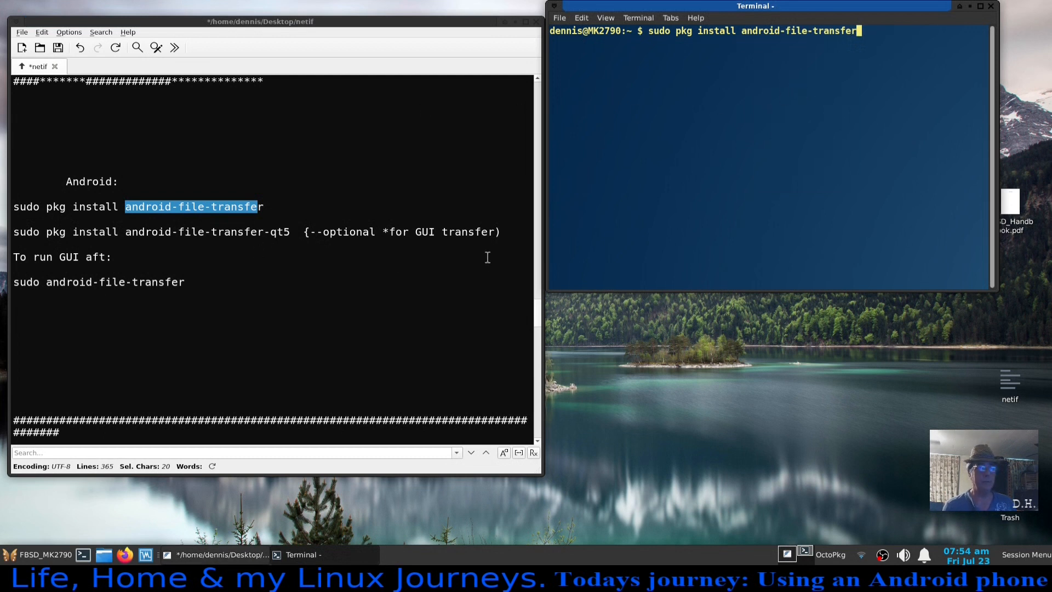
pyautogui.write('-')
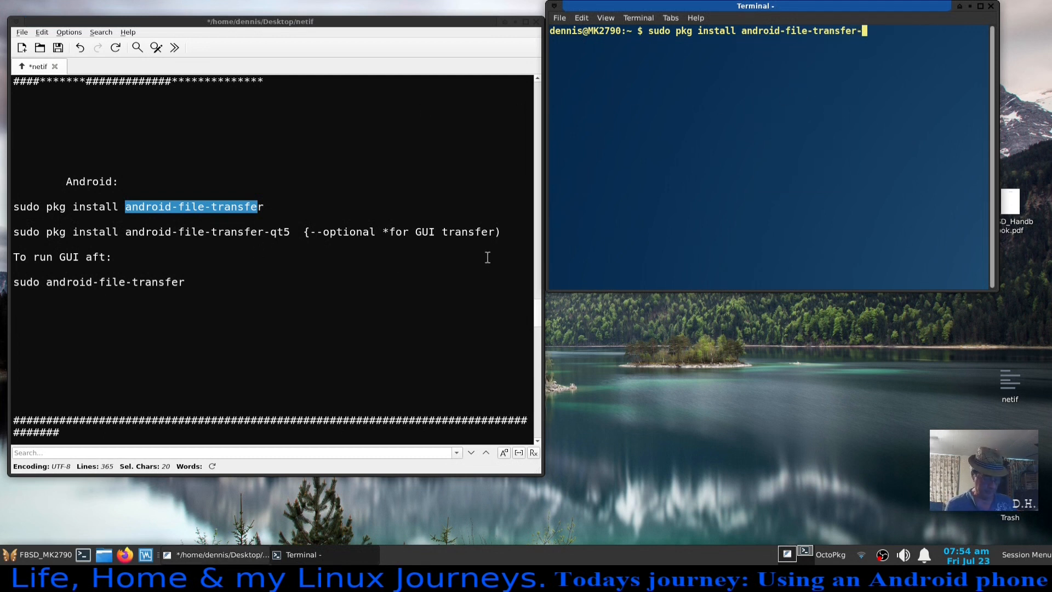
pyautogui.write('qt')
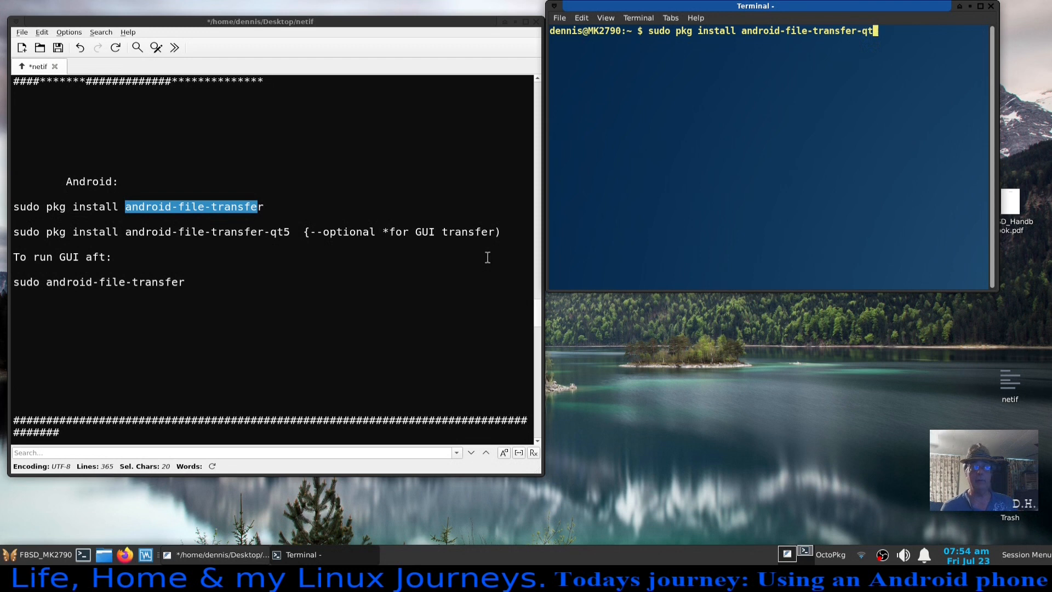
pyautogui.moveTo(761, 333)
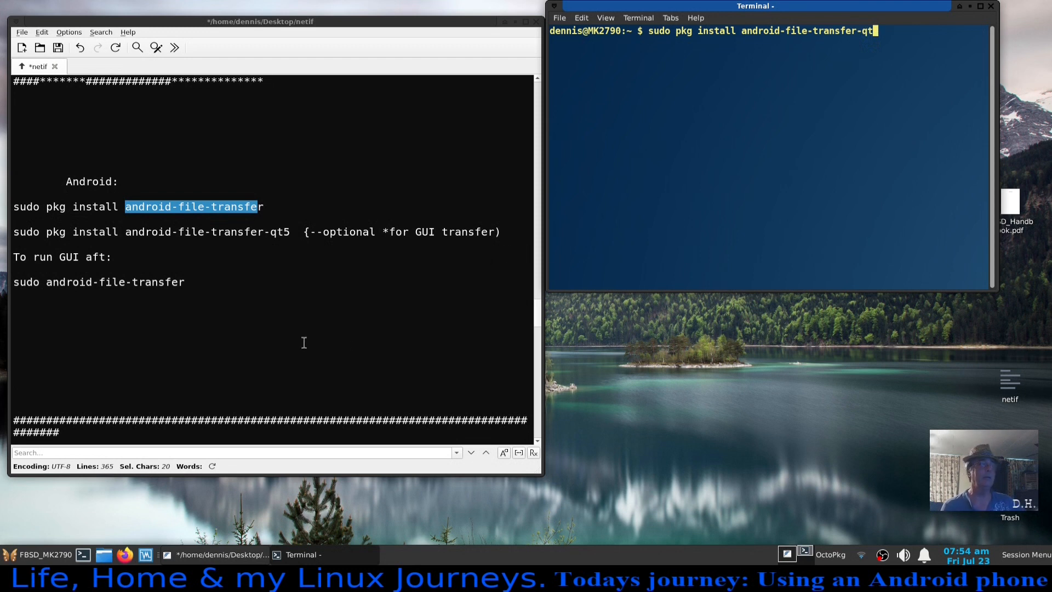
pyautogui.moveTo(297, 243)
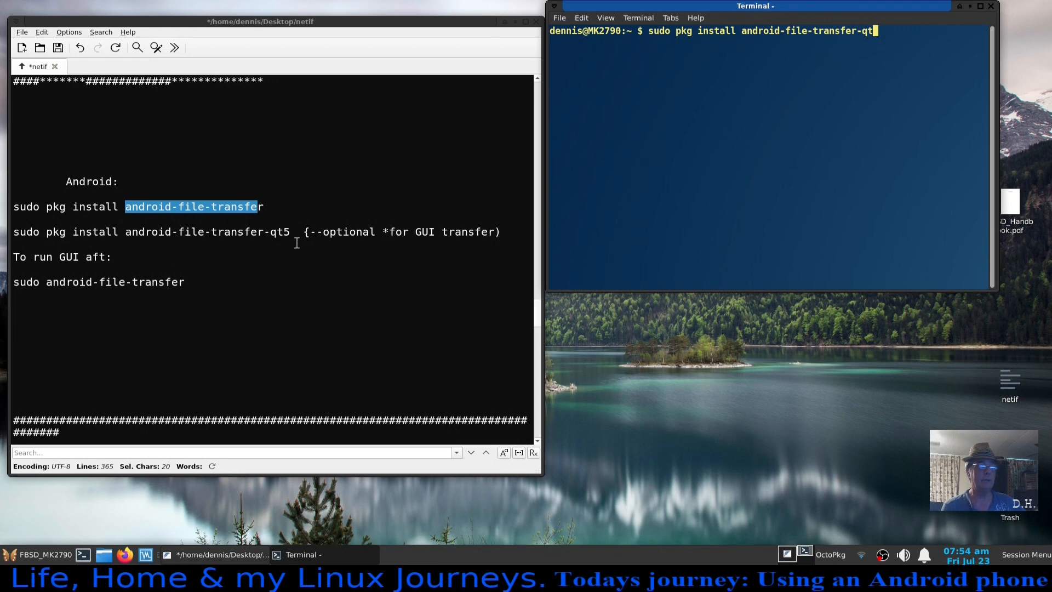
pyautogui.moveTo(992, 12)
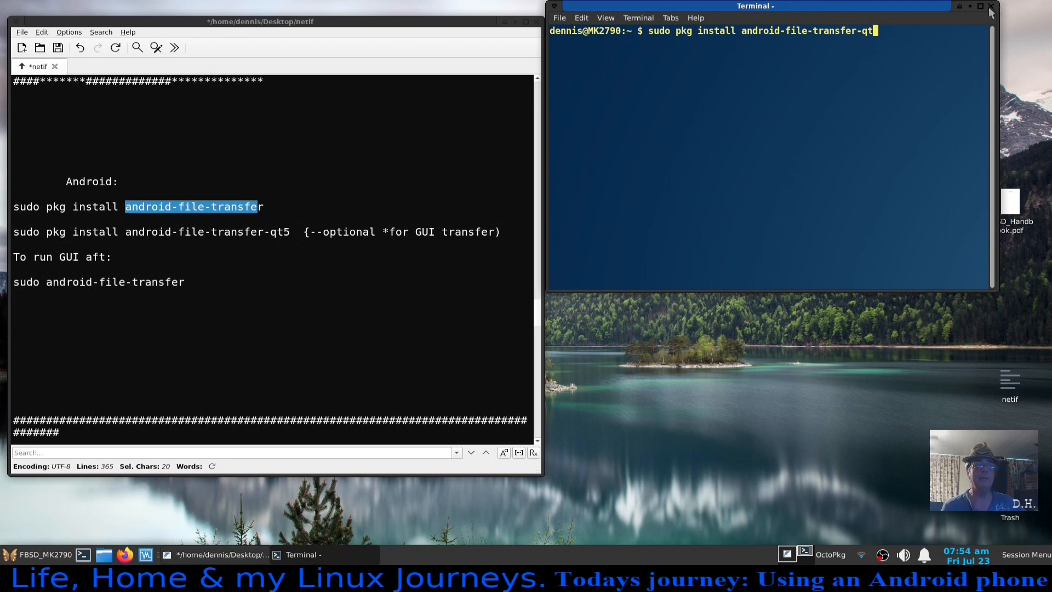
# Close the terminal, search OctoPkg for 'and', and open android-file-transfer-qt5's details.
pyautogui.click(989, 6)
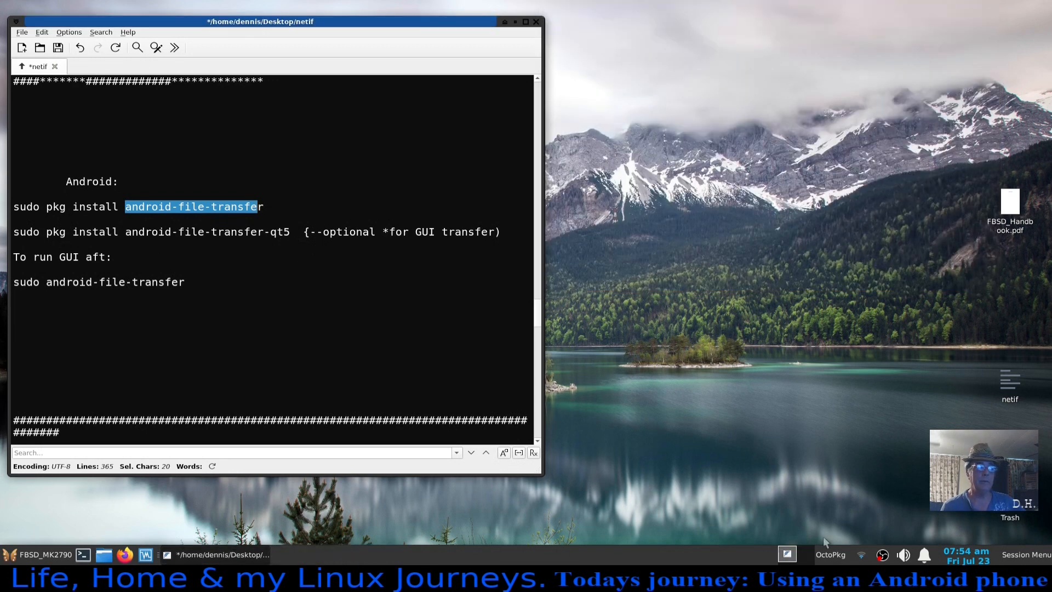
pyautogui.click(804, 554)
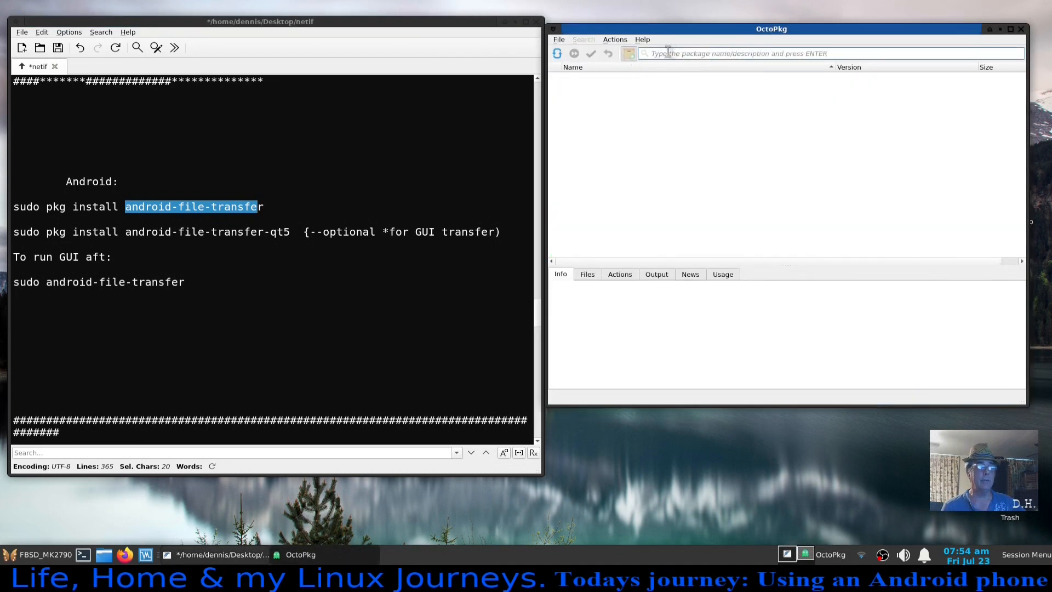
pyautogui.write('android')
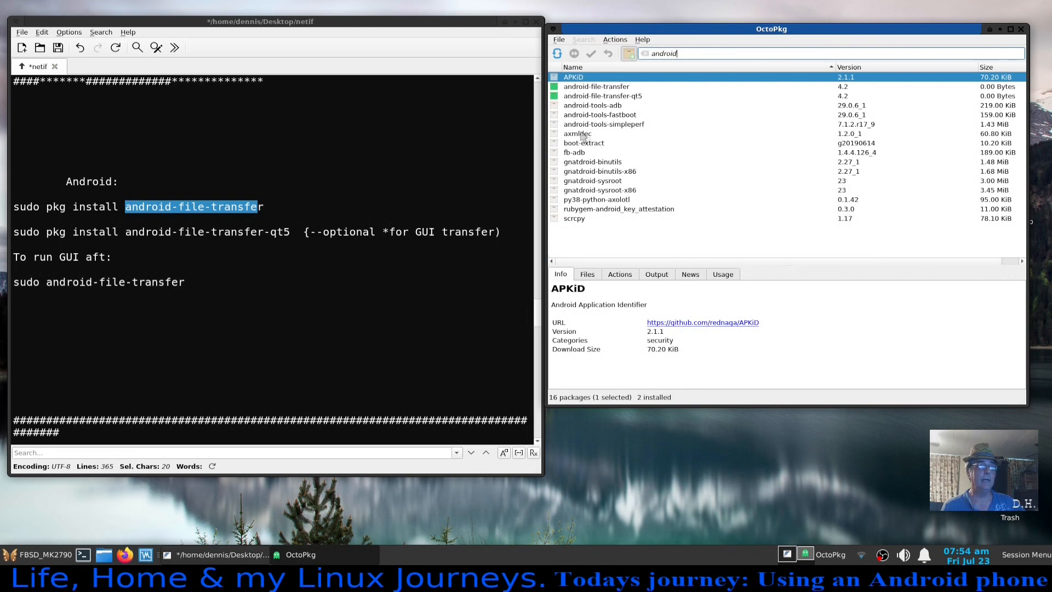
pyautogui.moveTo(627, 95)
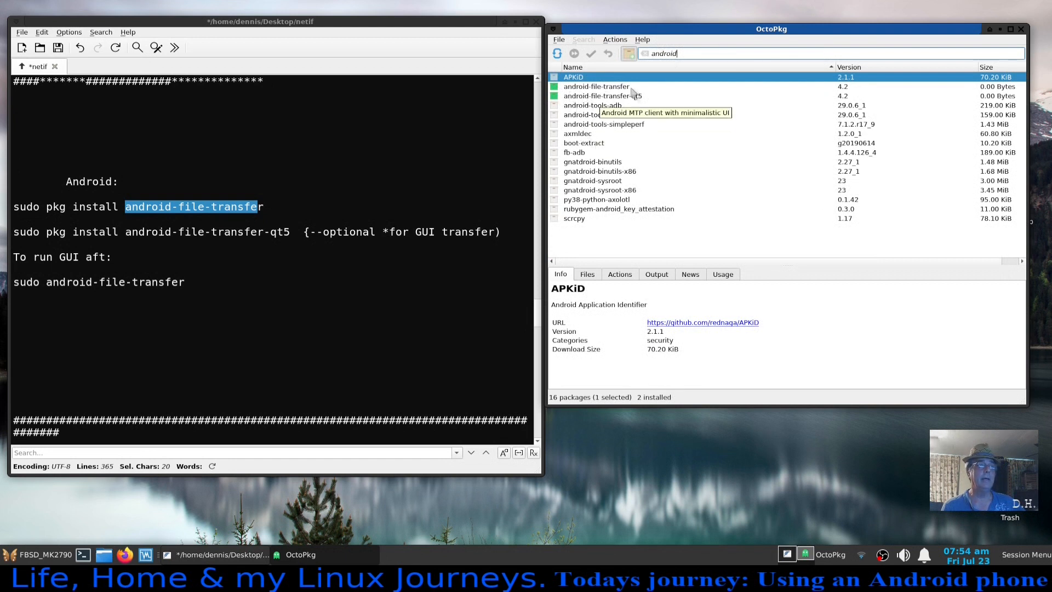
pyautogui.moveTo(657, 109)
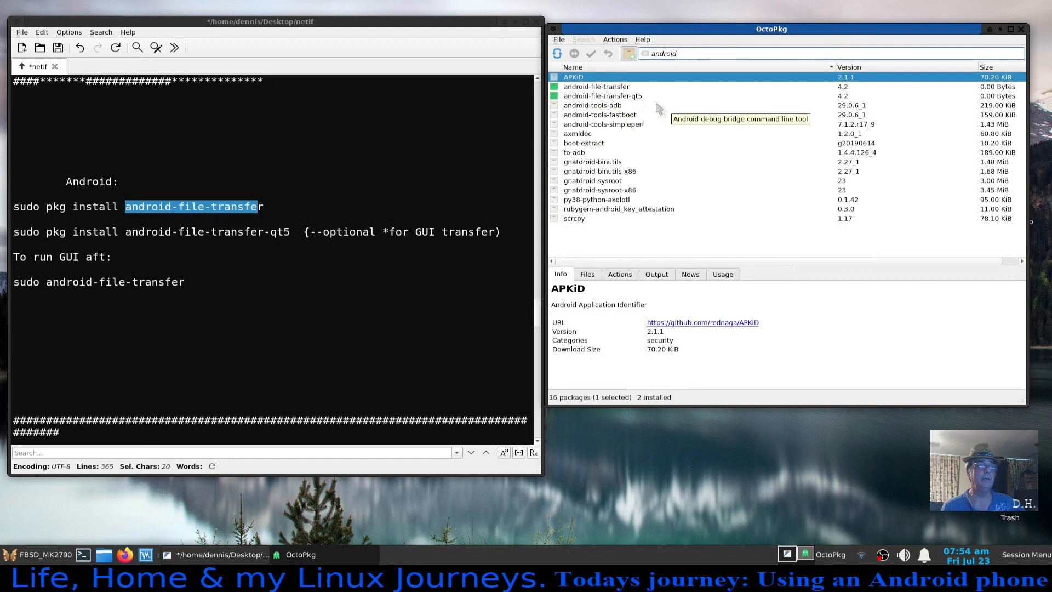
pyautogui.moveTo(564, 97)
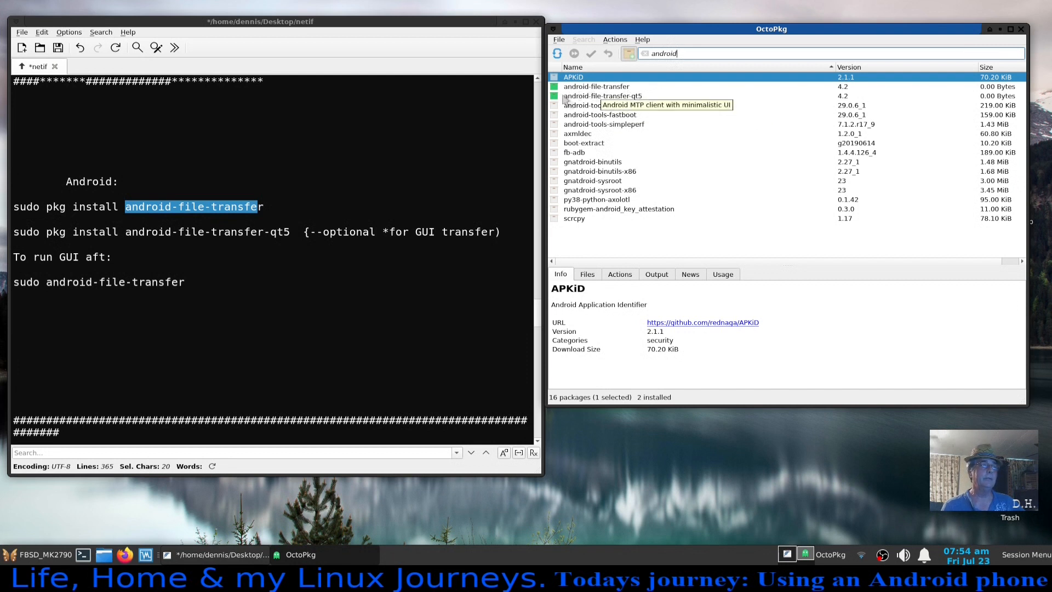
pyautogui.click(602, 96)
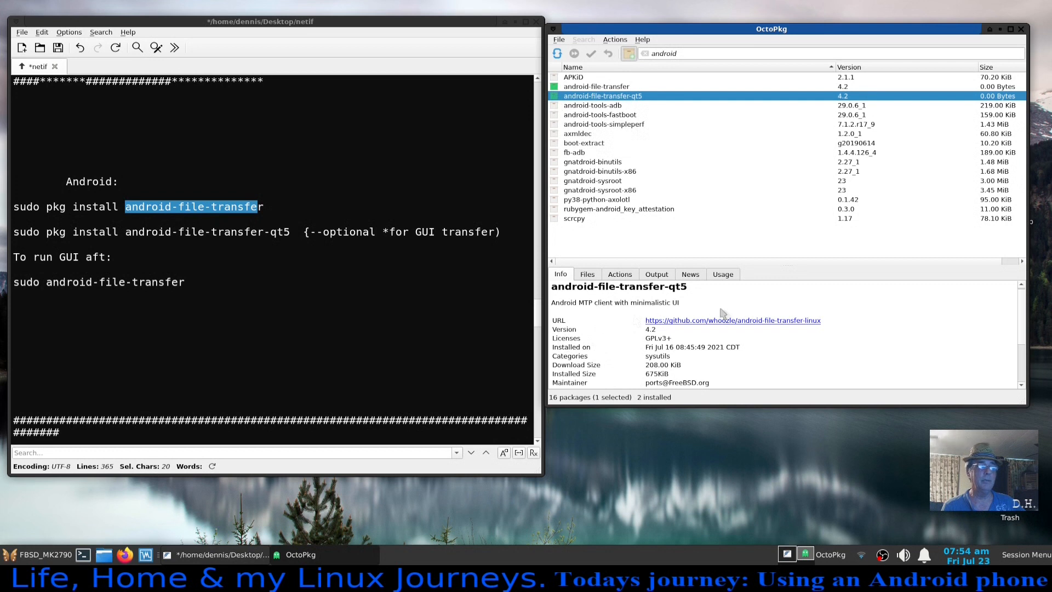
pyautogui.moveTo(773, 354)
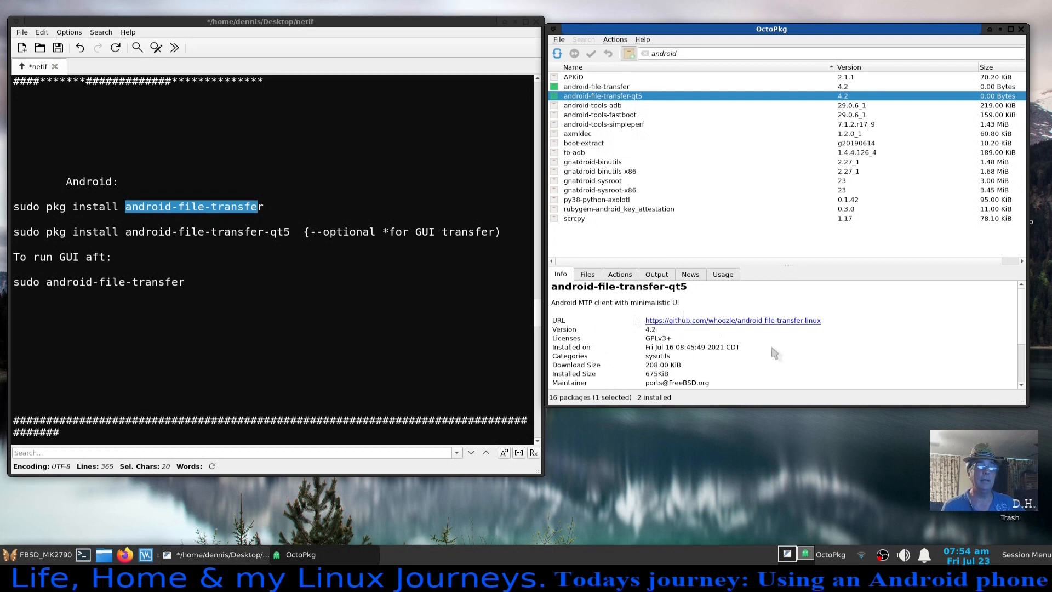
pyautogui.moveTo(693, 228)
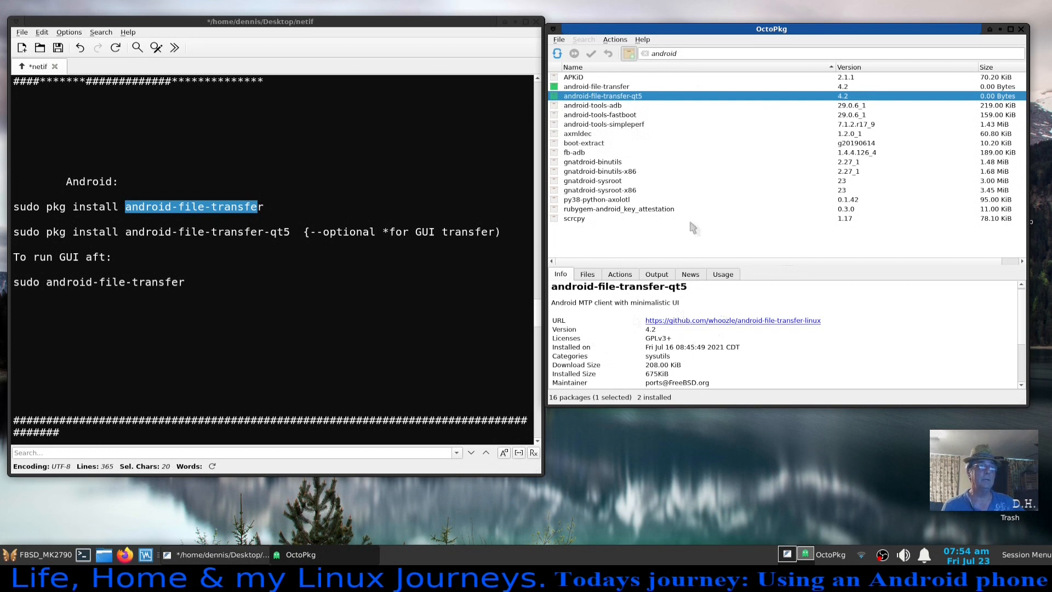
pyautogui.moveTo(1010, 112)
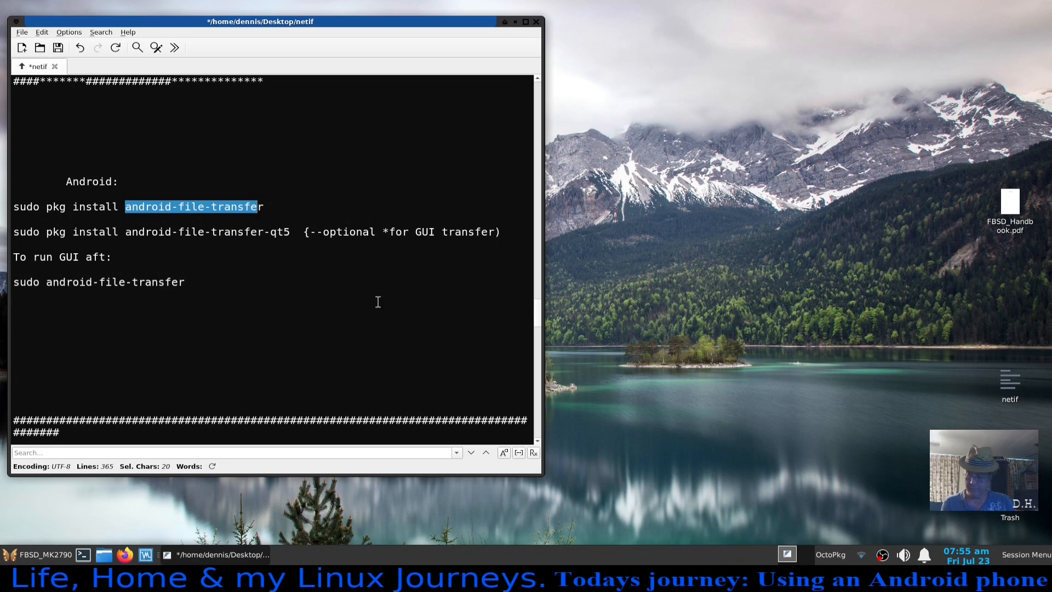
pyautogui.moveTo(100, 388)
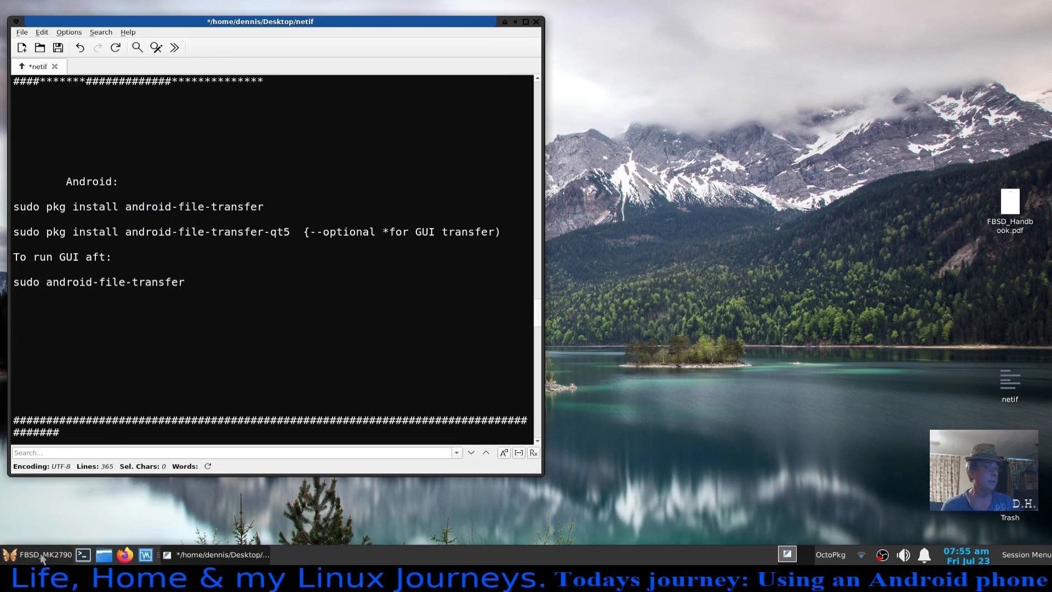
pyautogui.click(10, 554)
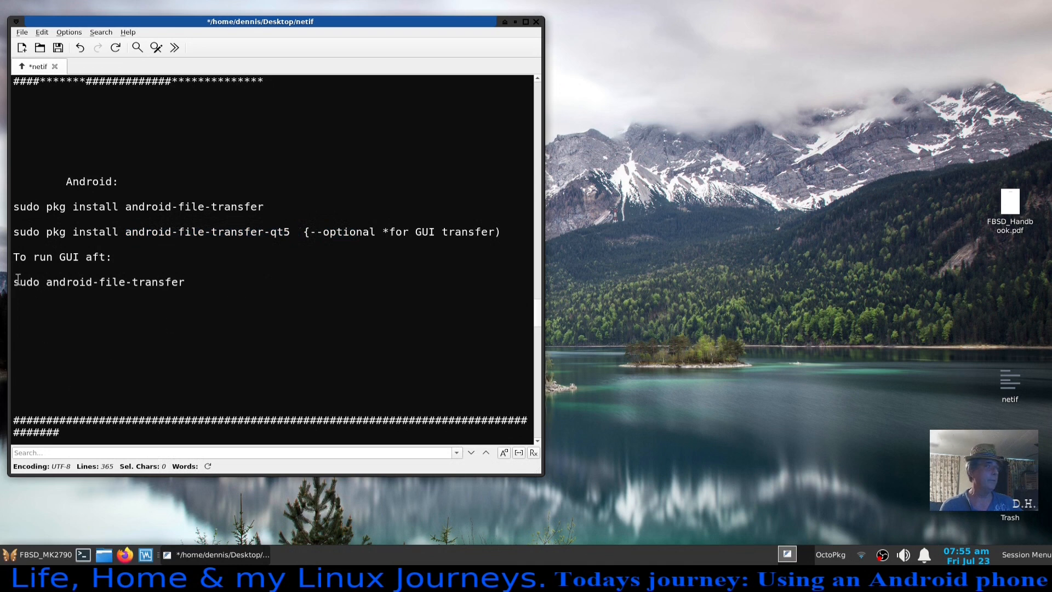
# Copy 'sudo android-file-transfer' from the notes into the terminal and run it.
pyautogui.rightClick(99, 282)
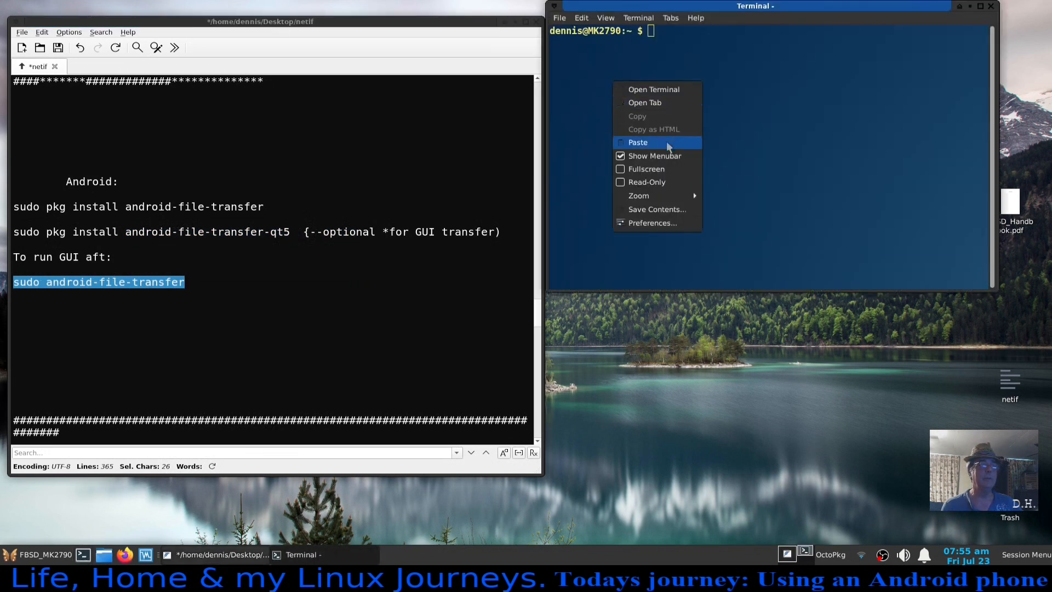
pyautogui.click(638, 142)
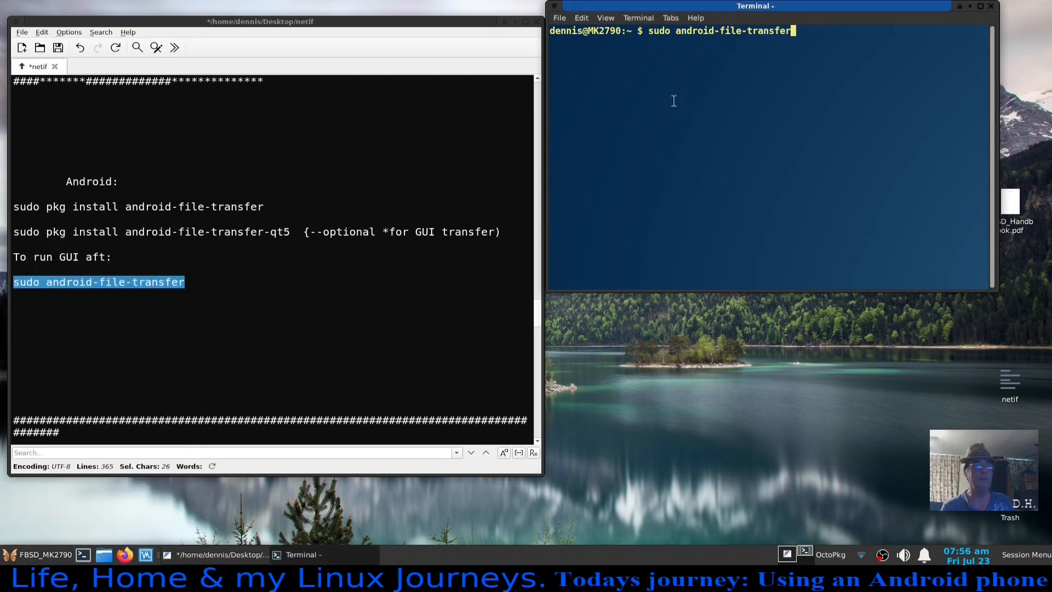
pyautogui.moveTo(729, 63)
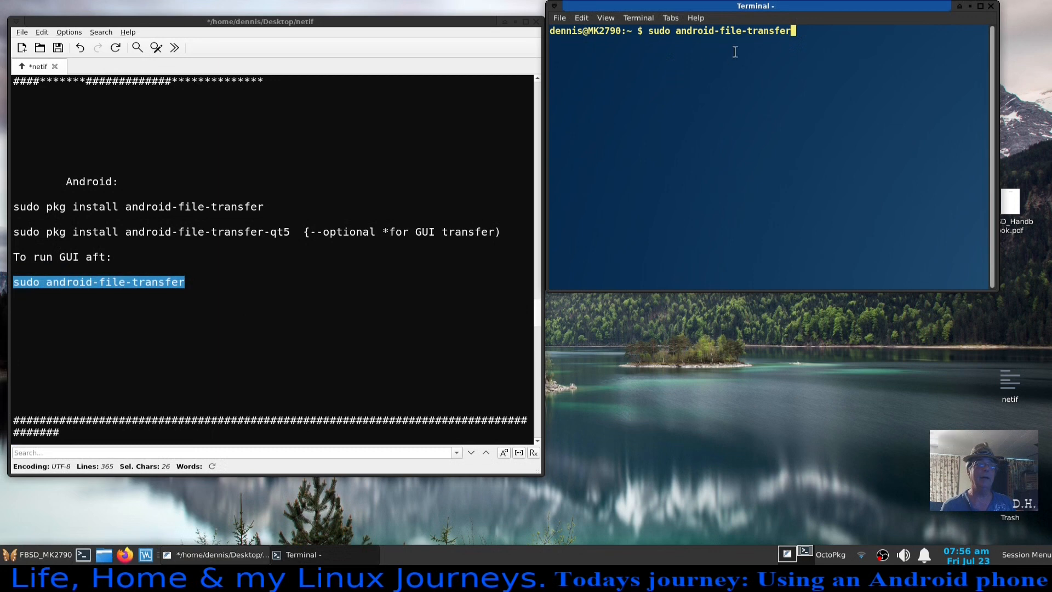
pyautogui.moveTo(819, 71)
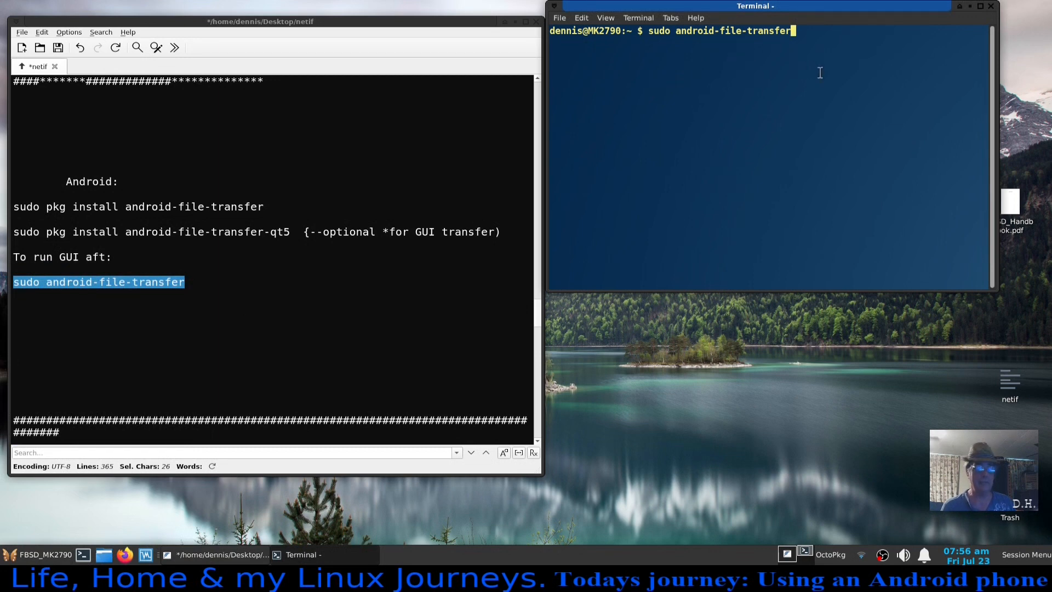
pyautogui.press('Return')
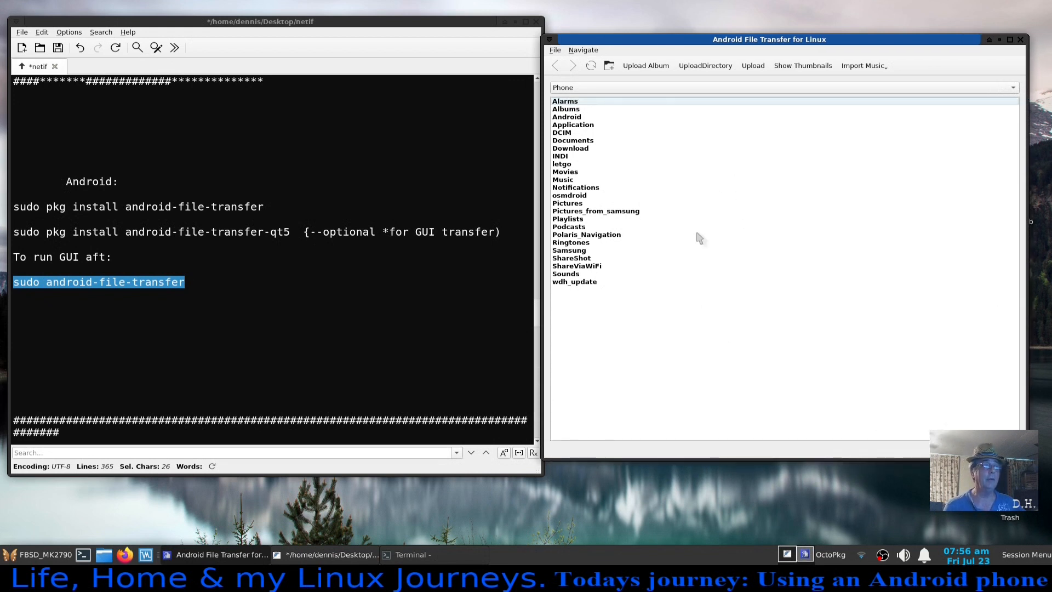
pyautogui.moveTo(627, 338)
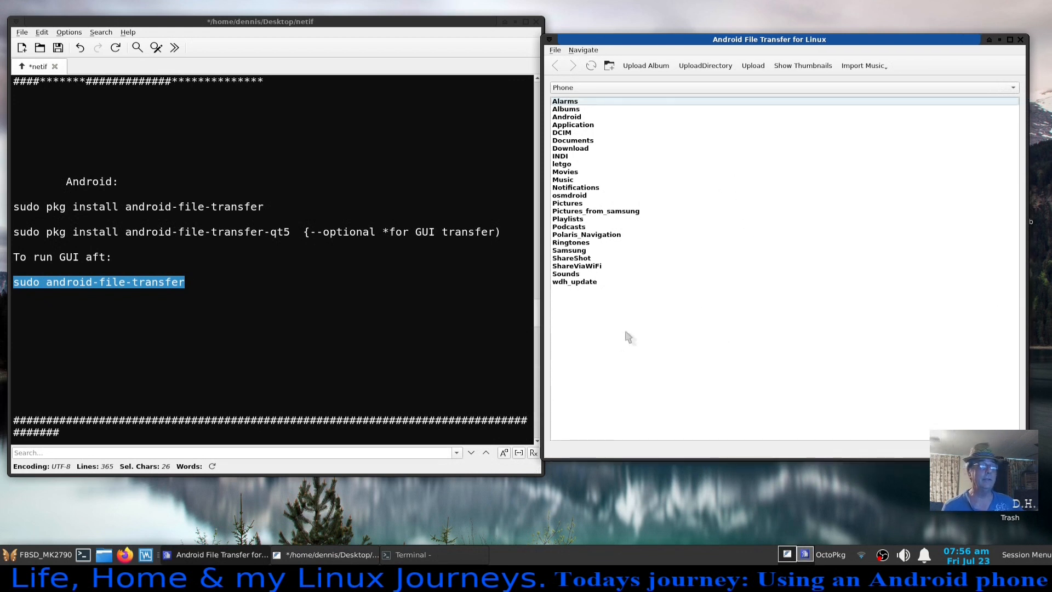
pyautogui.moveTo(621, 334)
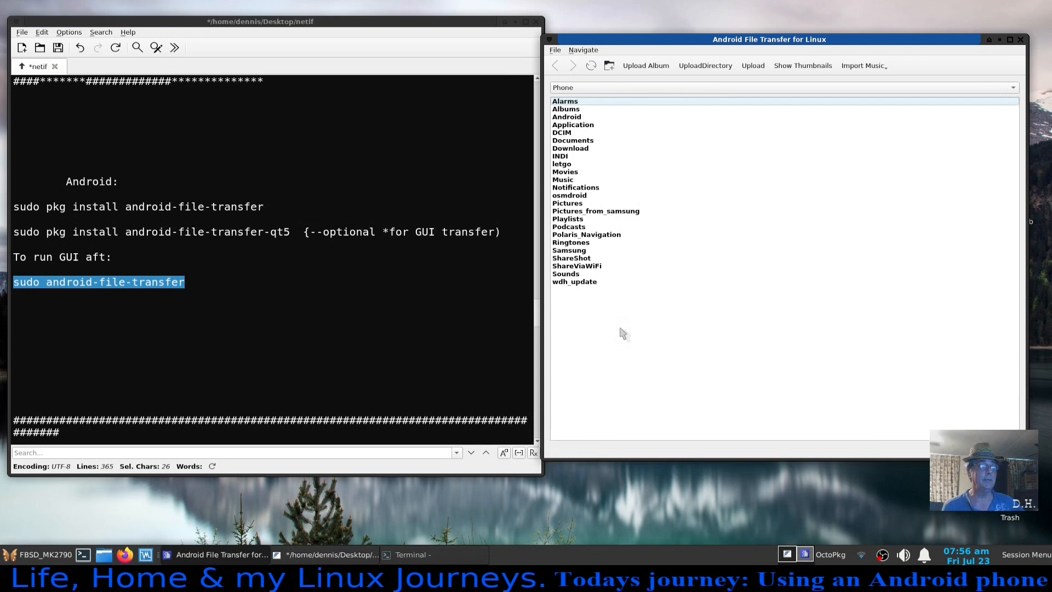
pyautogui.moveTo(577, 132)
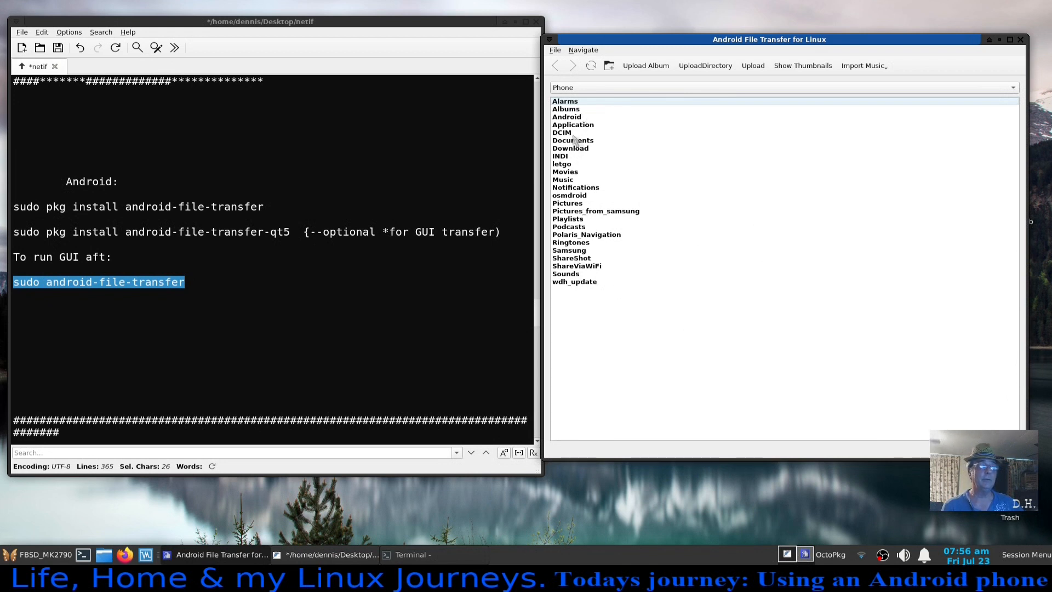
pyautogui.moveTo(590, 125)
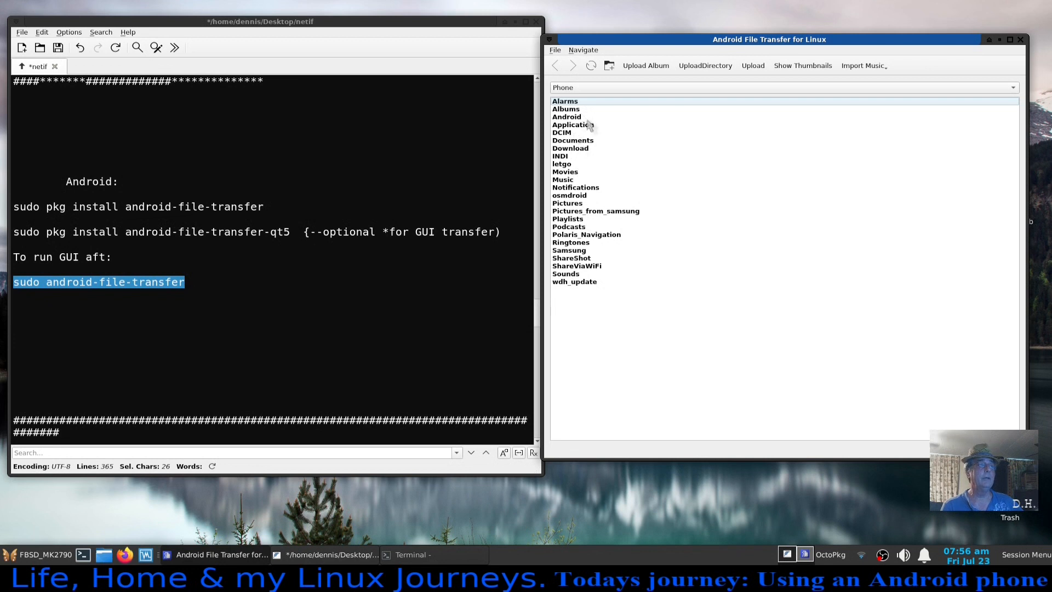
pyautogui.moveTo(574, 211)
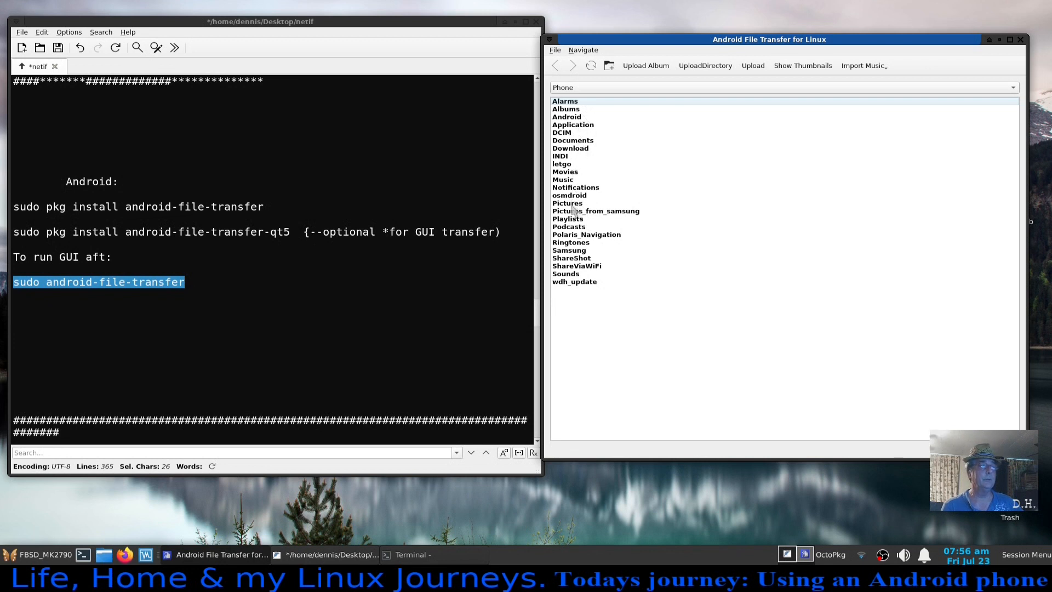
# Open Pictures_from_samsung > Fishin 7.11.0012 and download 03 Lane snapper.jpg.
pyautogui.doubleClick(596, 211)
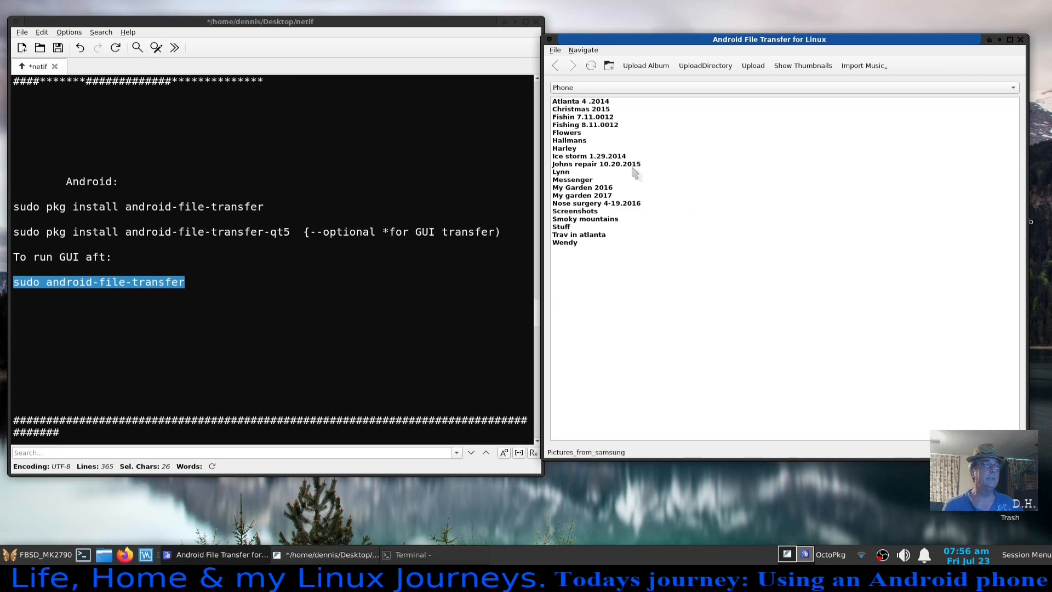
pyautogui.doubleClick(584, 117)
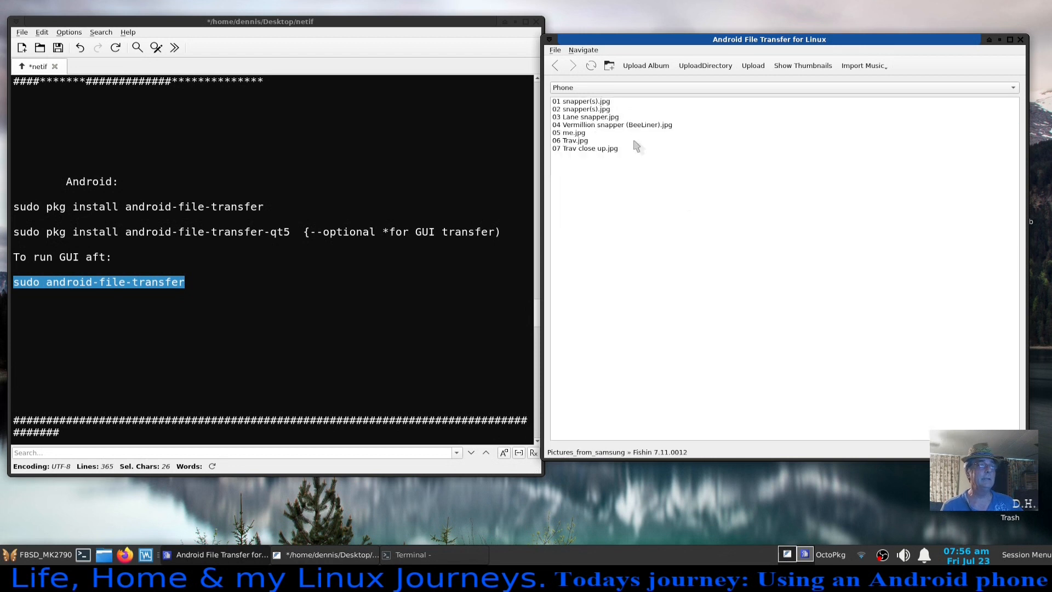
pyautogui.click(554, 50)
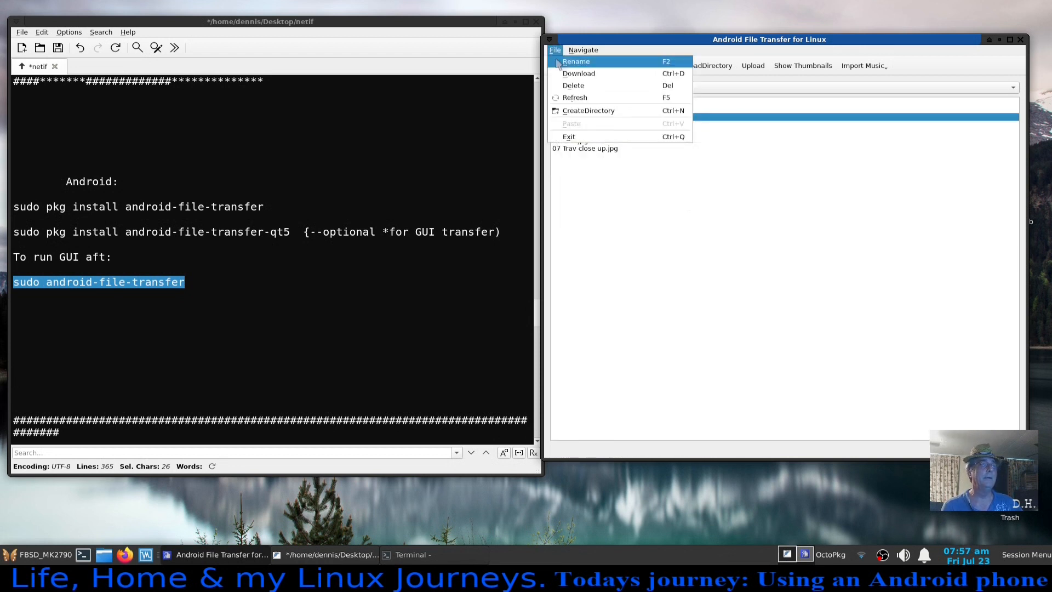
pyautogui.click(579, 73)
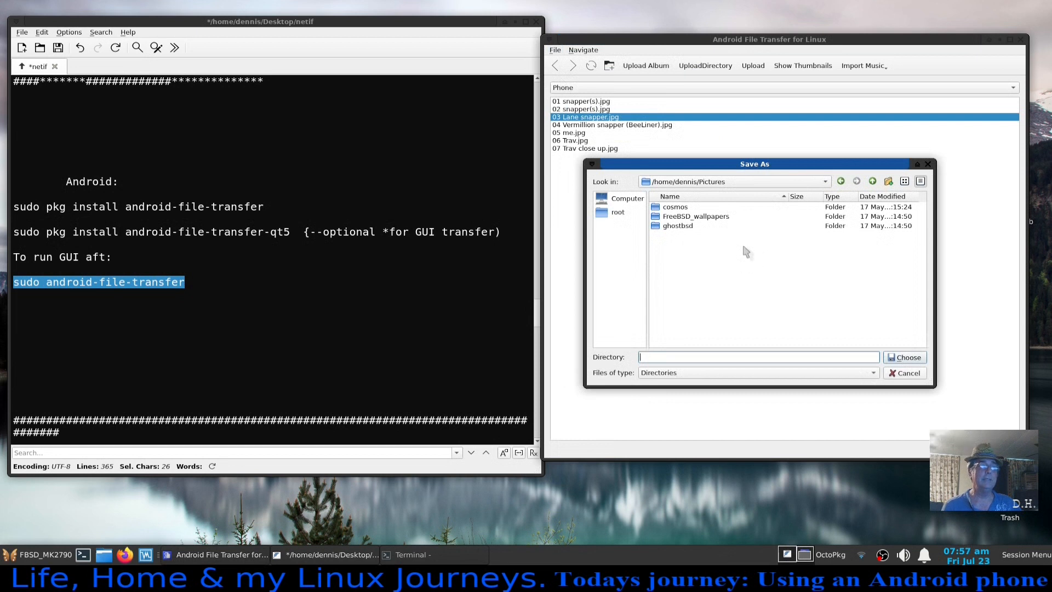
pyautogui.moveTo(624, 204)
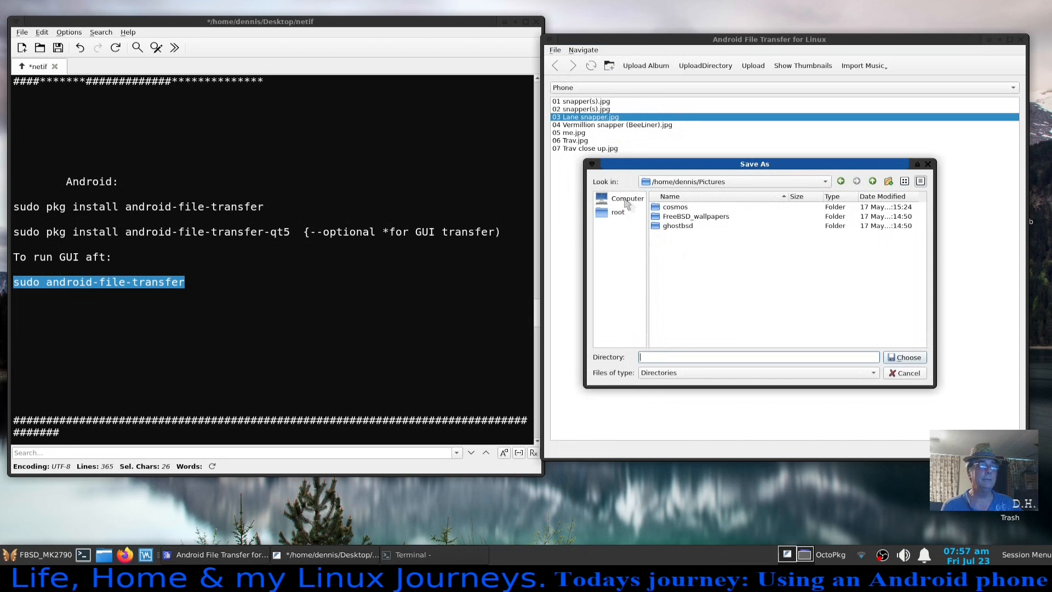
# Choose /home/dennis/Documents as the download destination.
pyautogui.click(626, 198)
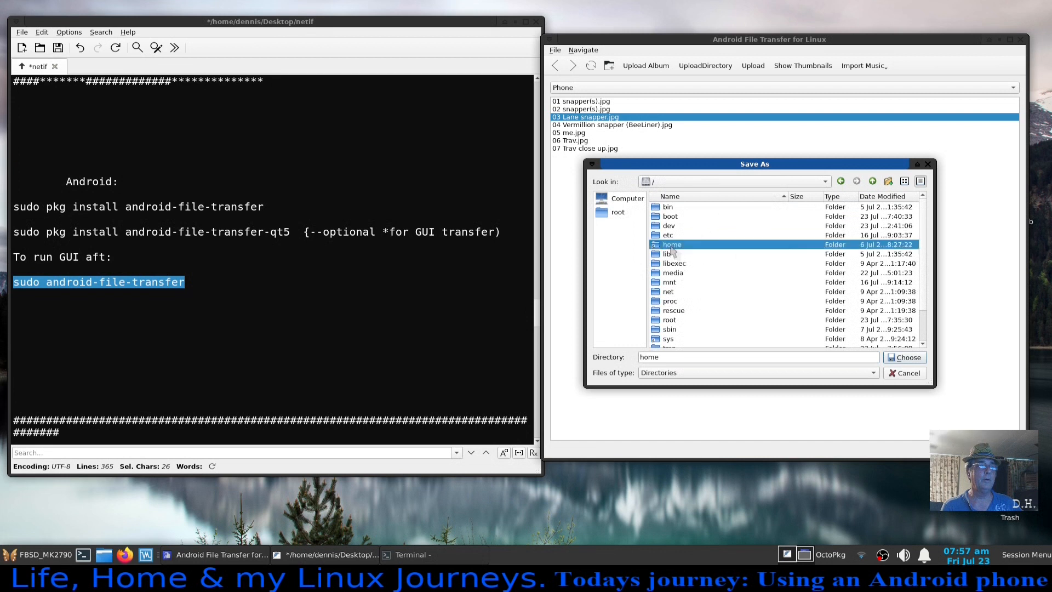
pyautogui.doubleClick(671, 245)
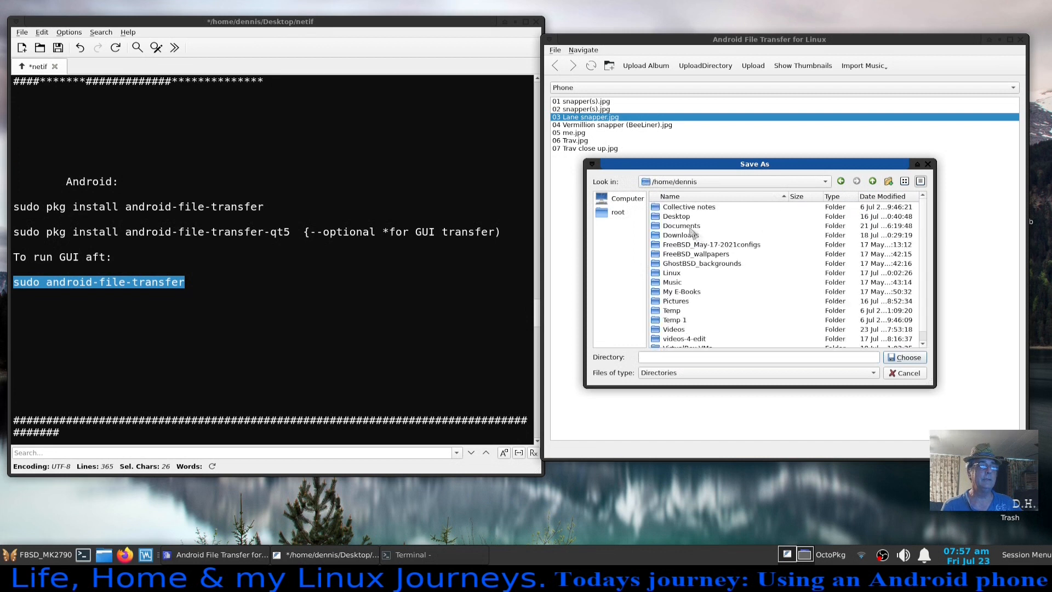
pyautogui.click(905, 373)
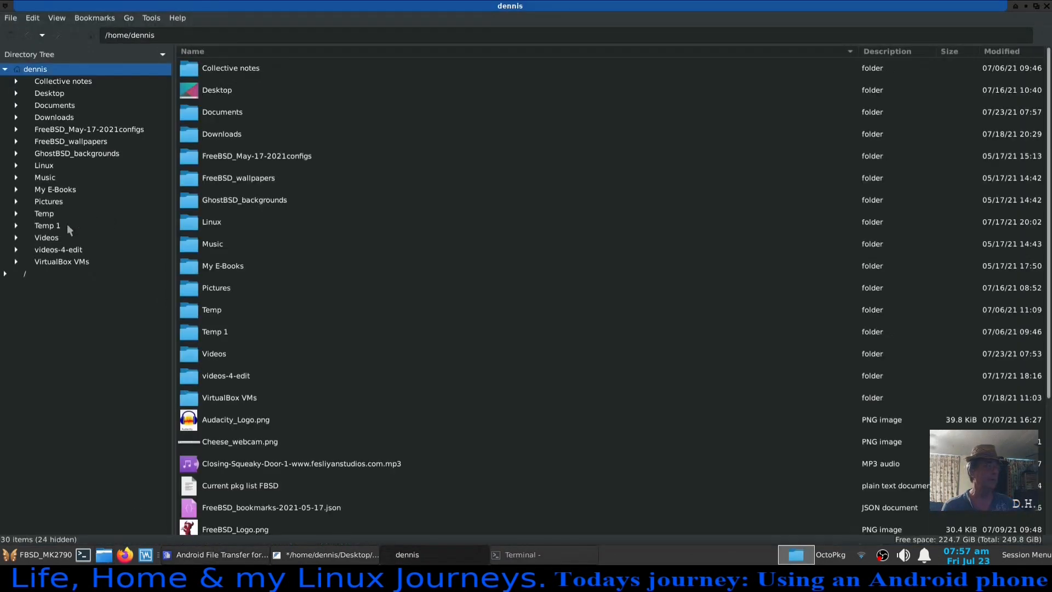
# Open Documents in the directory tree and open 03 Lane snapper.jpg to view it.
pyautogui.click(54, 105)
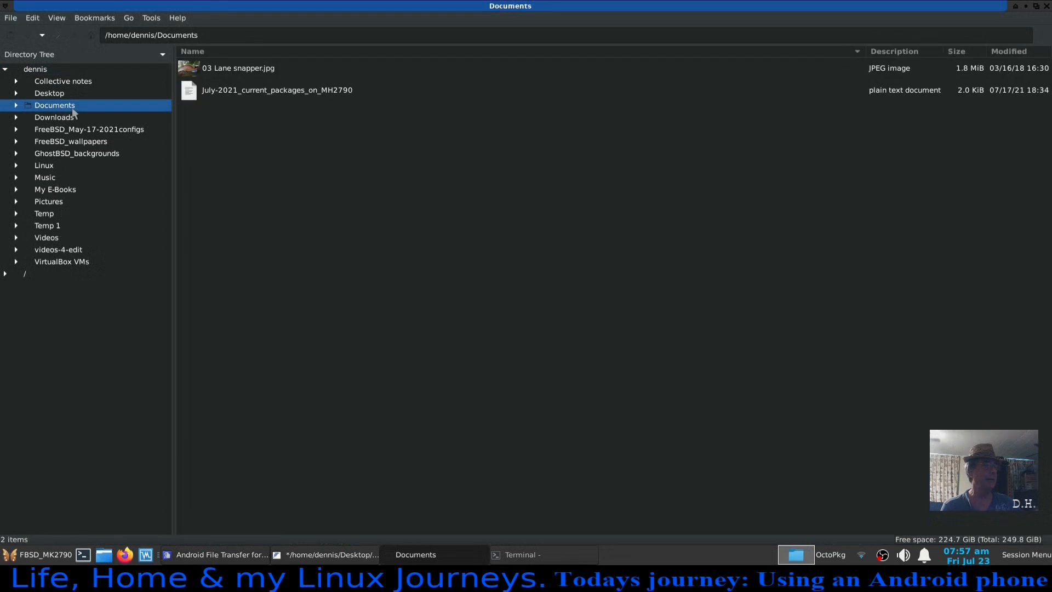
pyautogui.click(237, 68)
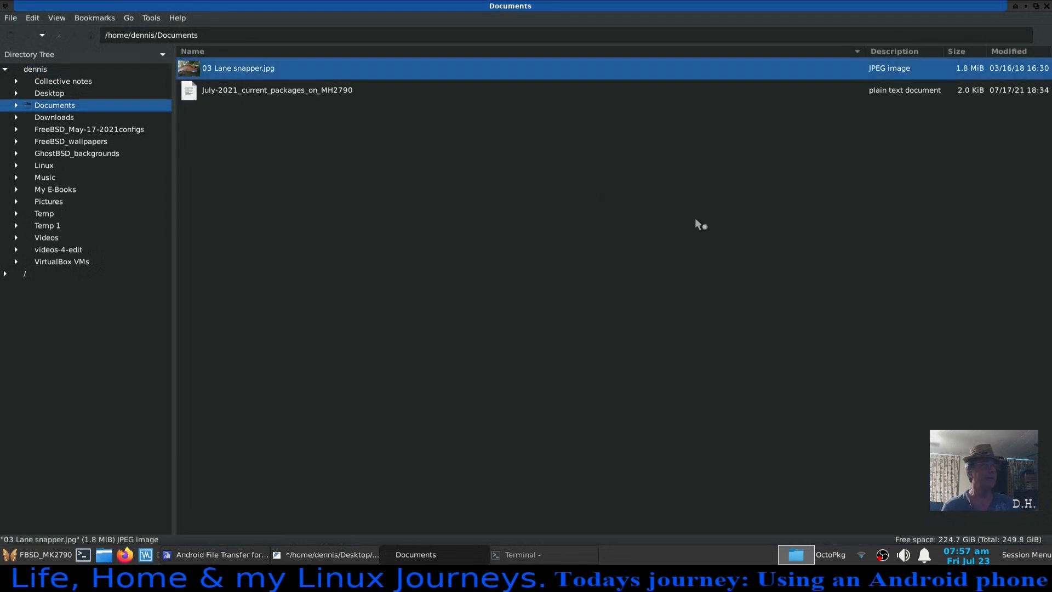
pyautogui.doubleClick(239, 68)
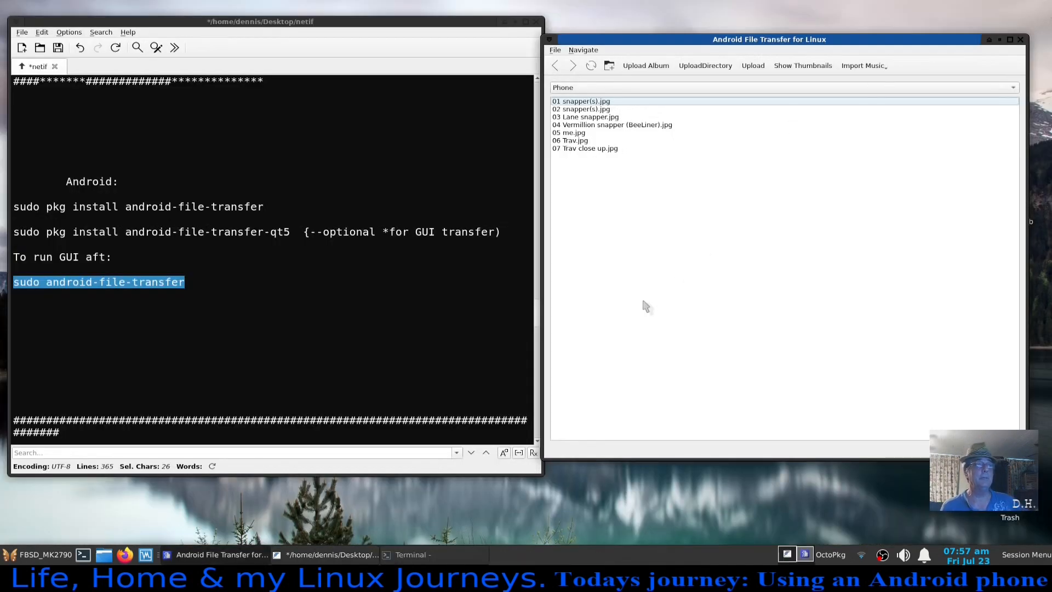
pyautogui.moveTo(750, 257)
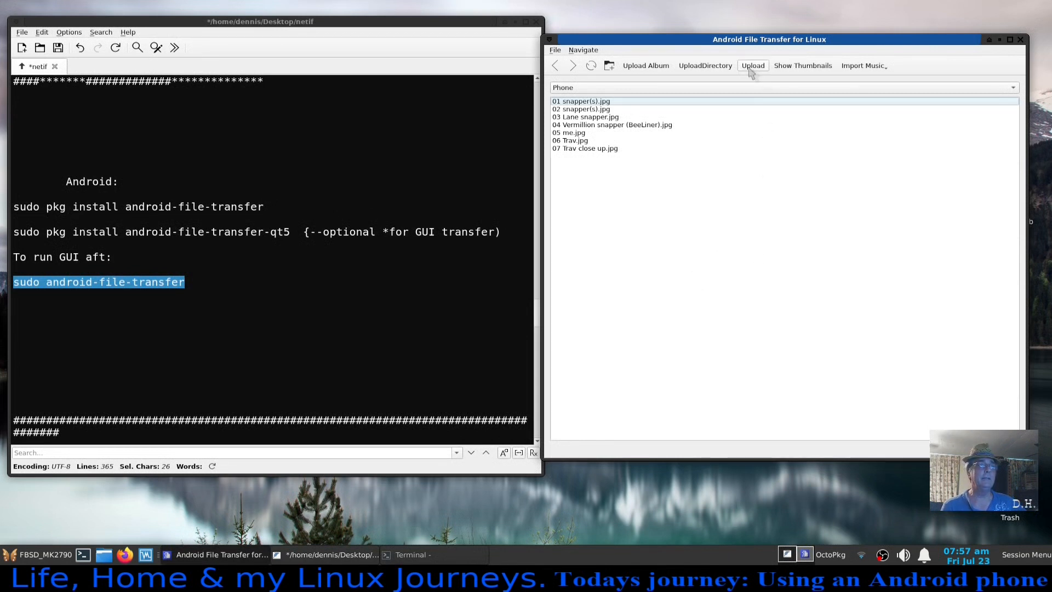
# Go back to the phone's root and upload 03 Lane snapper.jpg from Documents.
pyautogui.click(555, 65)
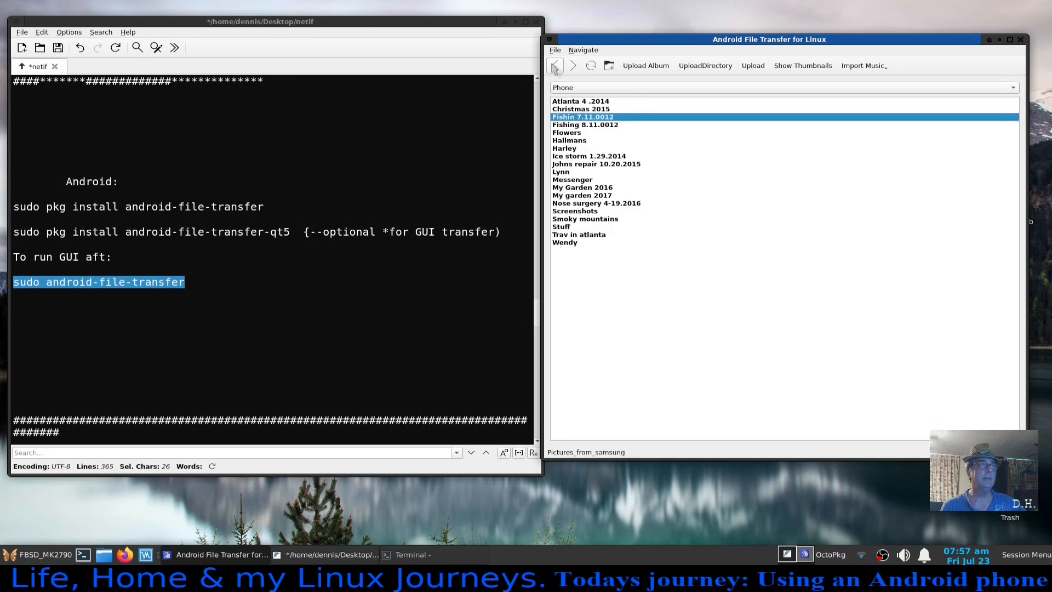
pyautogui.click(554, 66)
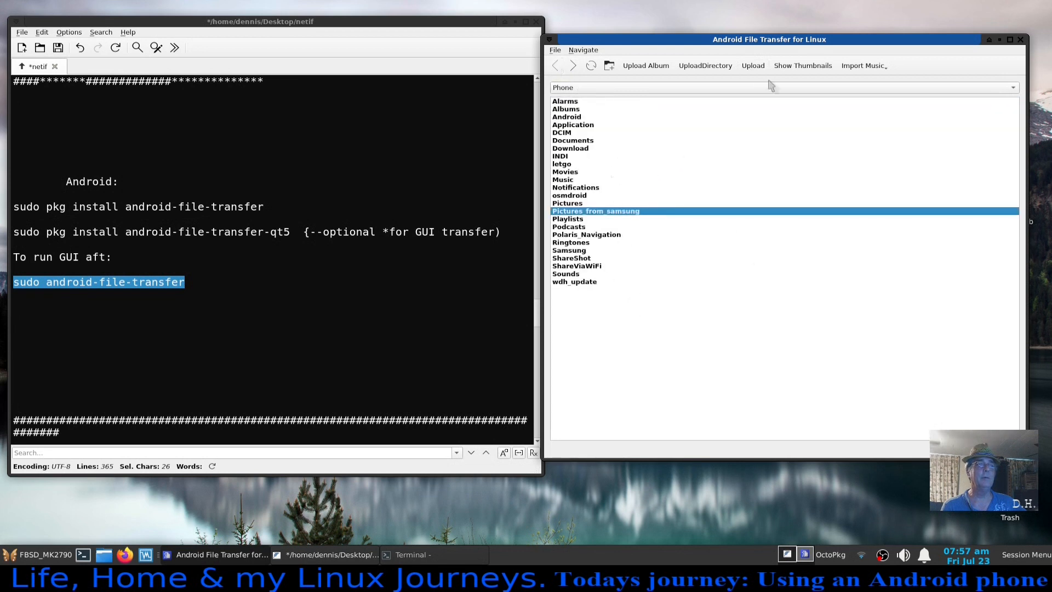
pyautogui.click(753, 65)
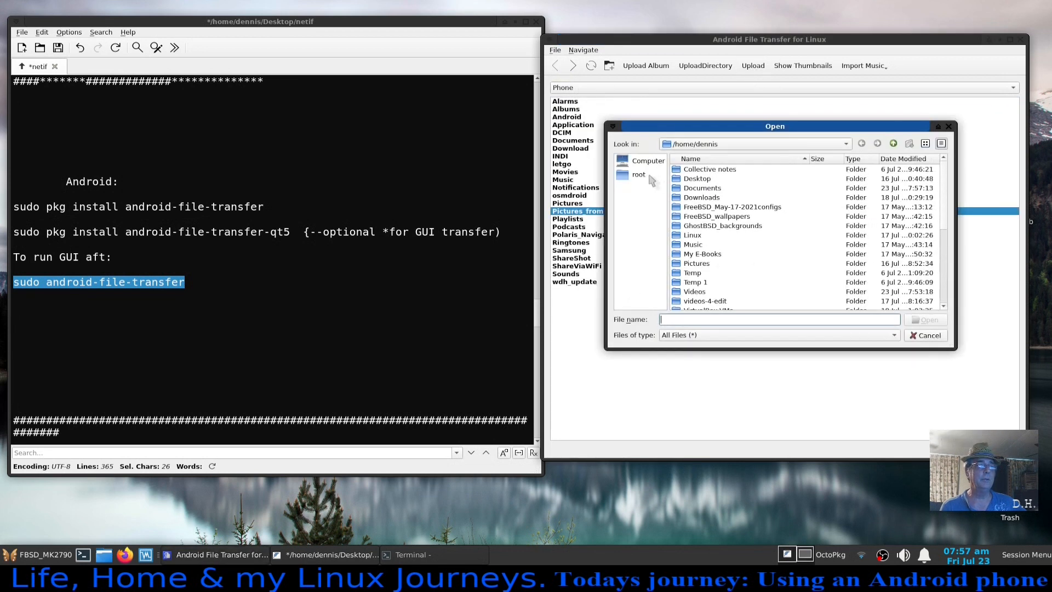
pyautogui.doubleClick(702, 187)
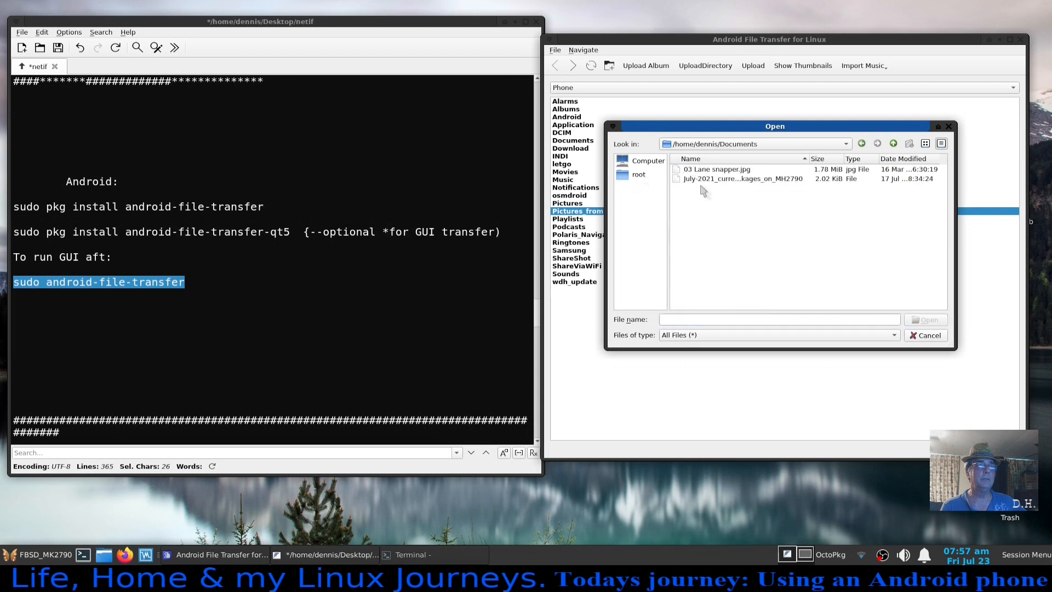
pyautogui.click(716, 170)
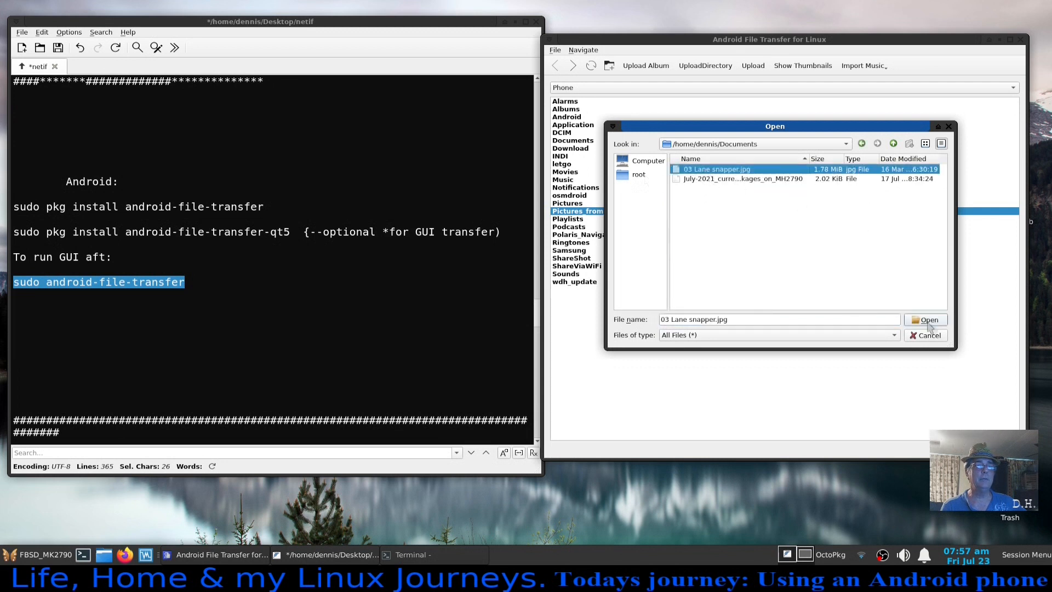
pyautogui.click(929, 319)
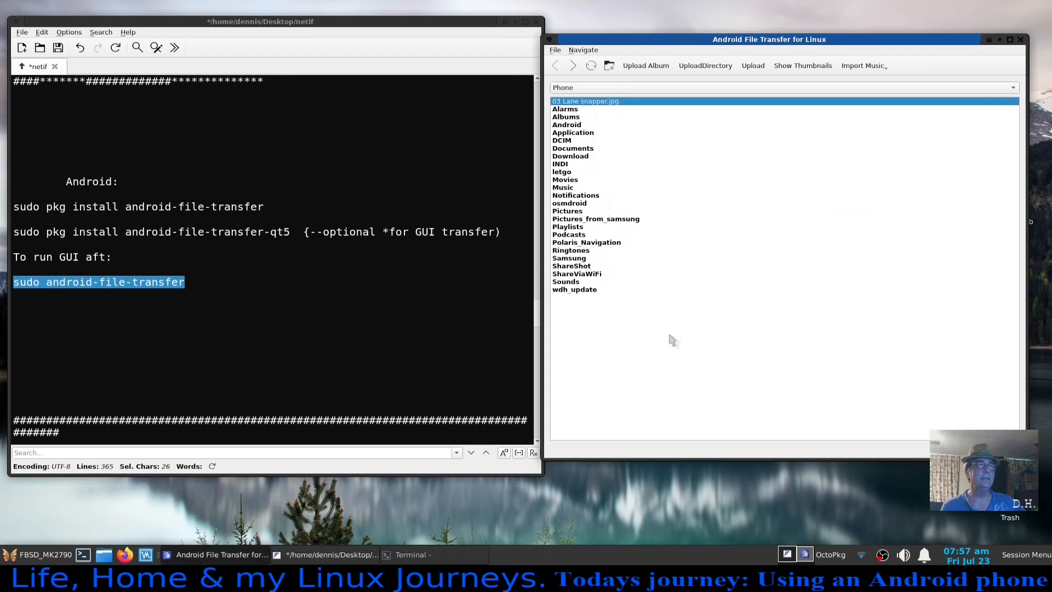
pyautogui.moveTo(596, 110)
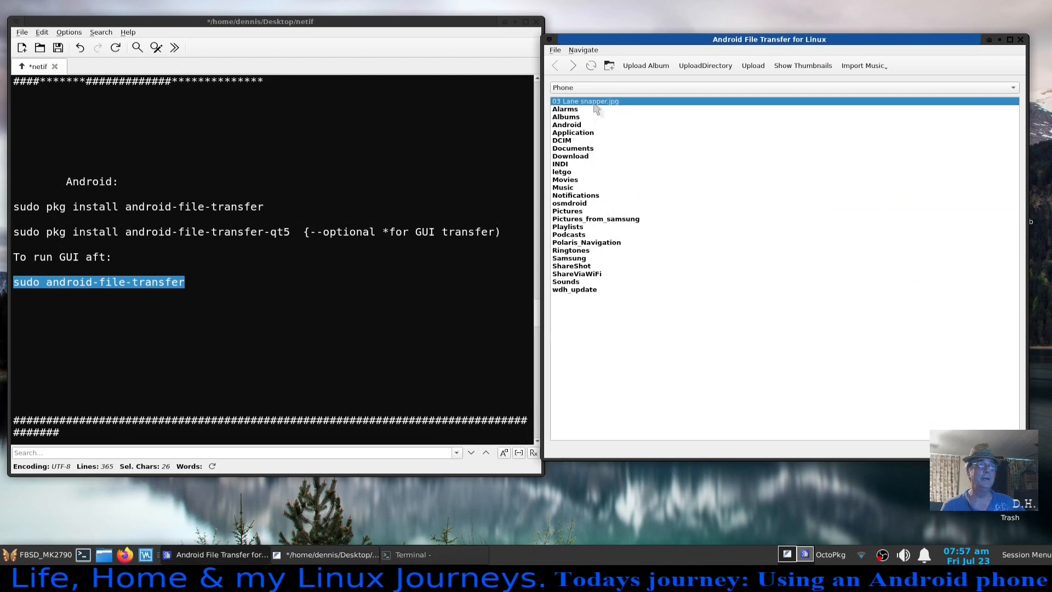
pyautogui.rightClick(594, 101)
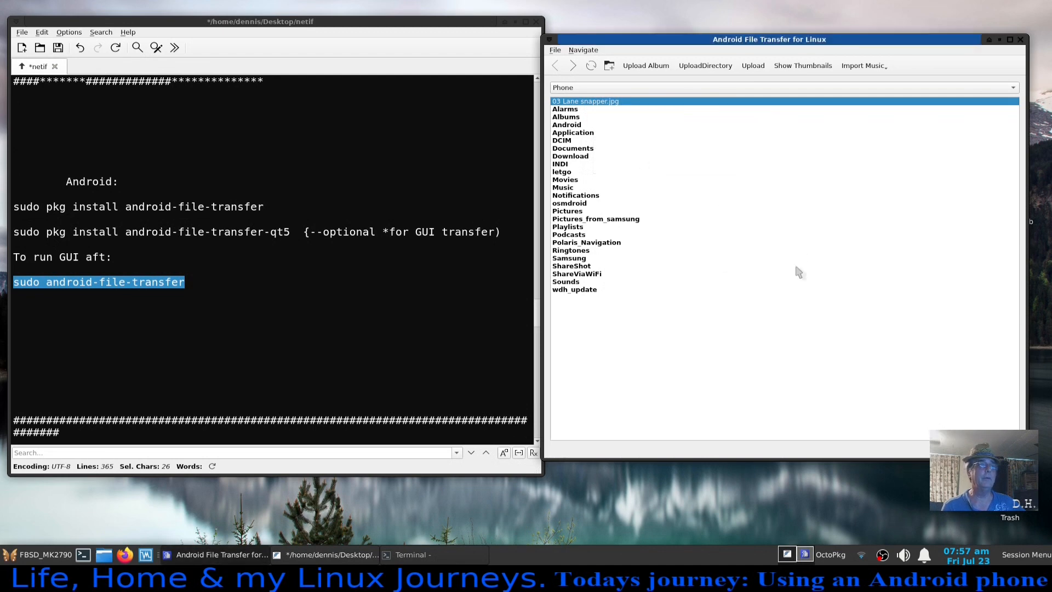
pyautogui.moveTo(700, 180)
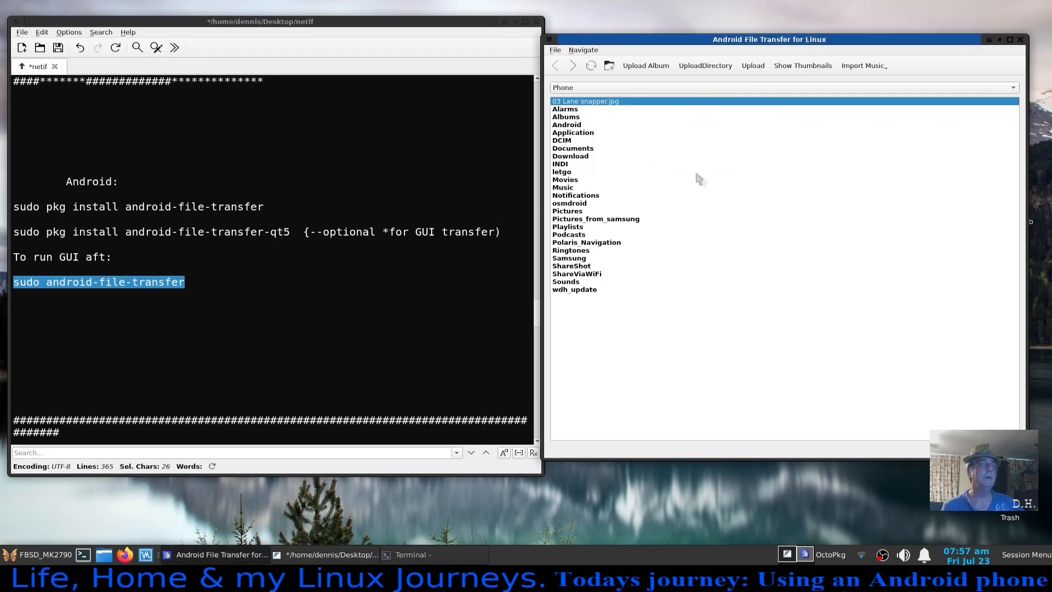
pyautogui.click(1020, 39)
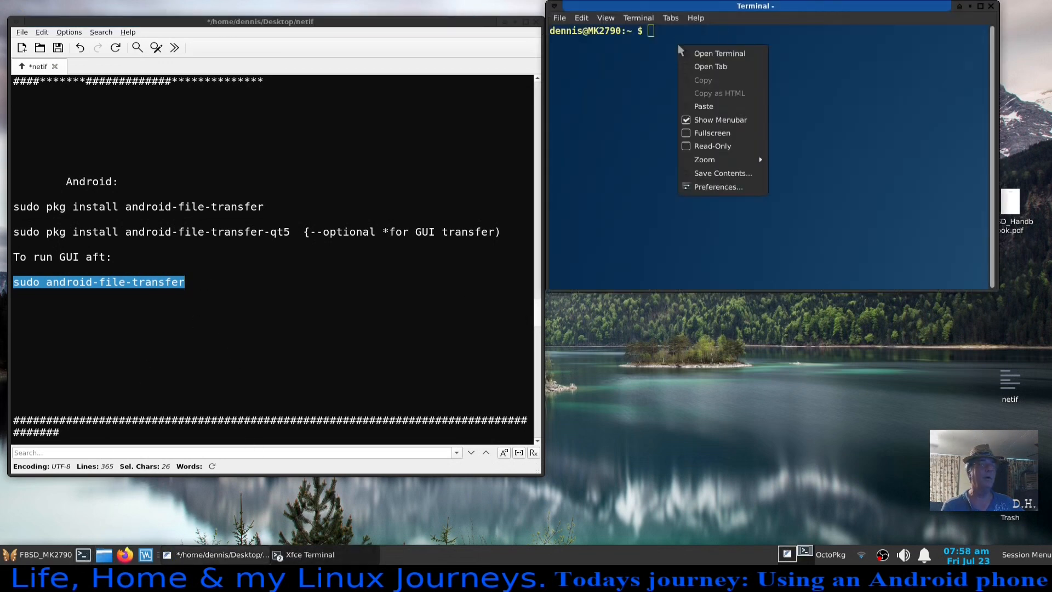
# Close the terminal and relaunch Android File Transfer (MTP) from the Whisker menu.
pyautogui.click(703, 105)
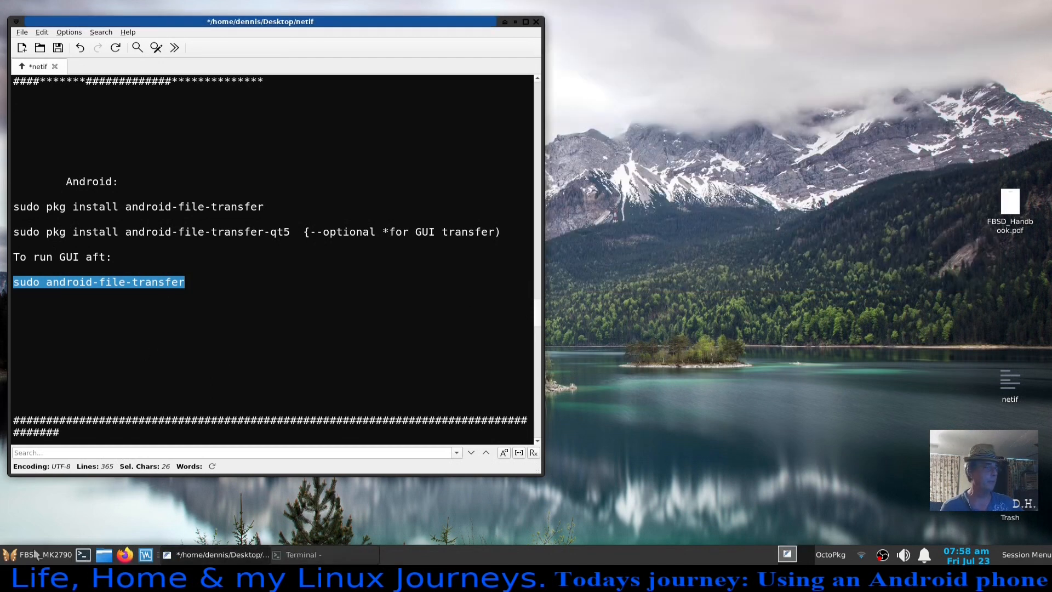
pyautogui.click(34, 554)
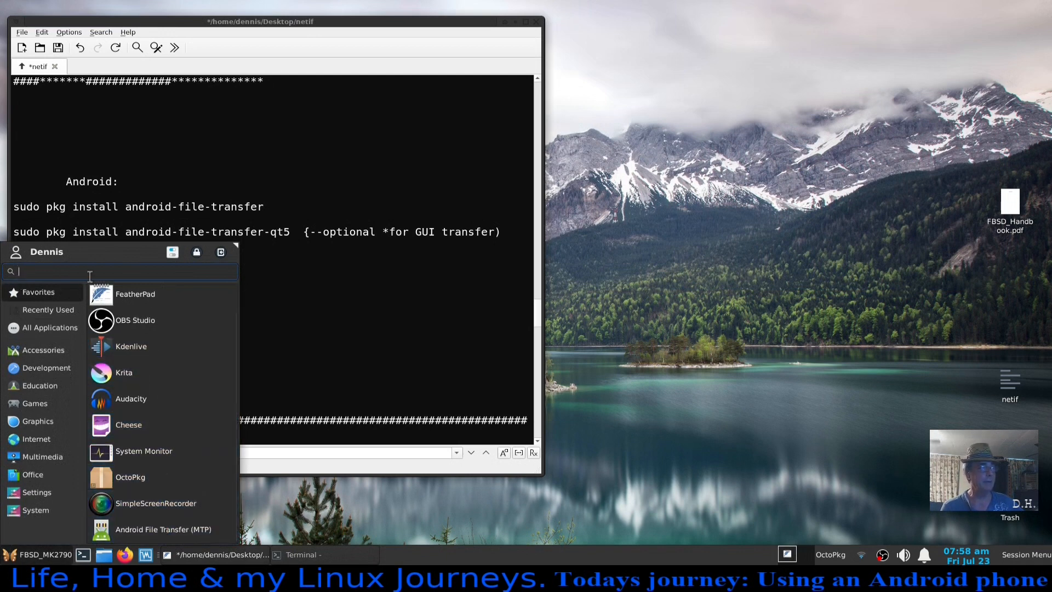
pyautogui.moveTo(159, 529)
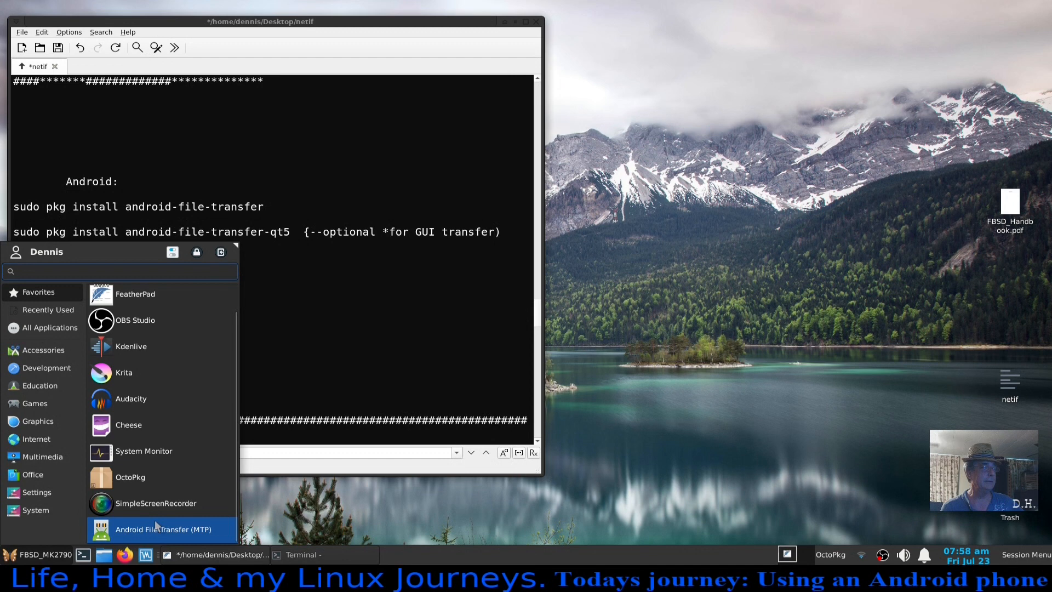
pyautogui.click(161, 530)
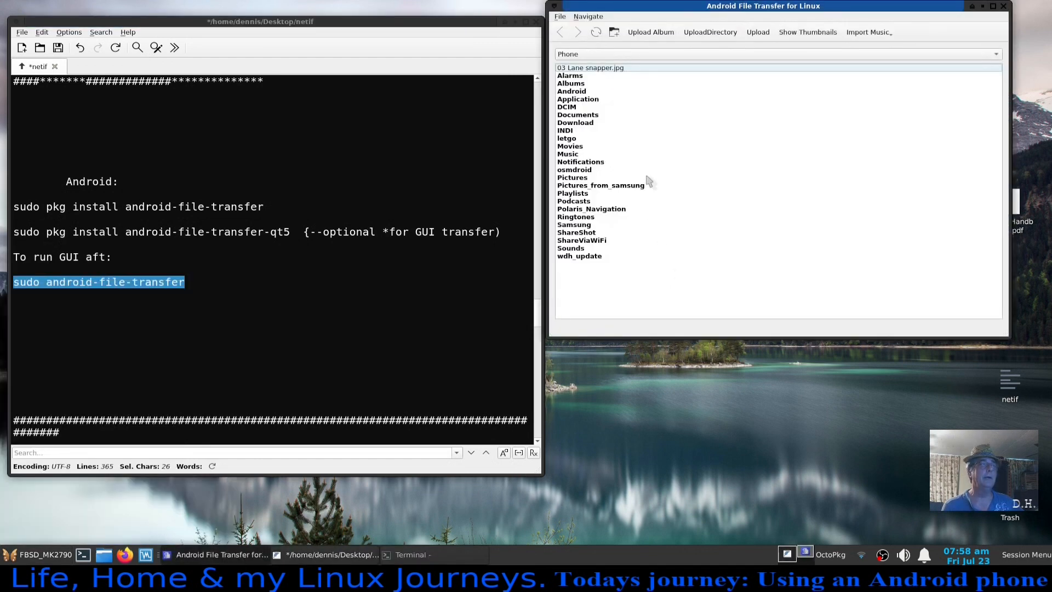
# Delete 03 Lane snapper.jpg via its context menu and confirm with Yes.
pyautogui.rightClick(589, 67)
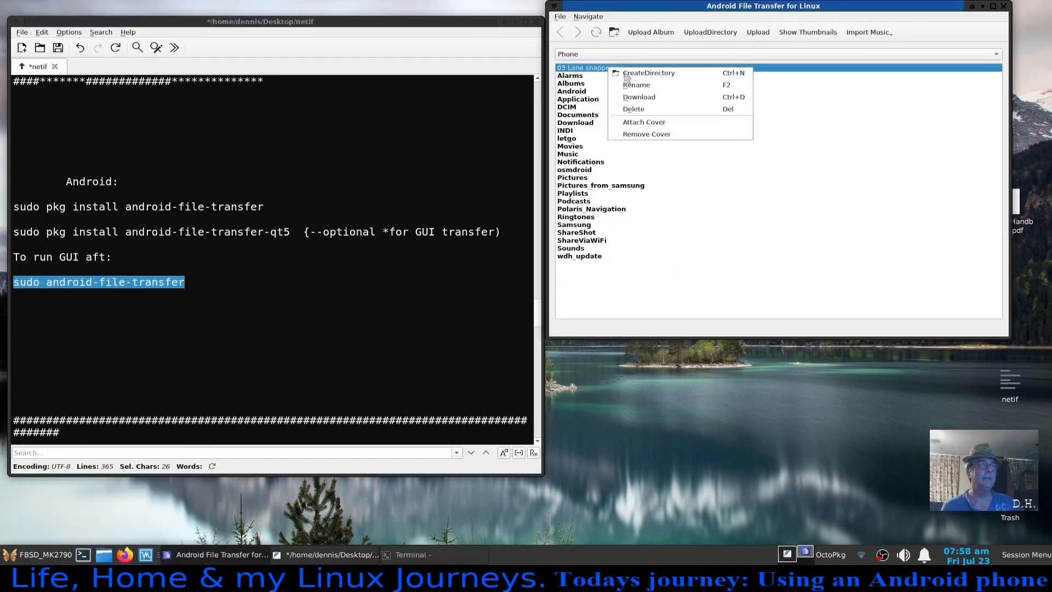
pyautogui.moveTo(638, 97)
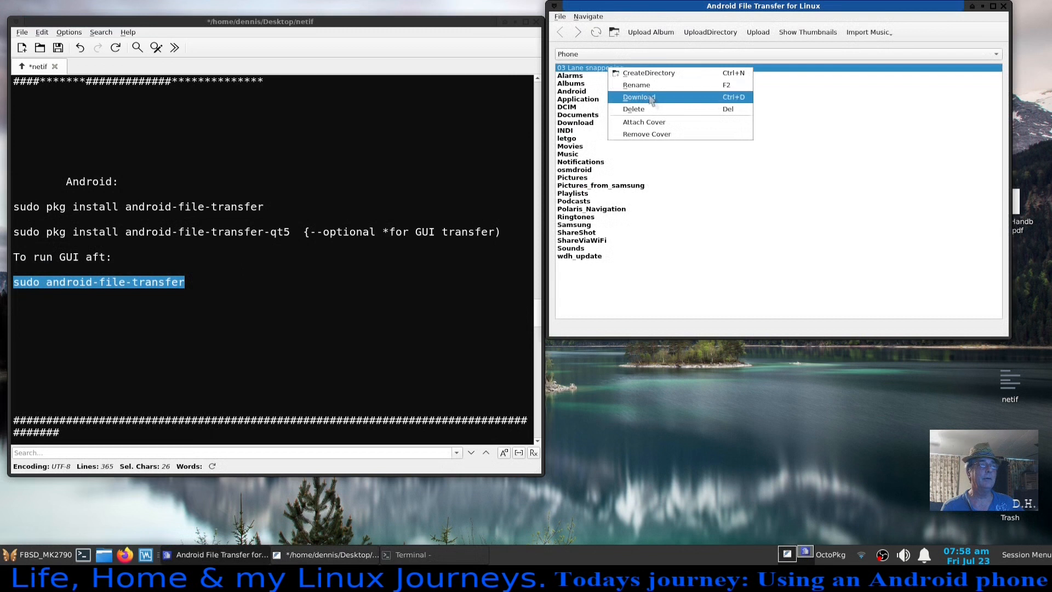
pyautogui.click(633, 109)
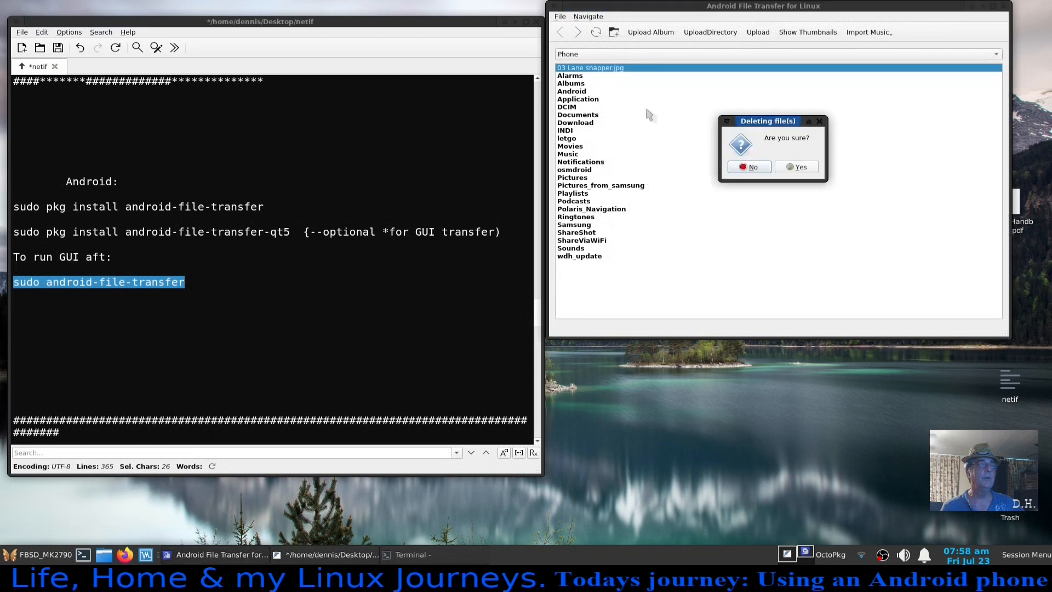
pyautogui.click(800, 167)
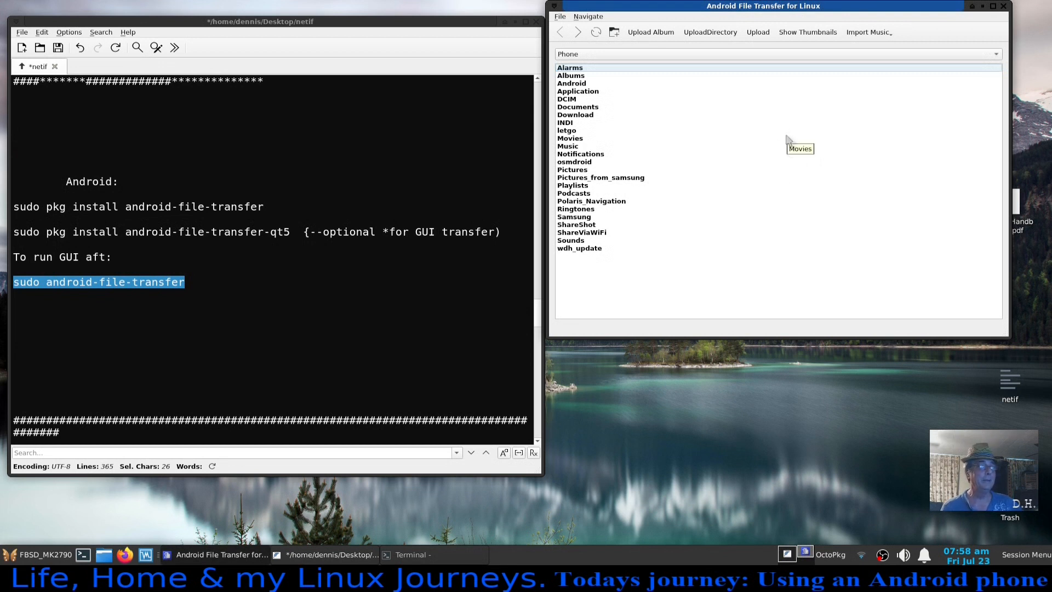
pyautogui.moveTo(786, 98)
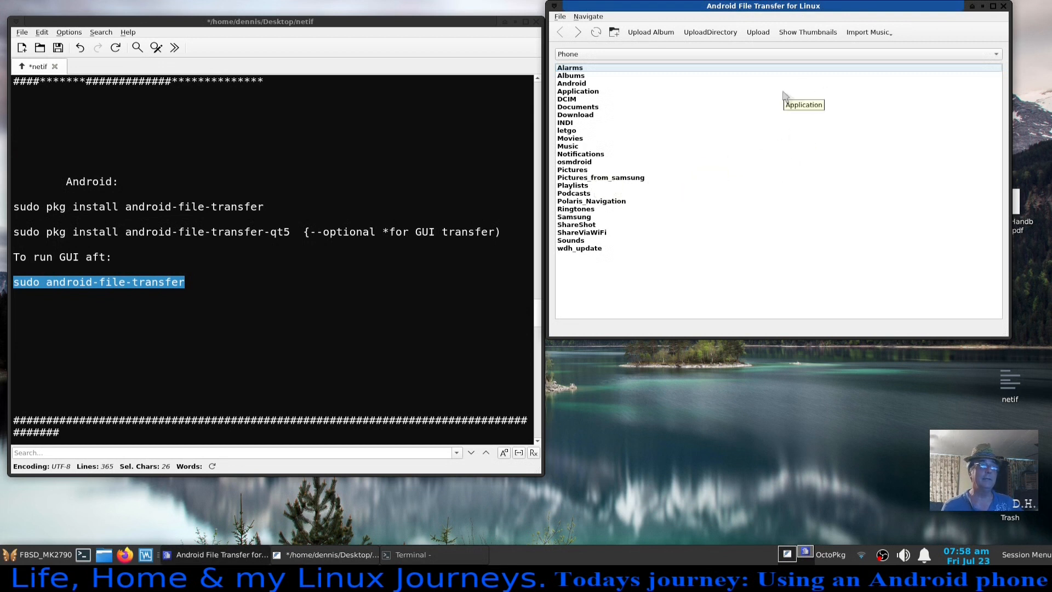
pyautogui.moveTo(121, 218)
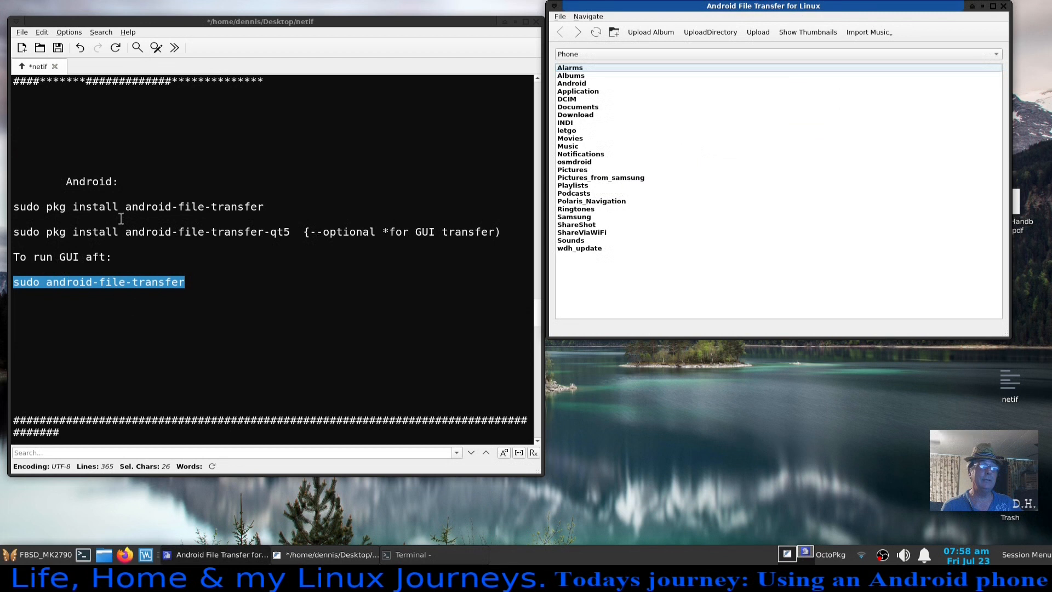
# Select android-file-transfer in FeatherPad, open the phone's Sounds folder, then close Android File Transfer.
pyautogui.doubleClick(194, 207)
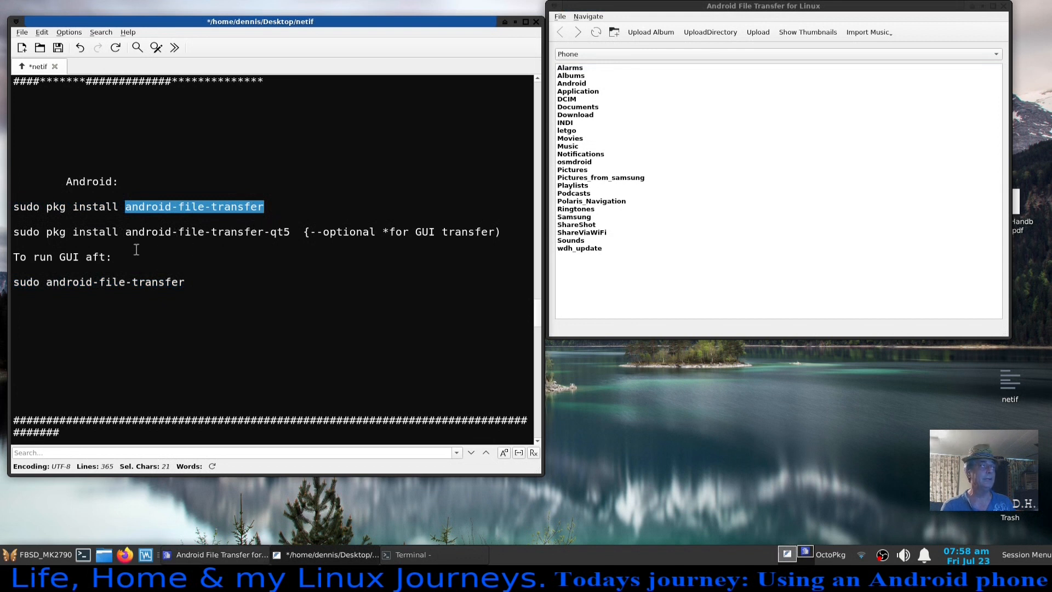
pyautogui.moveTo(830, 179)
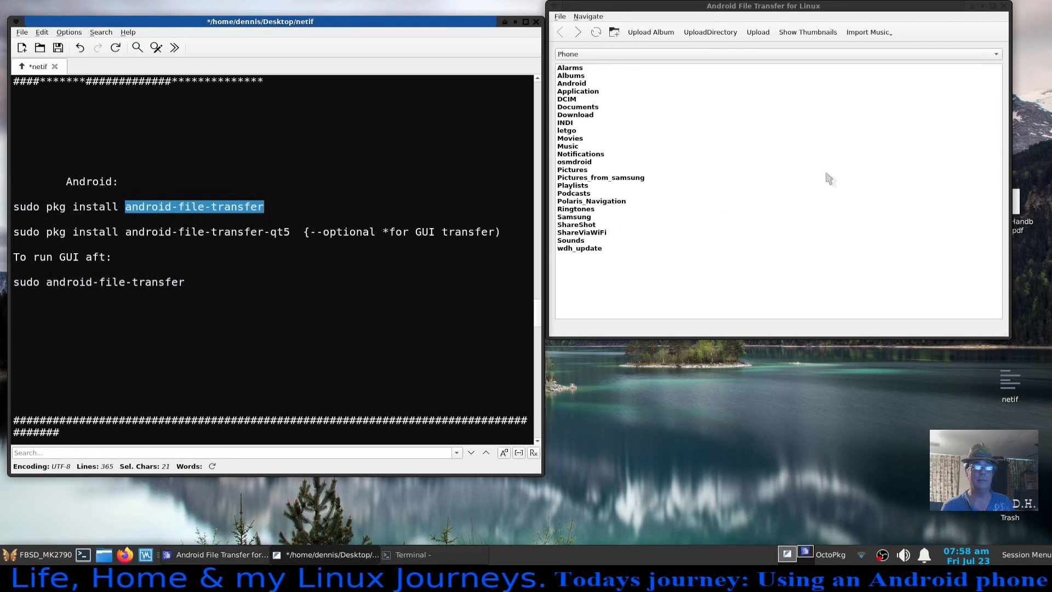
pyautogui.moveTo(703, 296)
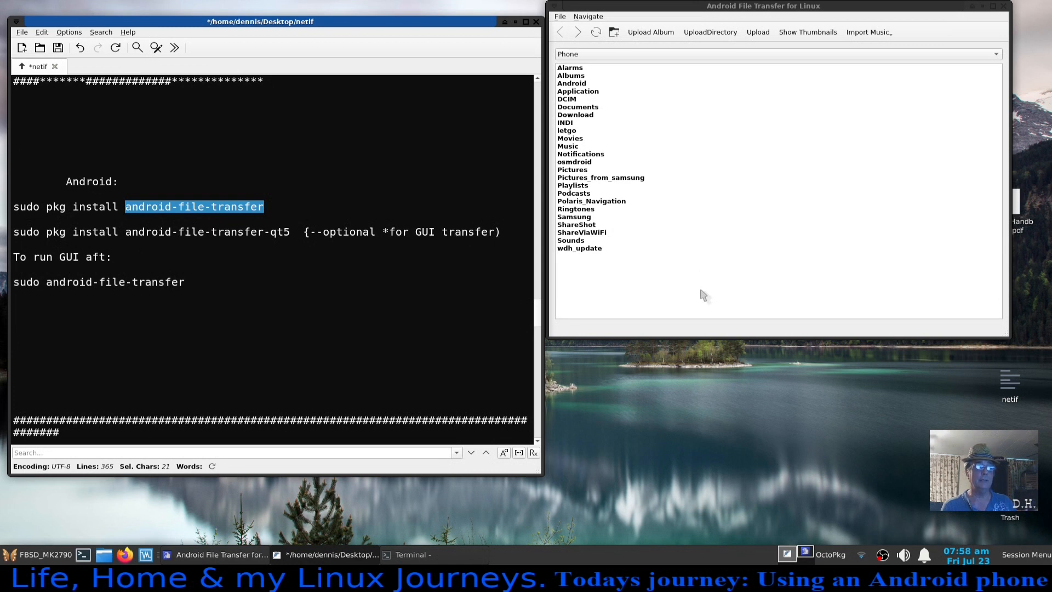
pyautogui.moveTo(272, 247)
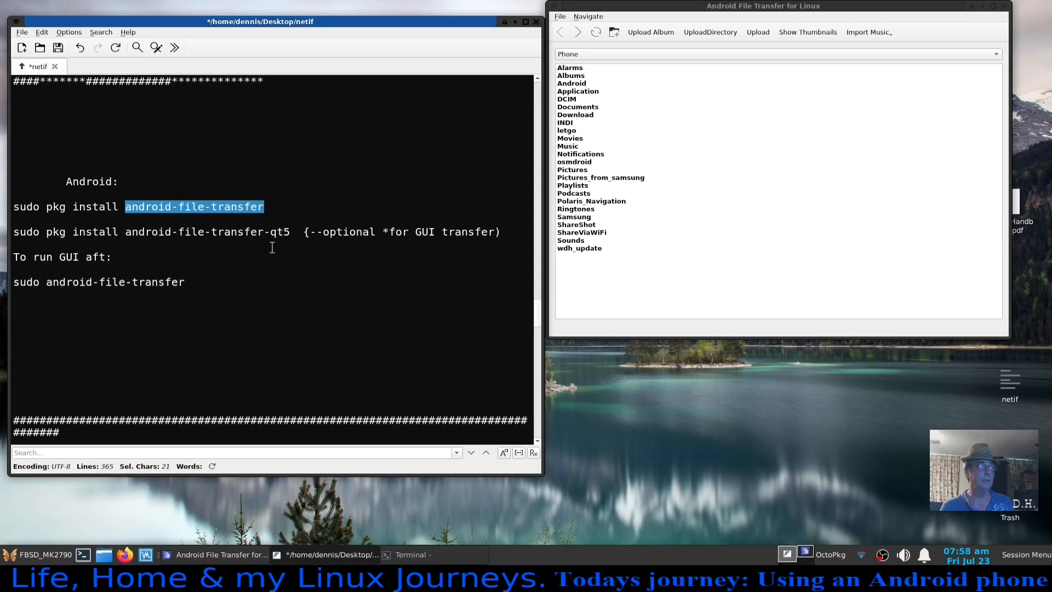
pyautogui.moveTo(274, 246)
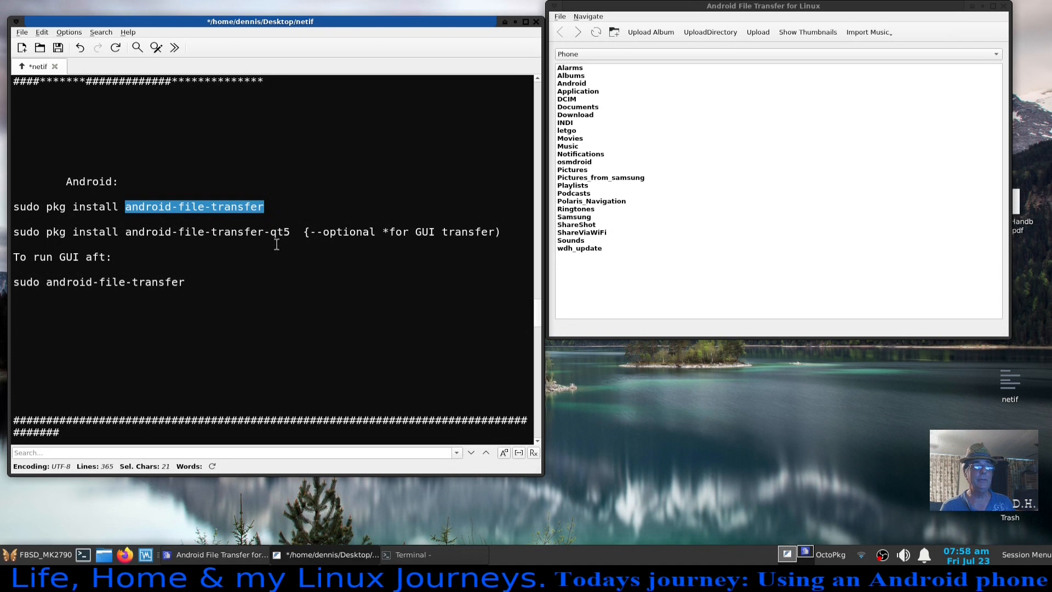
pyautogui.moveTo(576, 248)
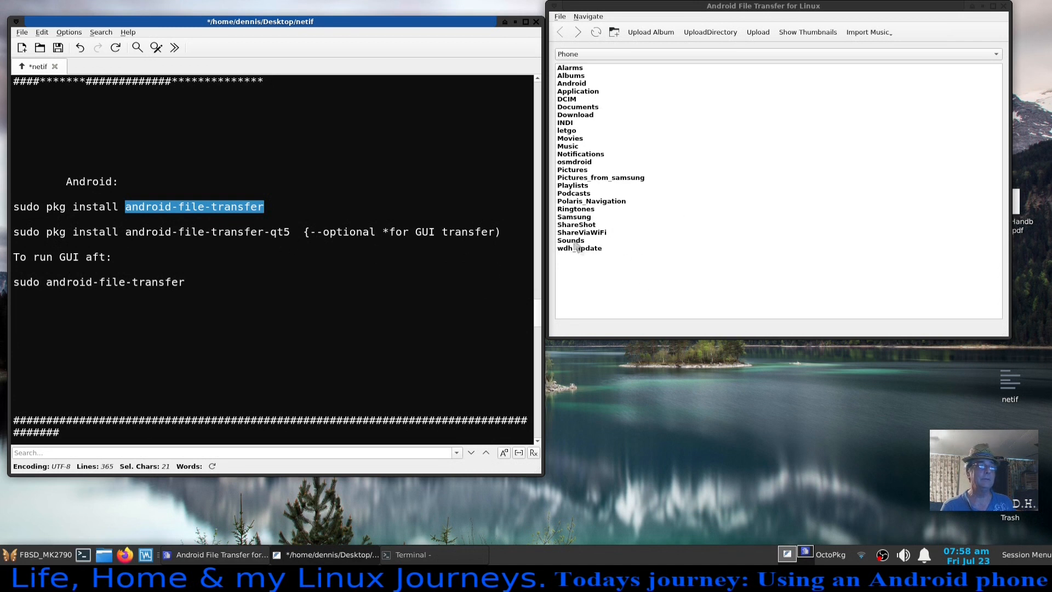
pyautogui.doubleClick(571, 240)
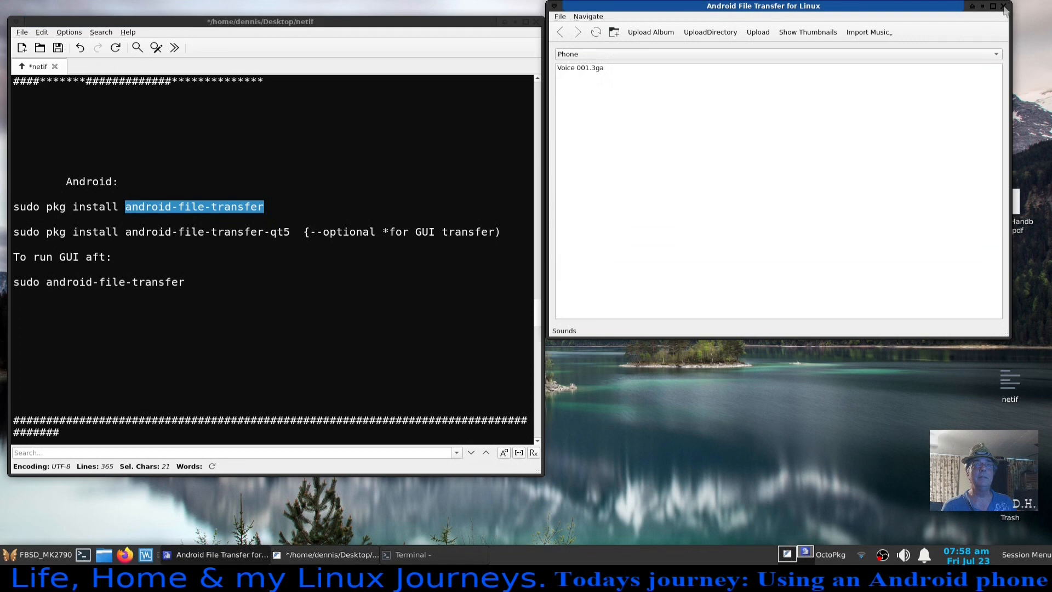
pyautogui.click(1003, 6)
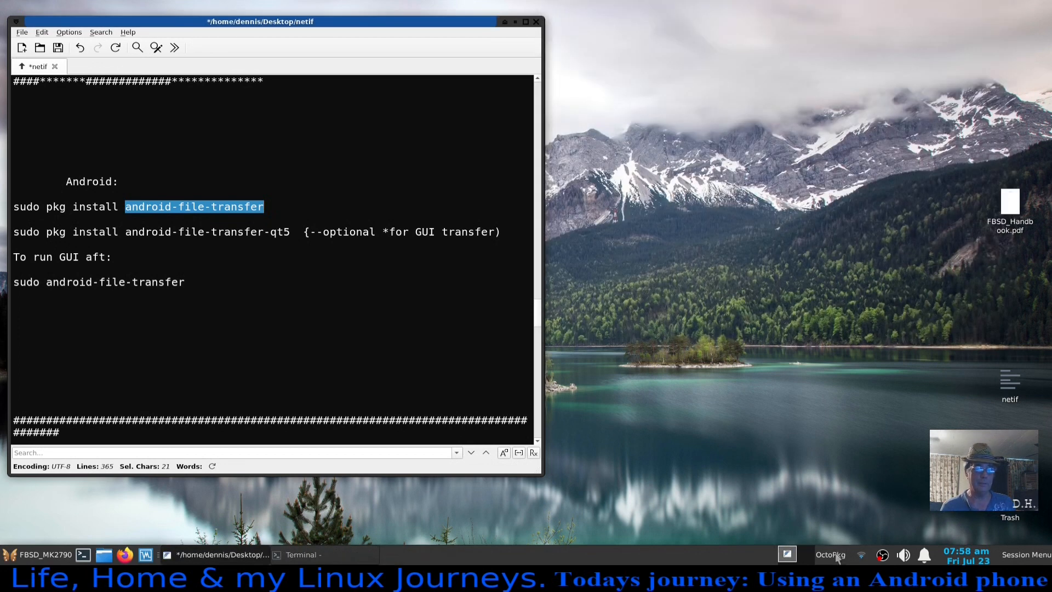
# Relaunch OctoPkg from the panel and search for 'an' packages.
pyautogui.click(831, 555)
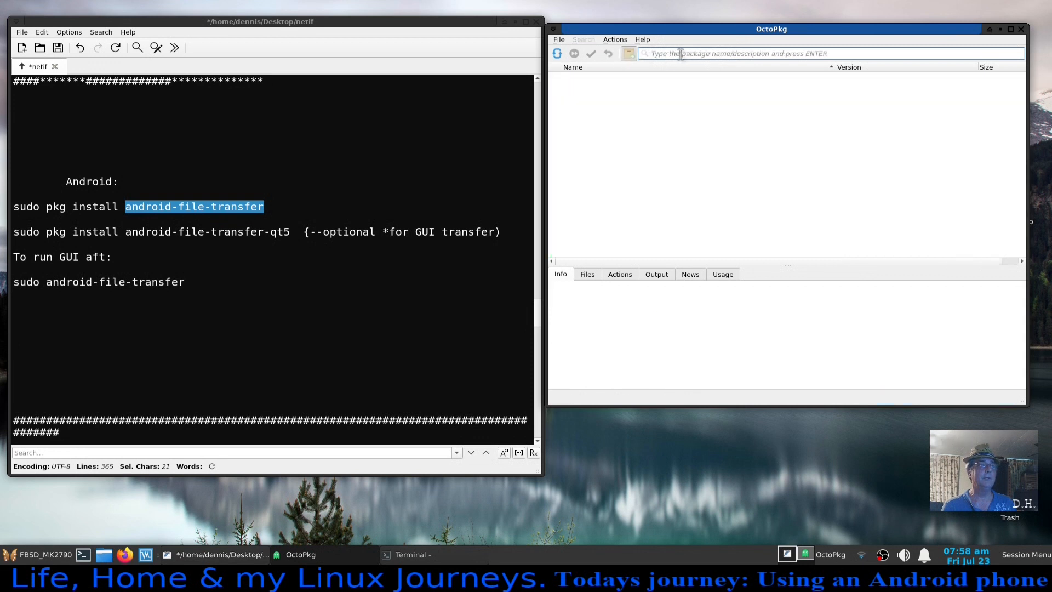
pyautogui.write('android')
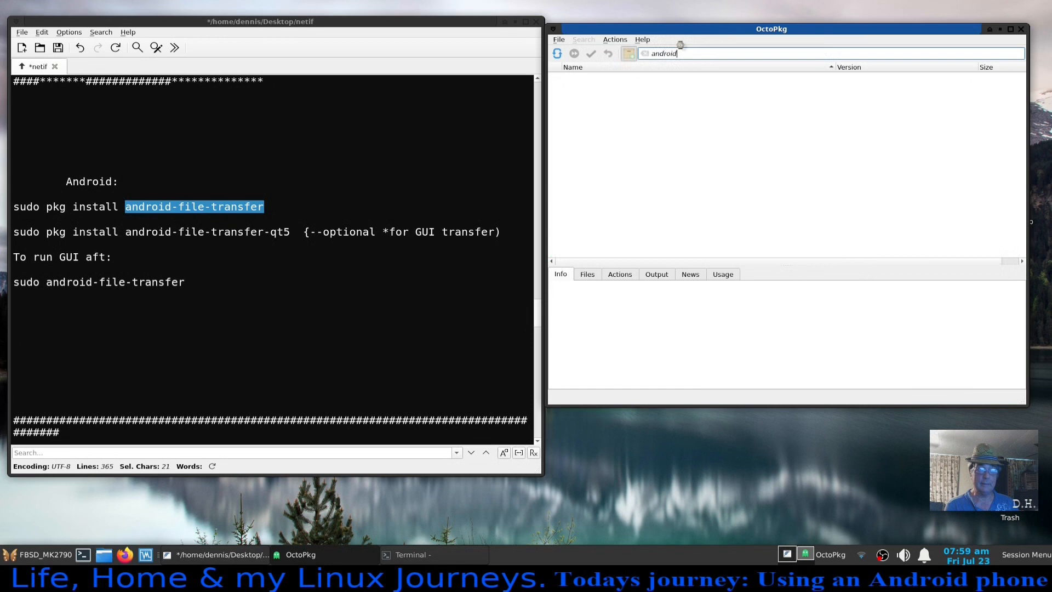
pyautogui.press('Return')
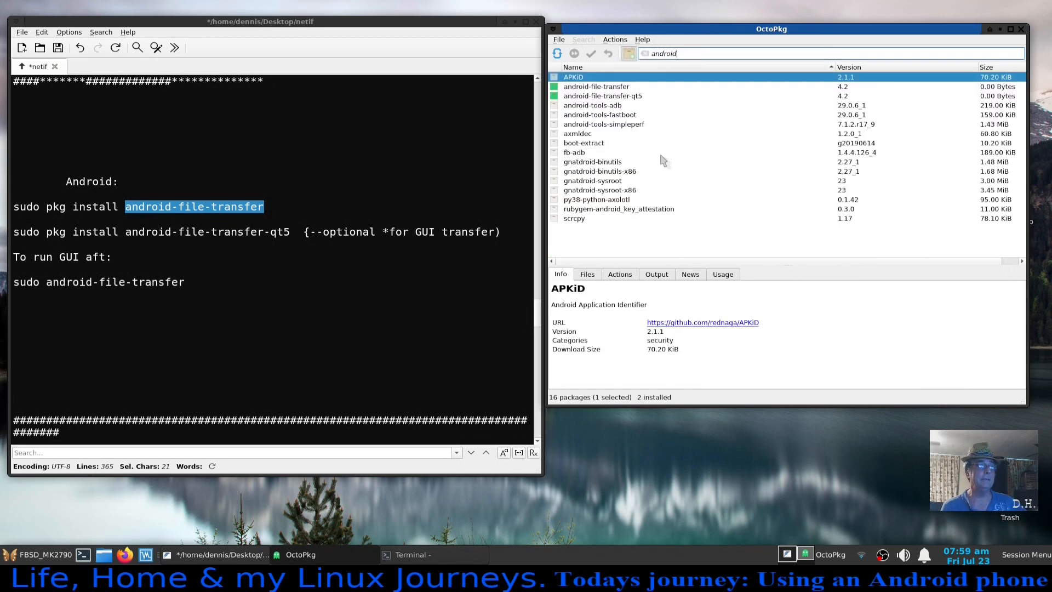
pyautogui.moveTo(625, 108)
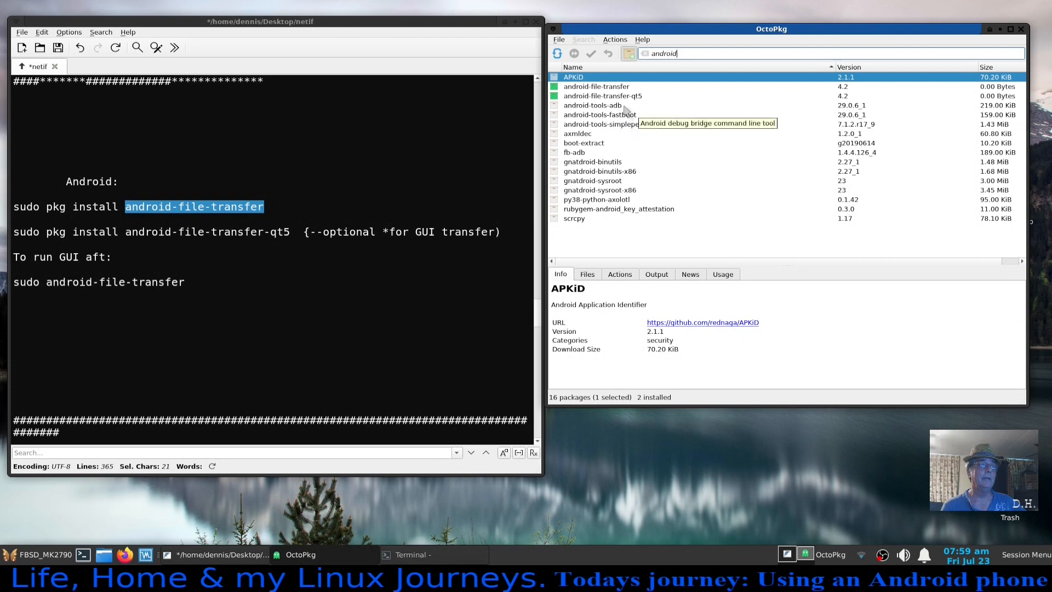
pyautogui.moveTo(688, 67)
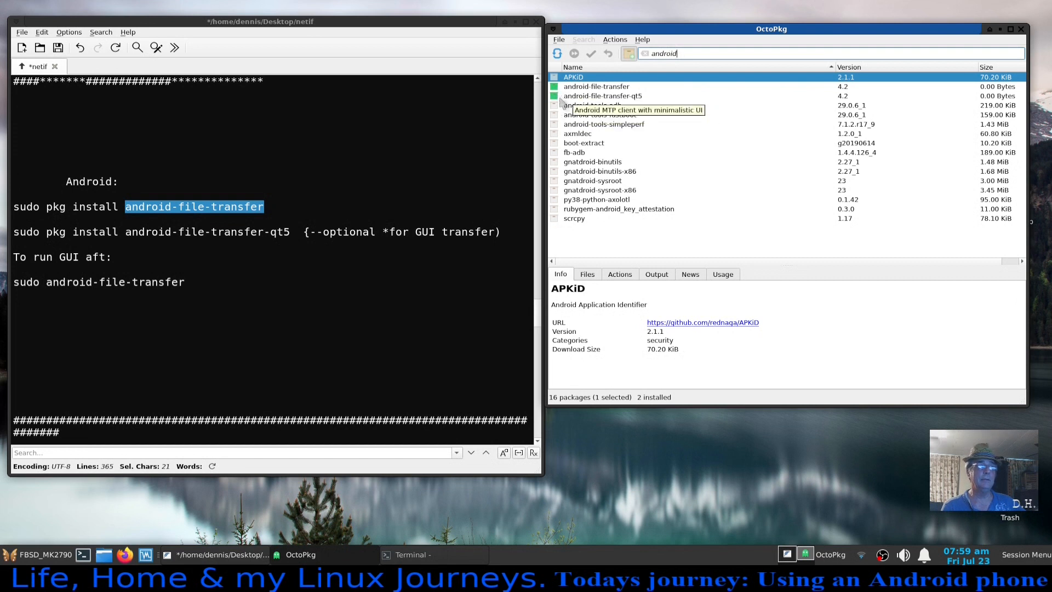
pyautogui.moveTo(575, 129)
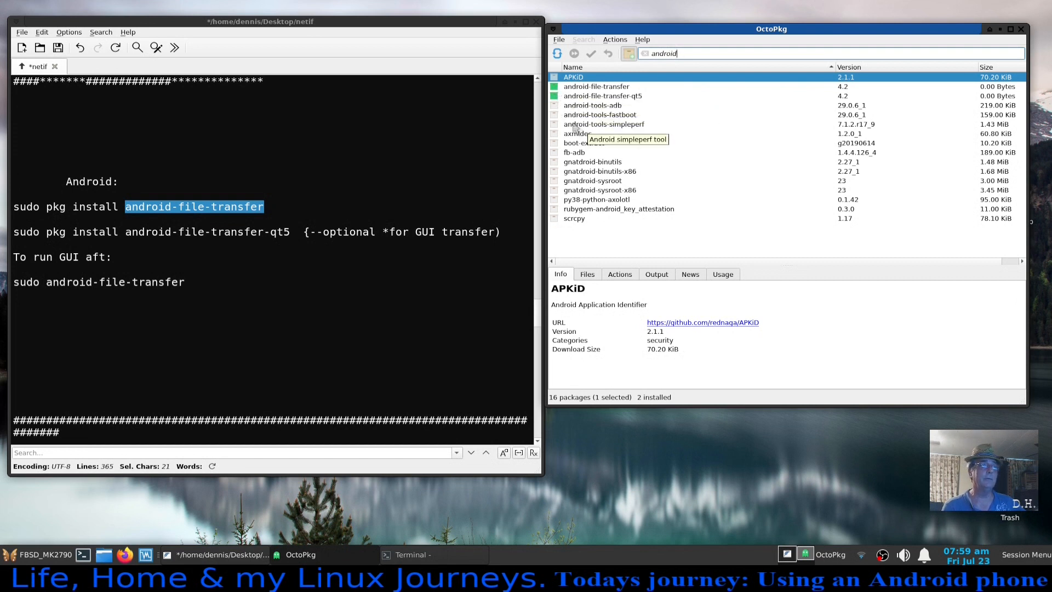
pyautogui.moveTo(610, 96)
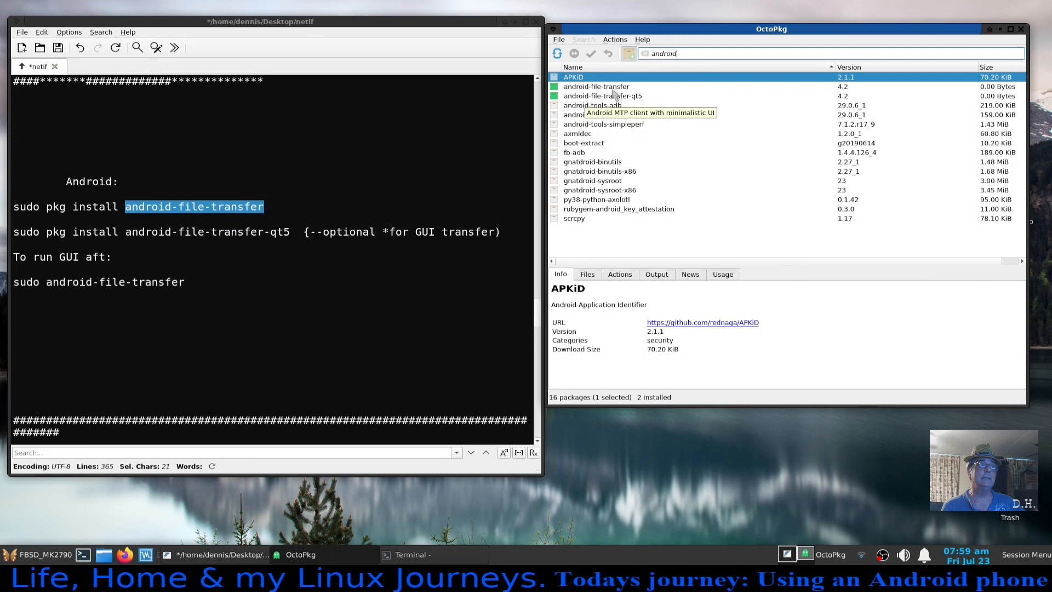
pyautogui.moveTo(710, 130)
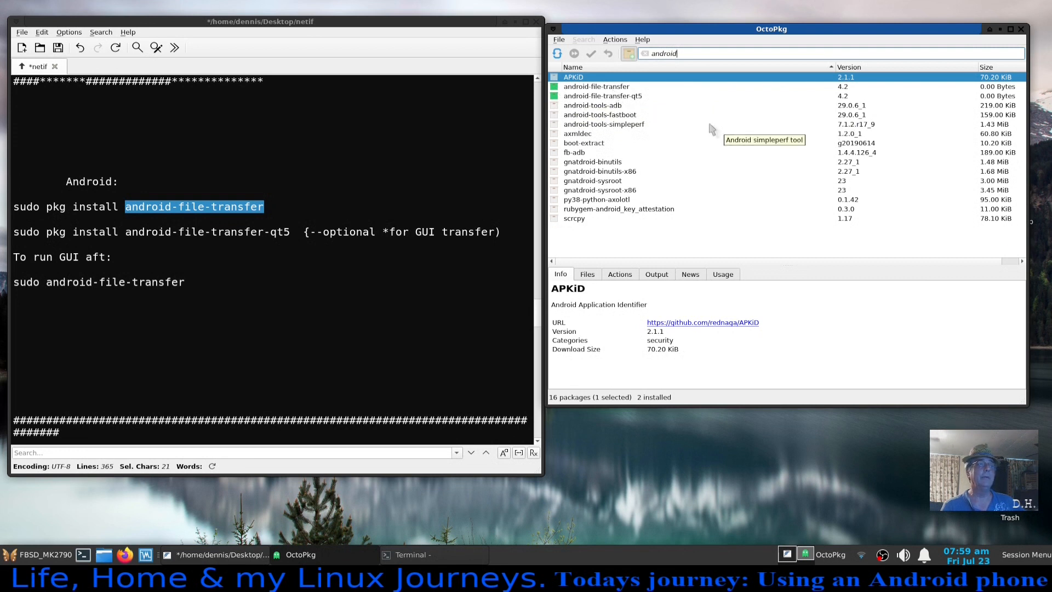
pyautogui.moveTo(683, 152)
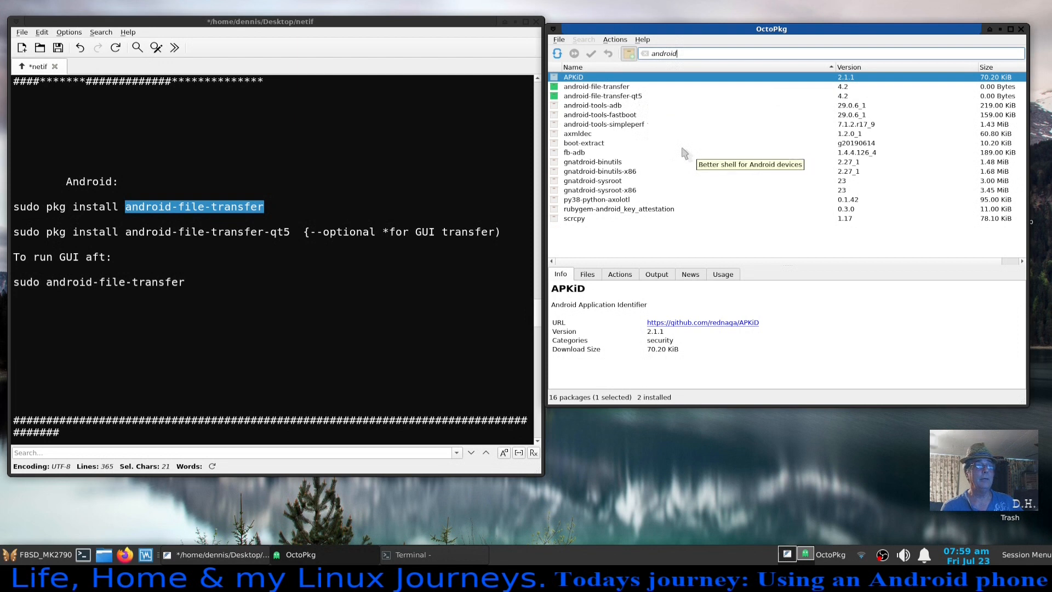
pyautogui.moveTo(610, 137)
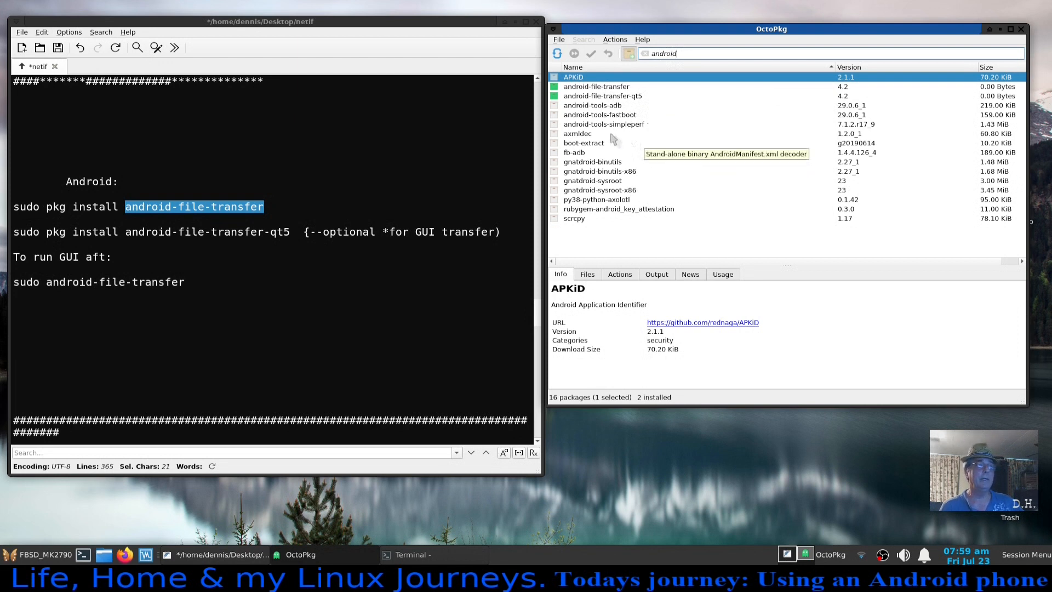
# Browse details of adb, fastboot, boot-extract, gnatdroid-sysroot, python-axolotl, rubygem and axmldec packages.
pyautogui.rightClick(592, 105)
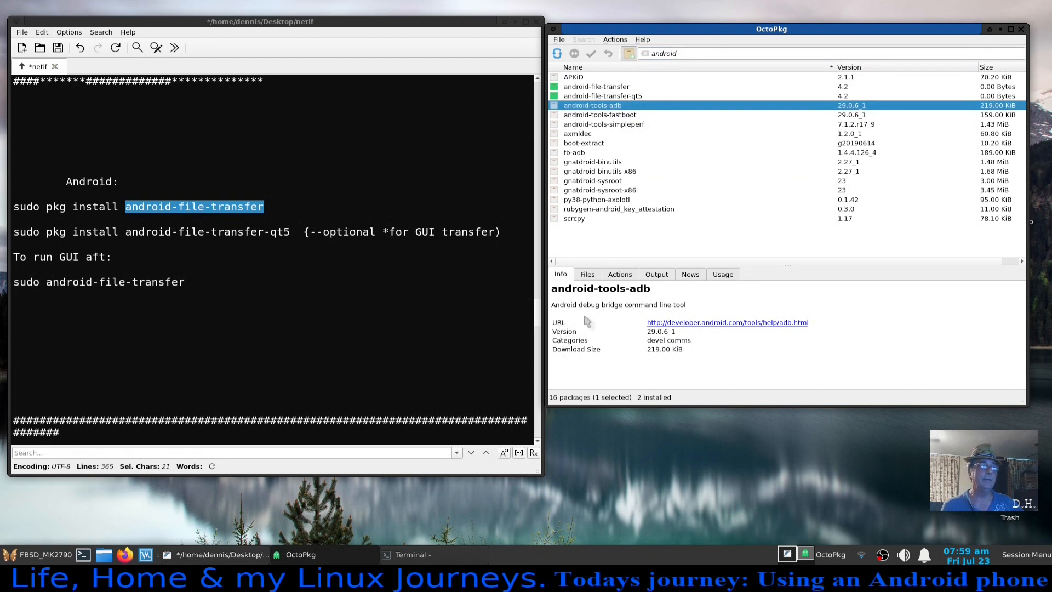
pyautogui.moveTo(596, 114)
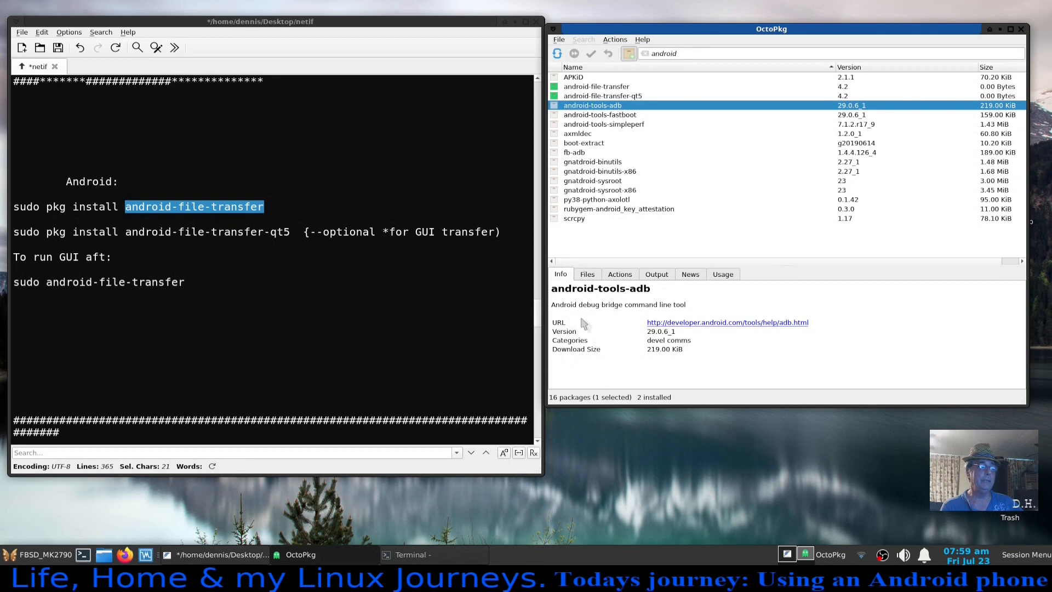
pyautogui.moveTo(629, 323)
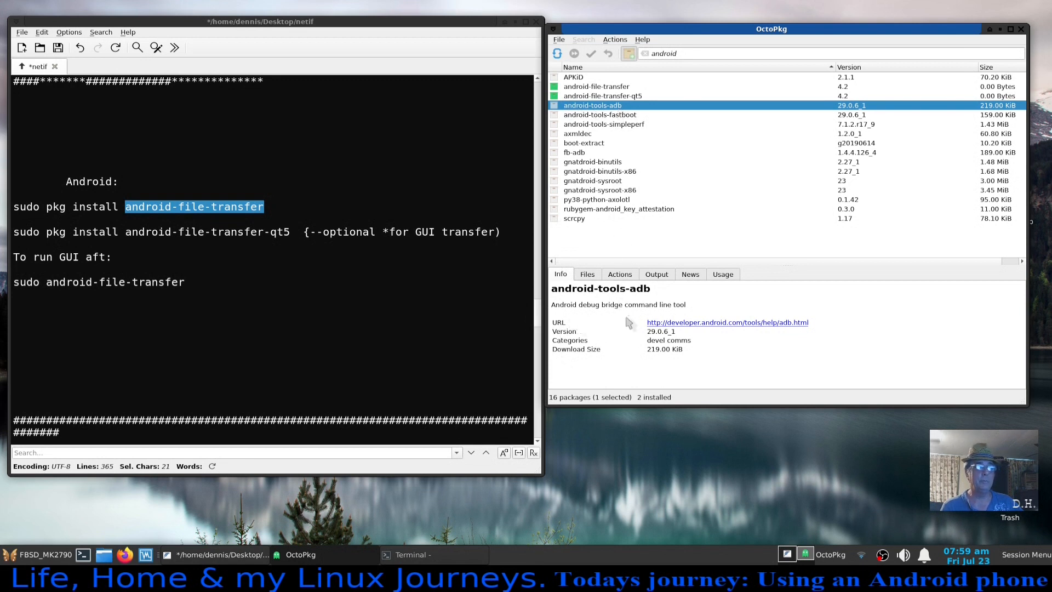
pyautogui.moveTo(607, 131)
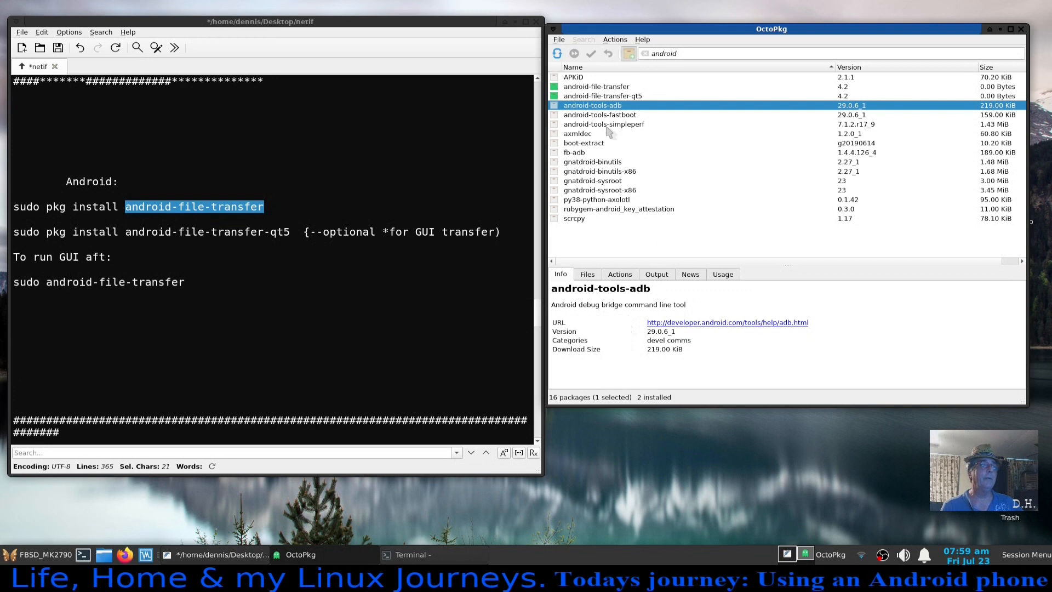
pyautogui.click(599, 114)
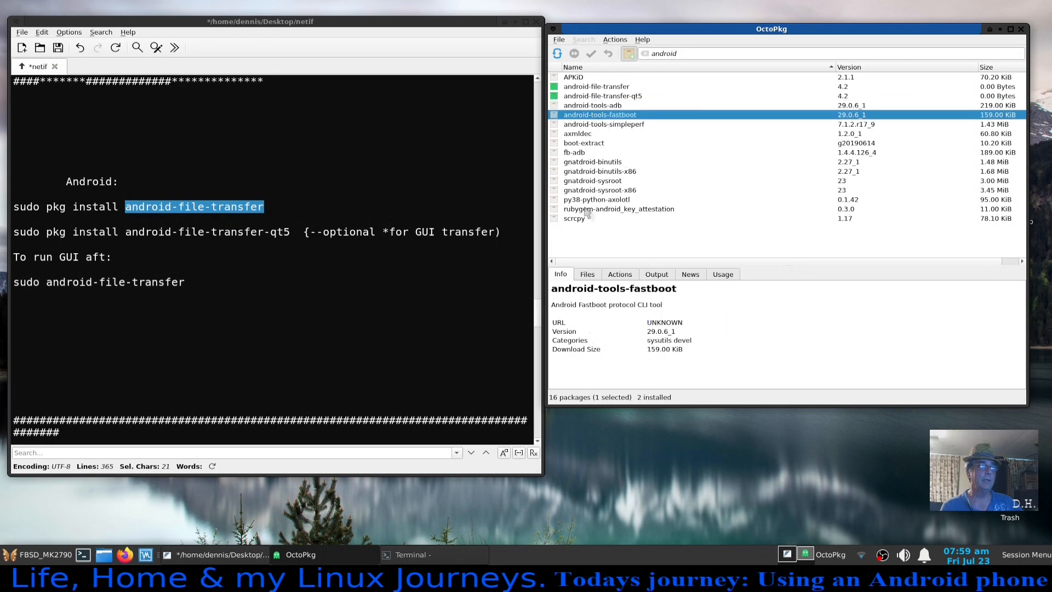
pyautogui.click(583, 143)
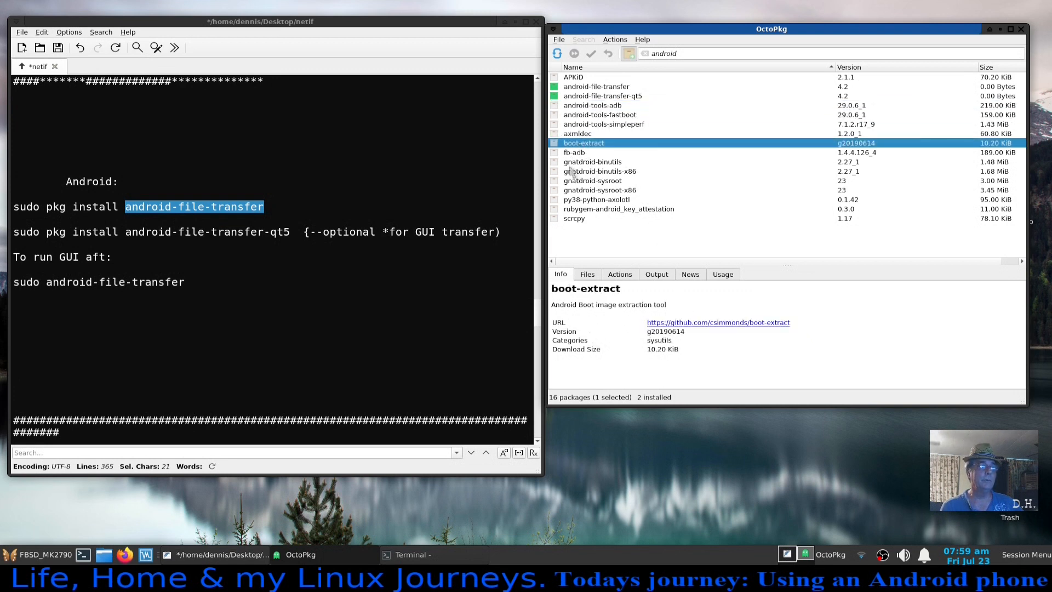
pyautogui.click(600, 191)
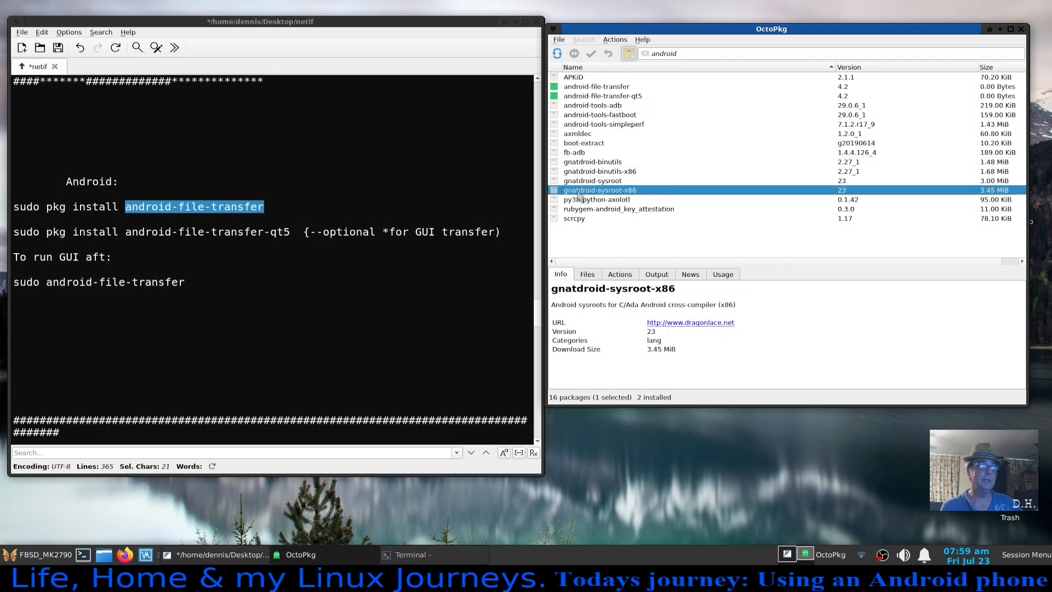
pyautogui.click(598, 199)
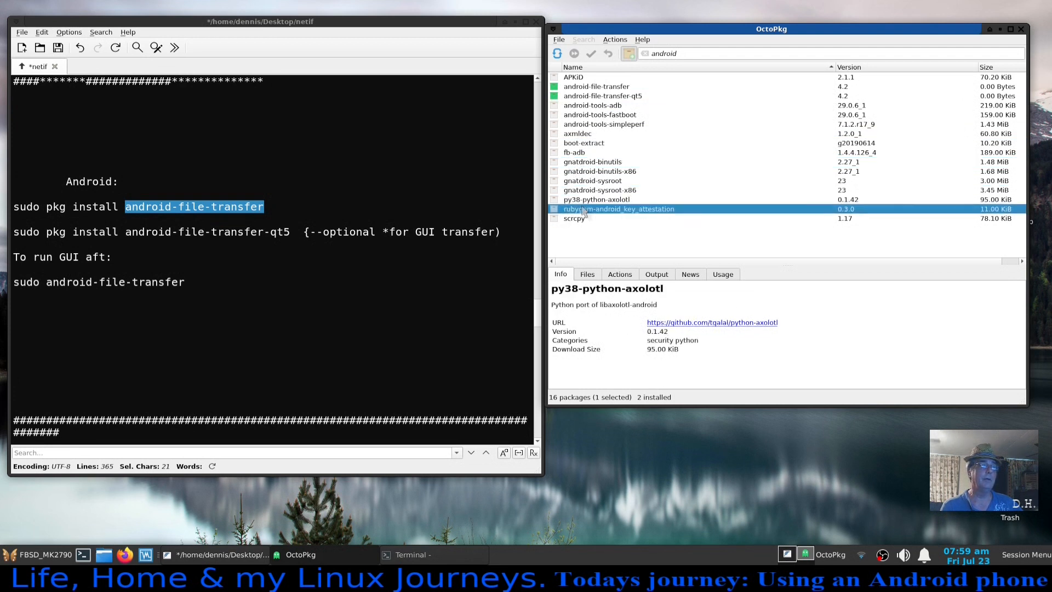
pyautogui.click(618, 208)
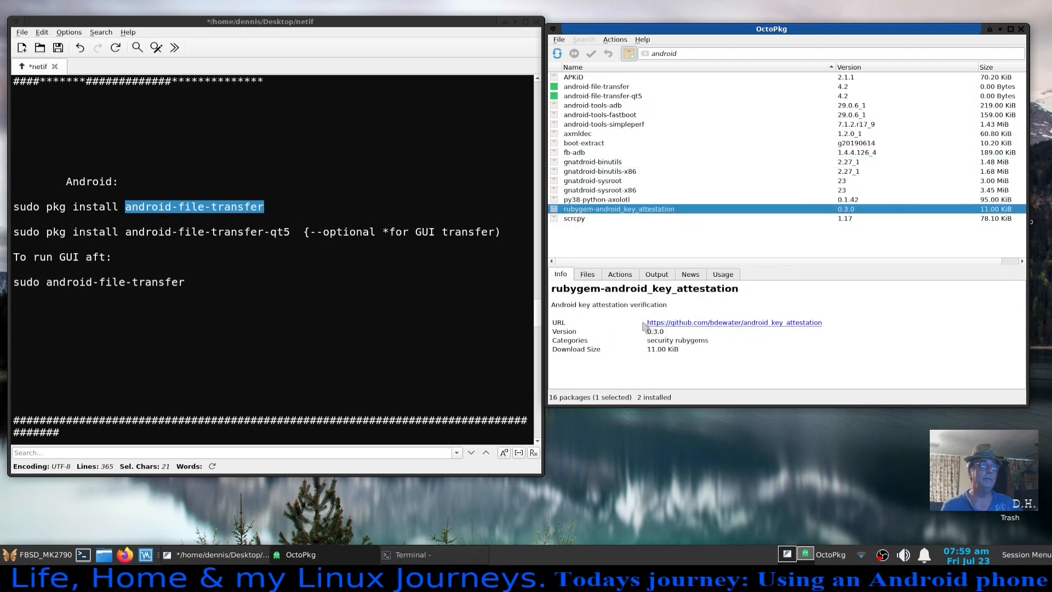
pyautogui.moveTo(604, 296)
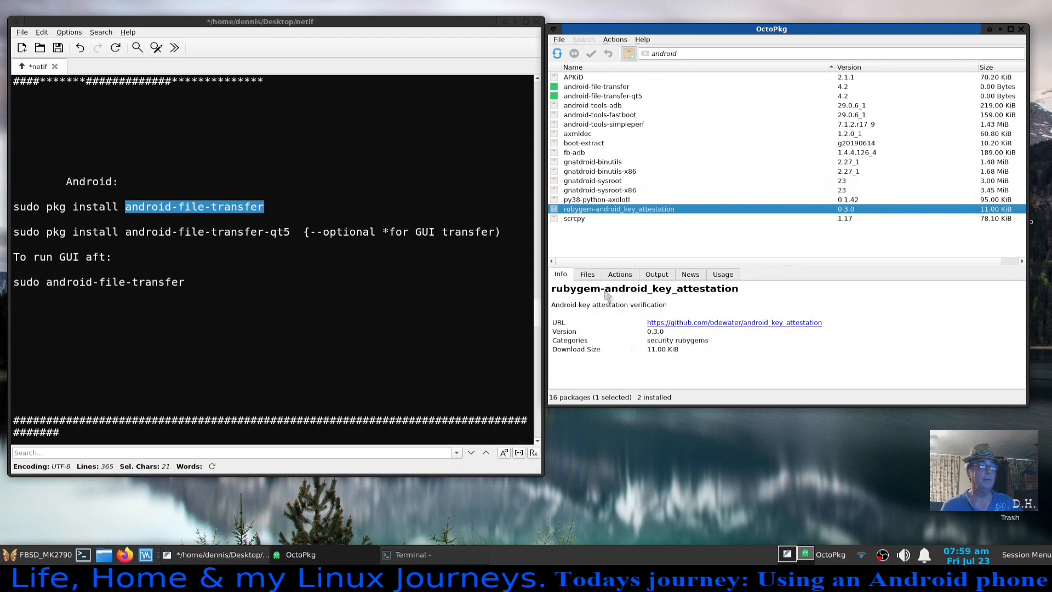
pyautogui.moveTo(588, 152)
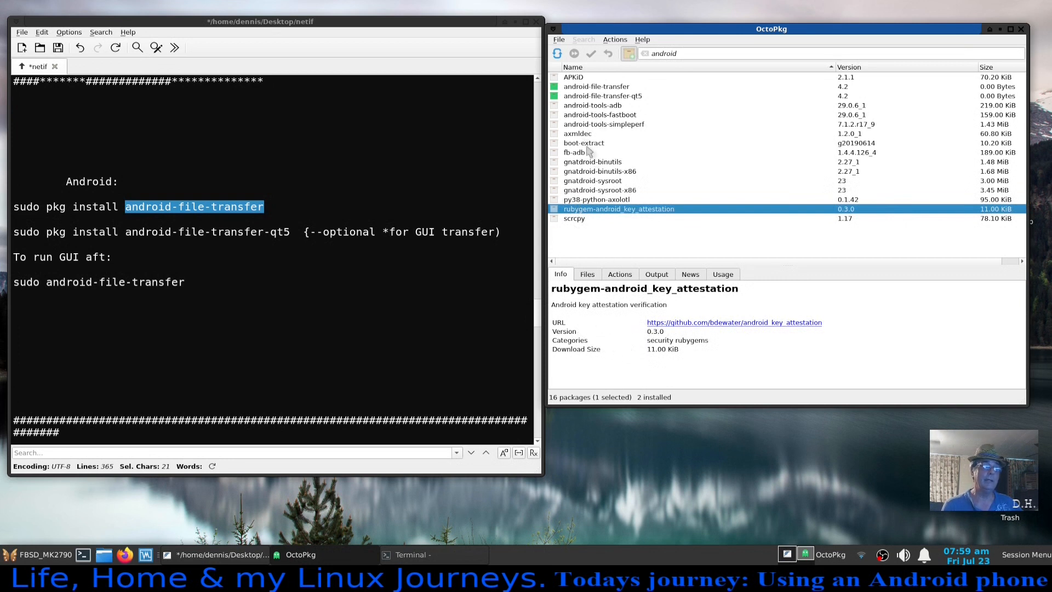
pyautogui.click(577, 132)
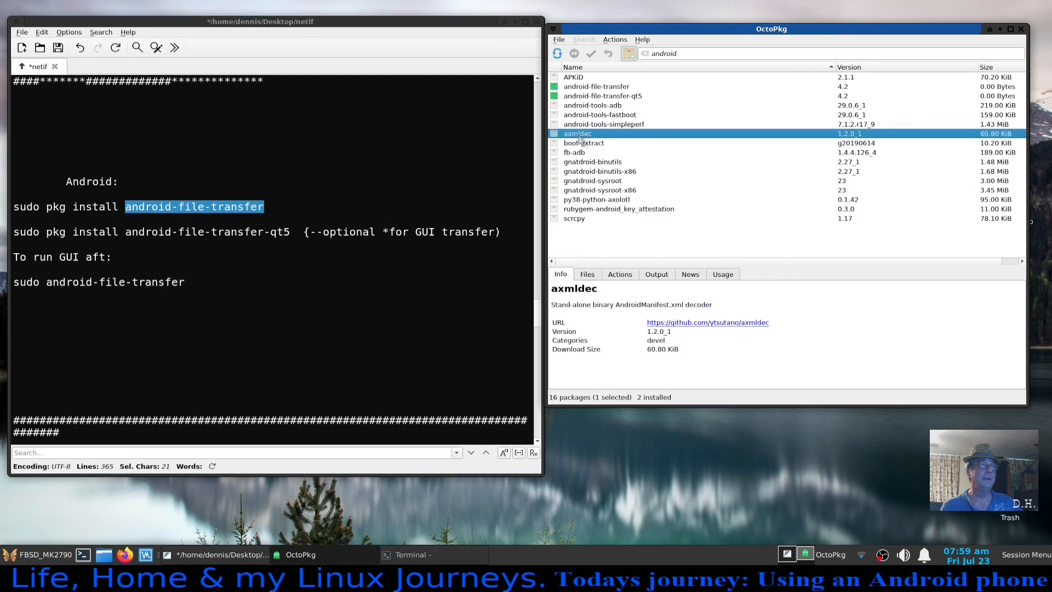
pyautogui.moveTo(621, 329)
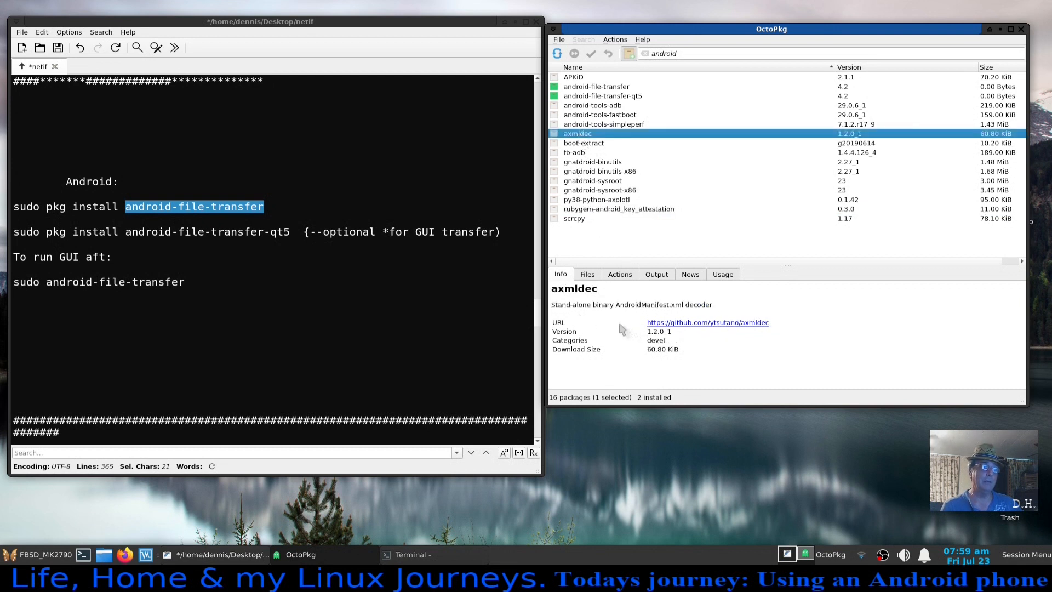
pyautogui.moveTo(694, 326)
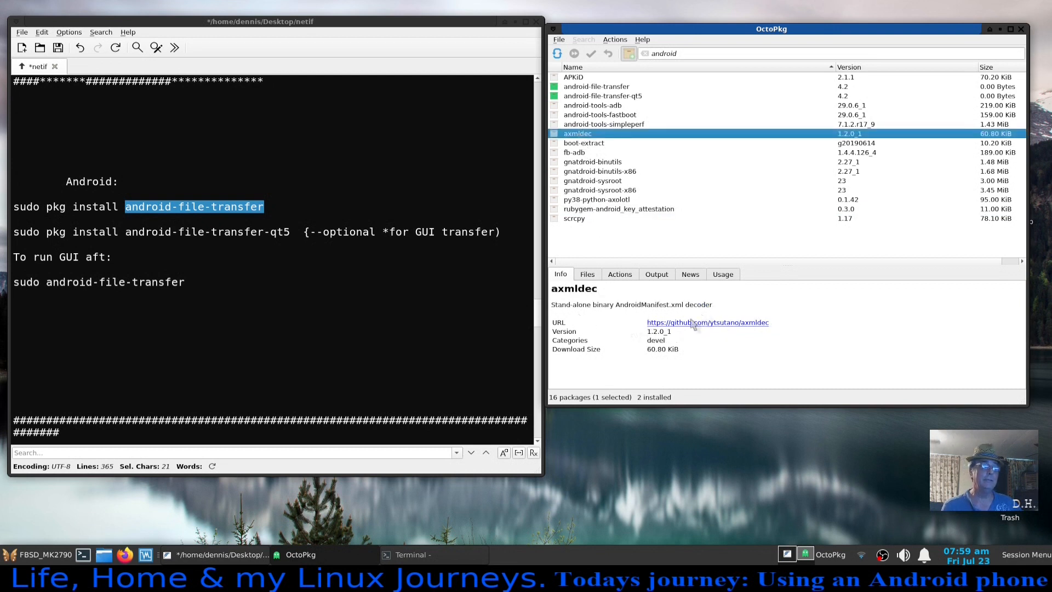
pyautogui.moveTo(816, 338)
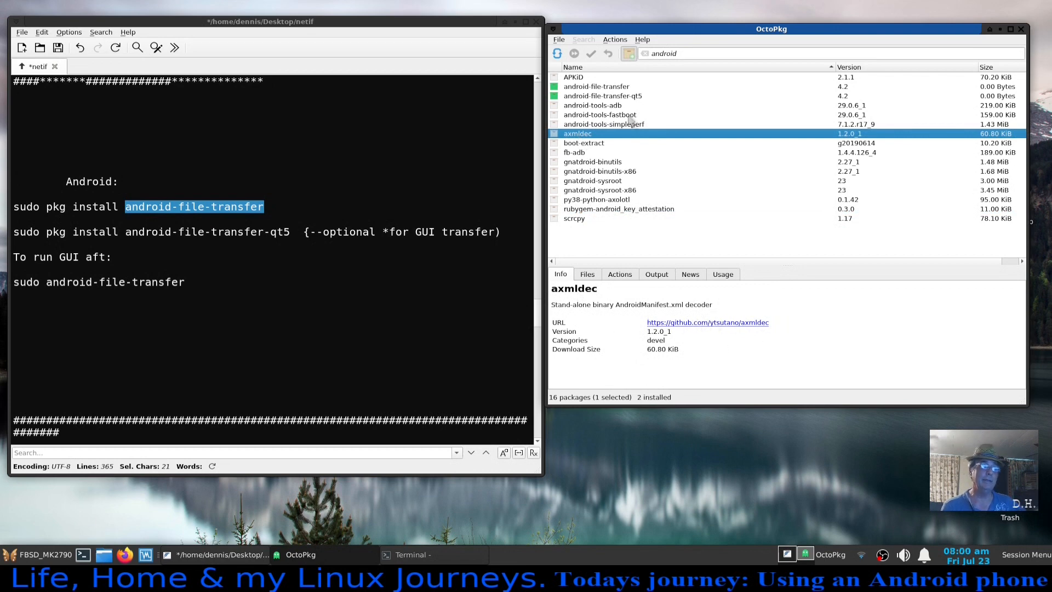
# Close the OctoPkg window, leaving the FeatherPad notes visible.
pyautogui.click(1011, 29)
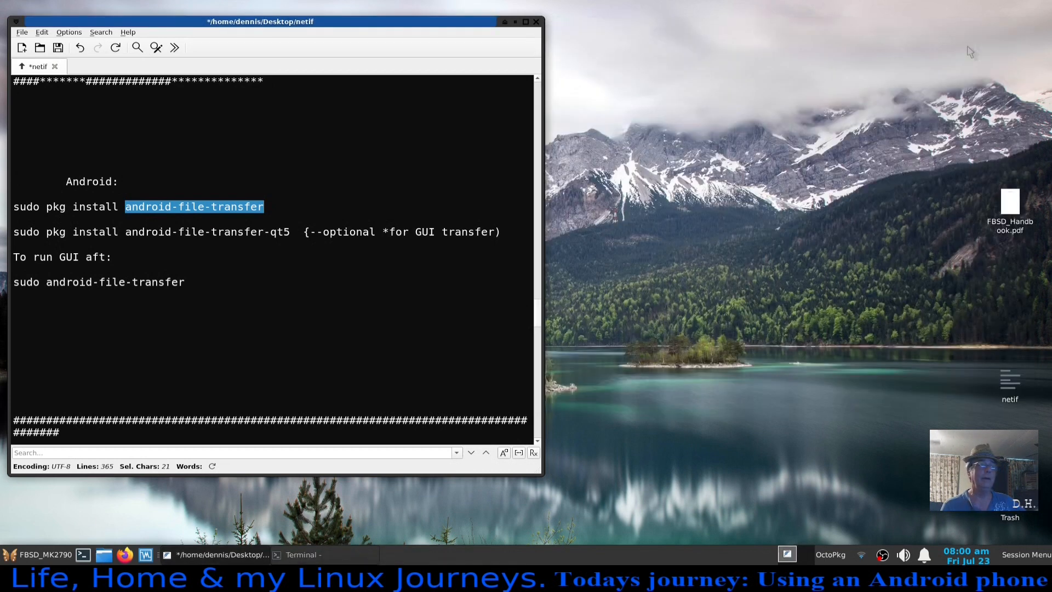
pyautogui.click(329, 374)
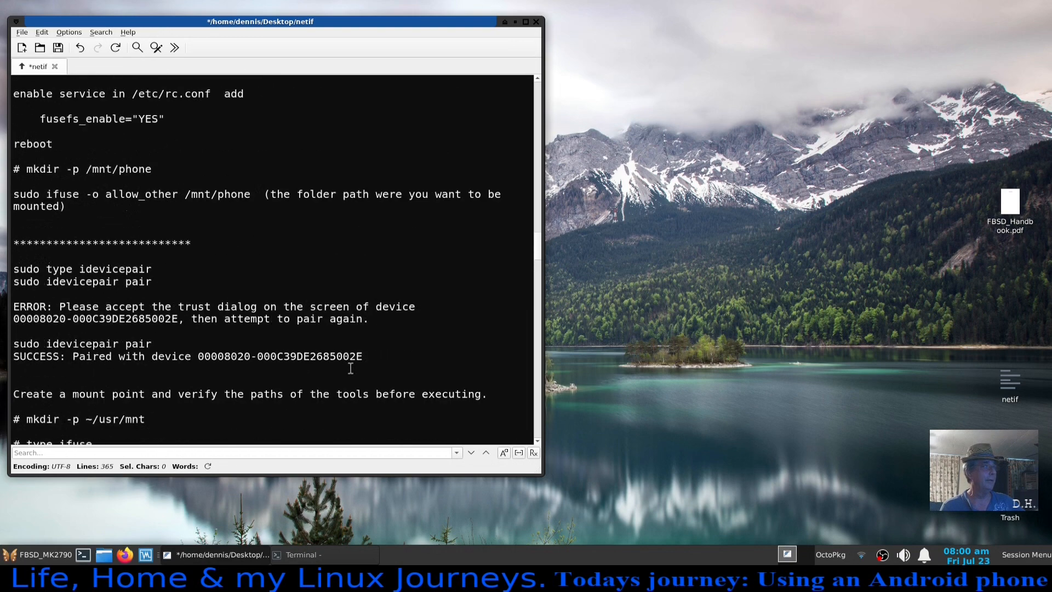
pyautogui.scroll(3)
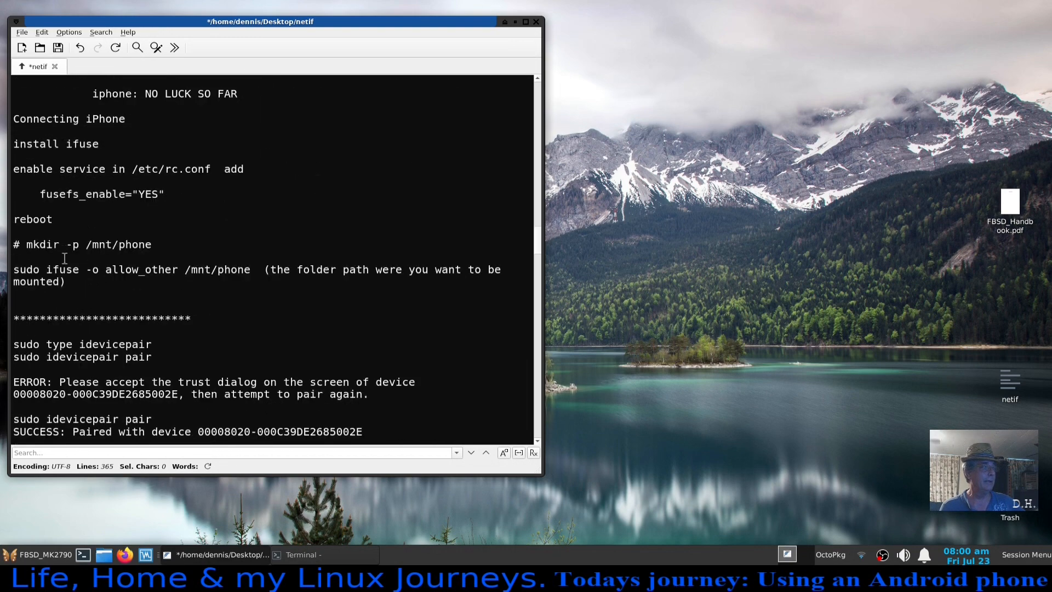
pyautogui.scroll(-3)
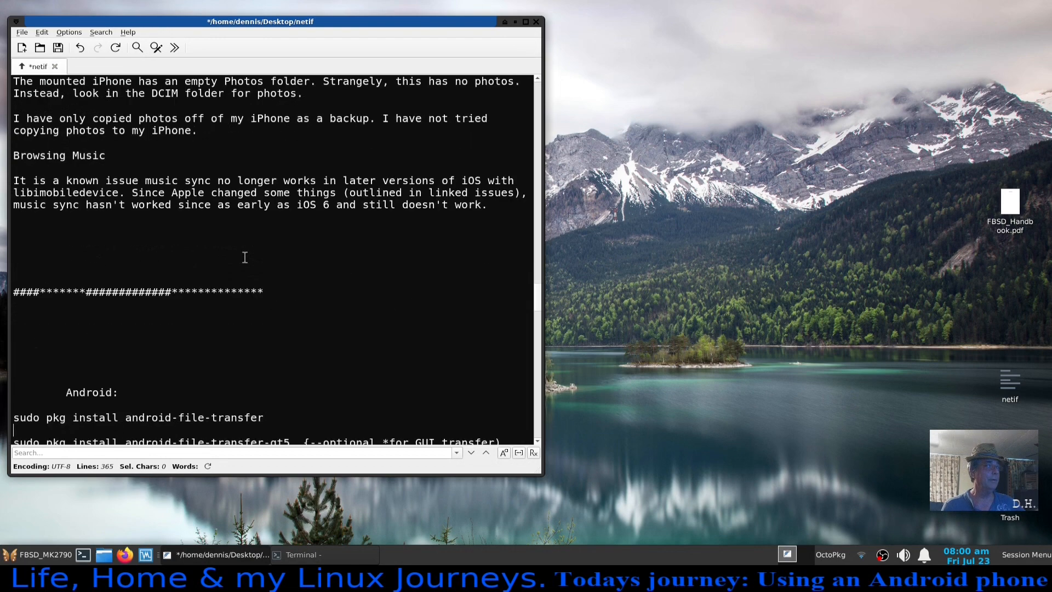
pyautogui.scroll(-3)
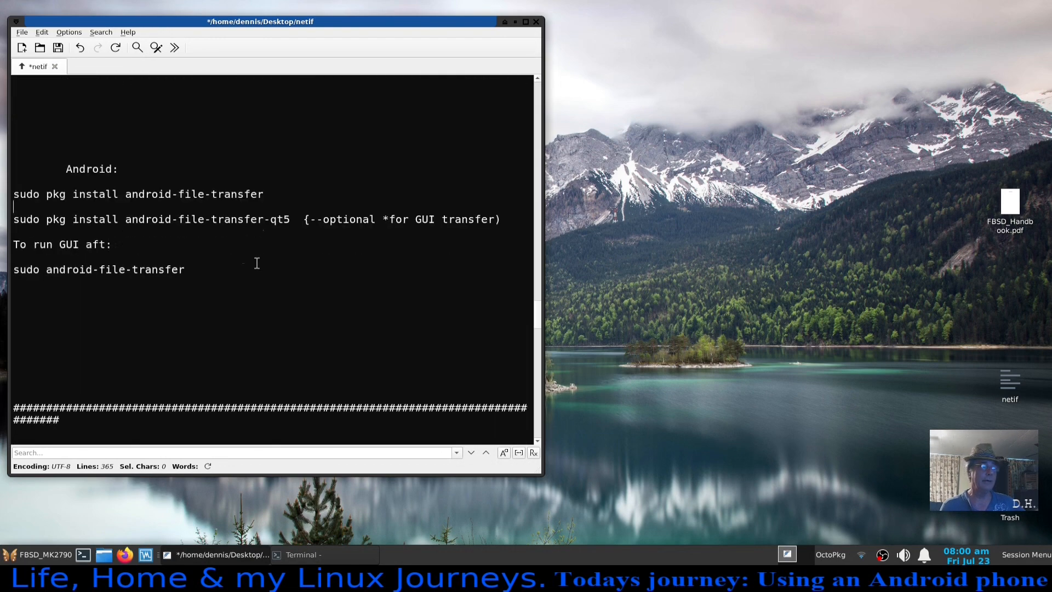
pyautogui.scroll(3)
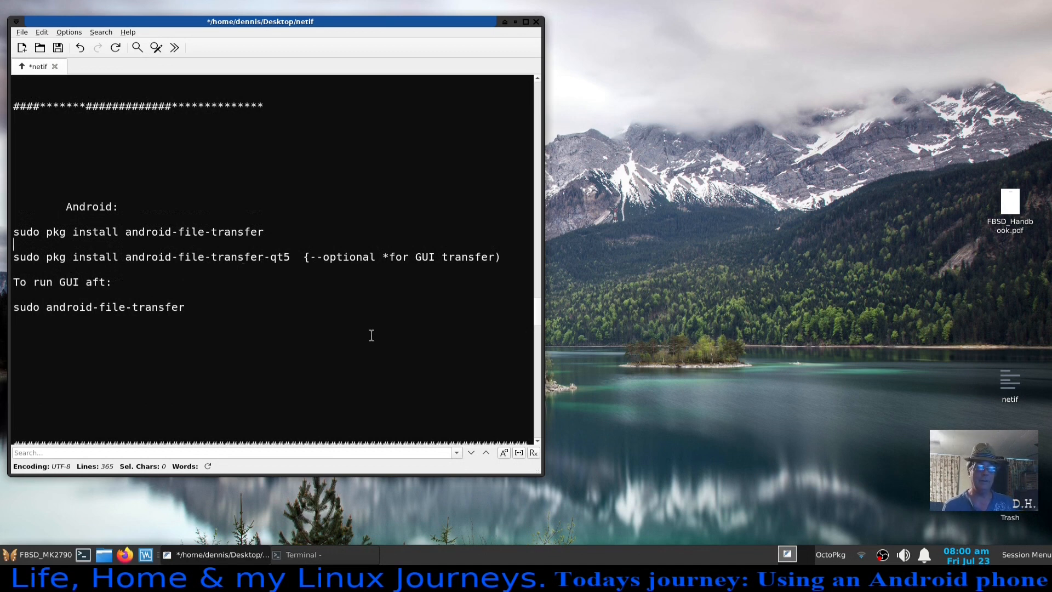
pyautogui.moveTo(382, 336)
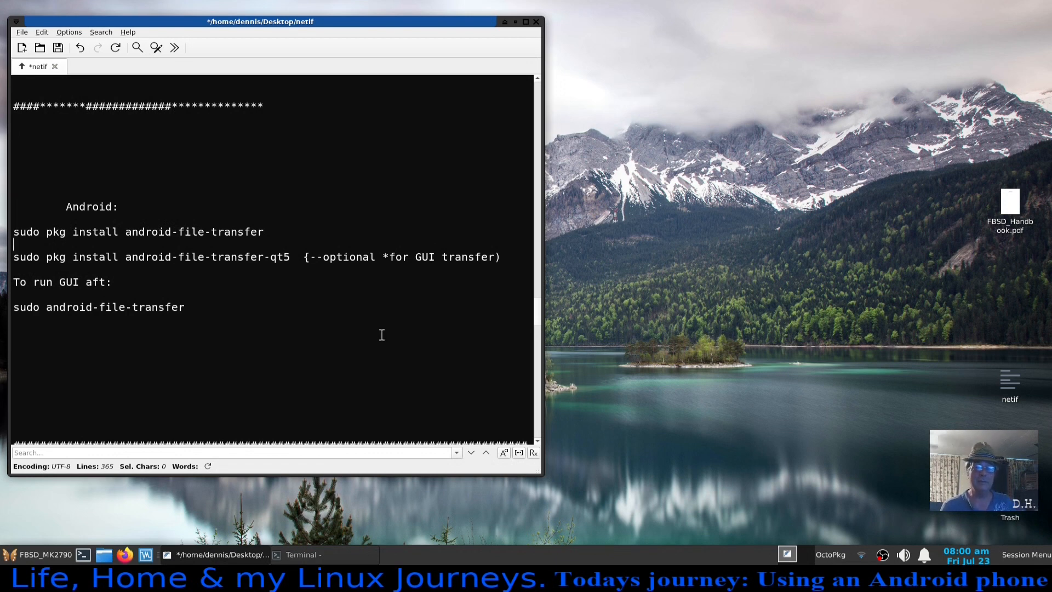
pyautogui.moveTo(141, 256)
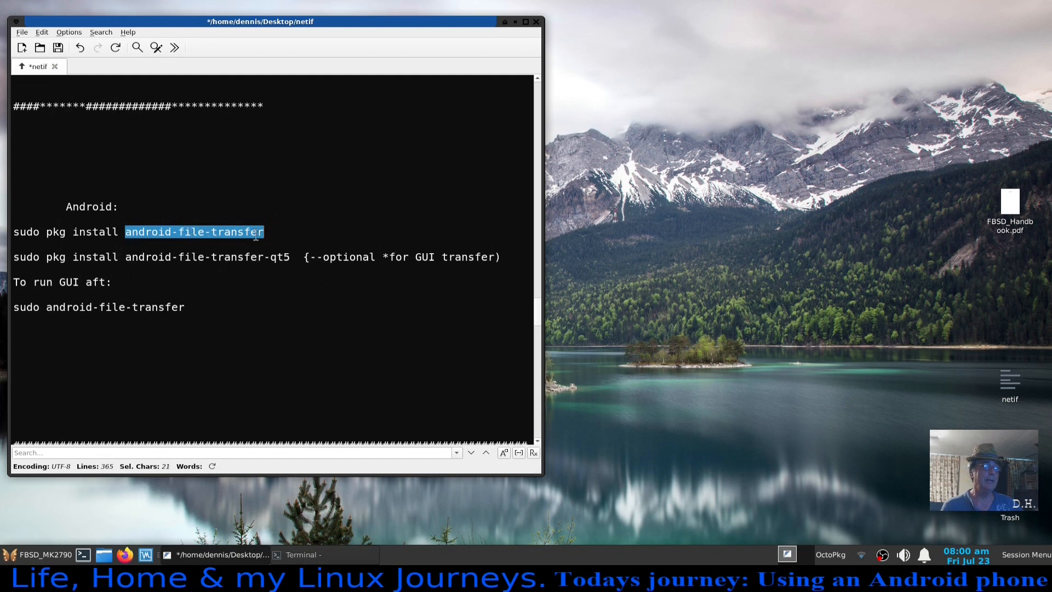
# Deselect the current selection and select 'android-file-transfer-qt5' in the second install line.
pyautogui.click(376, 307)
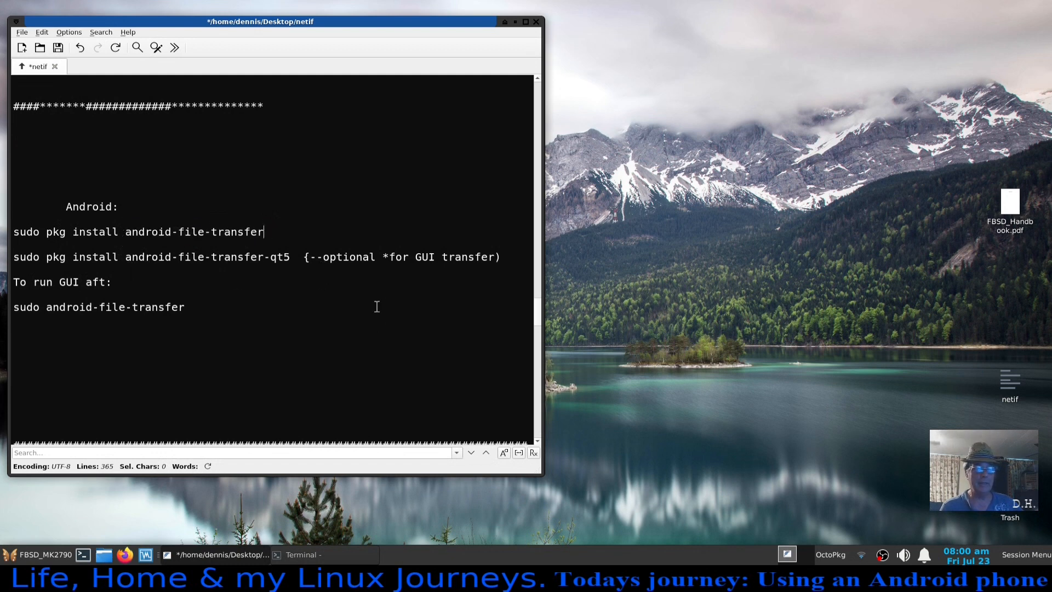
pyautogui.doubleClick(207, 256)
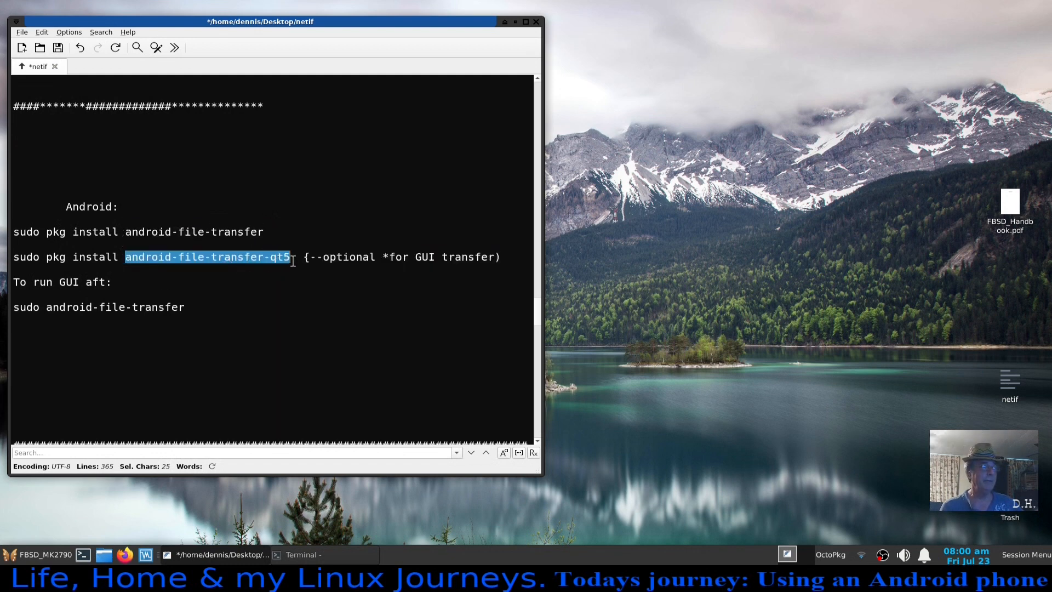
pyautogui.moveTo(493, 281)
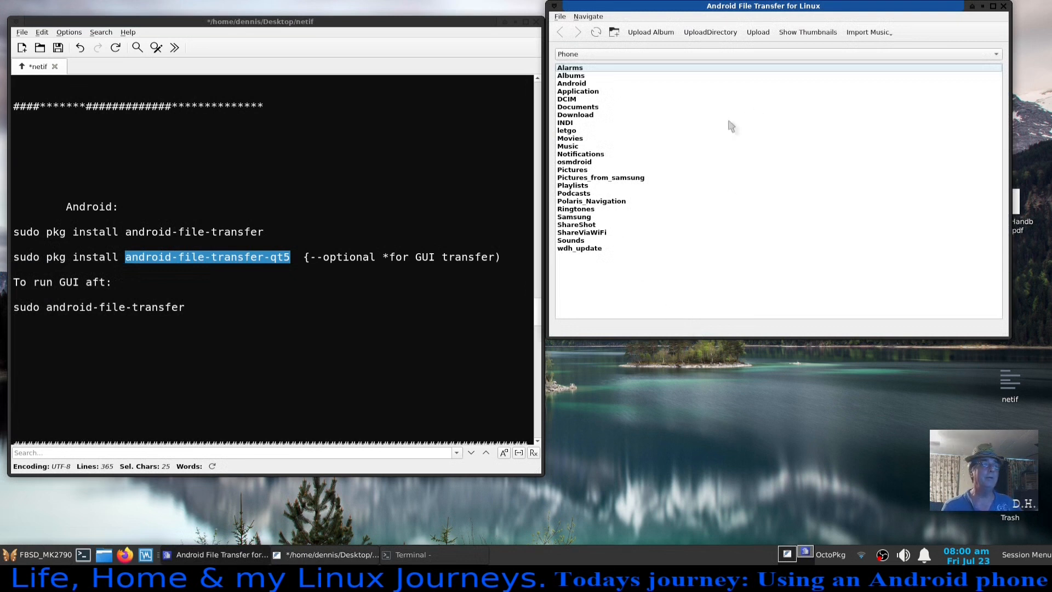
pyautogui.moveTo(693, 234)
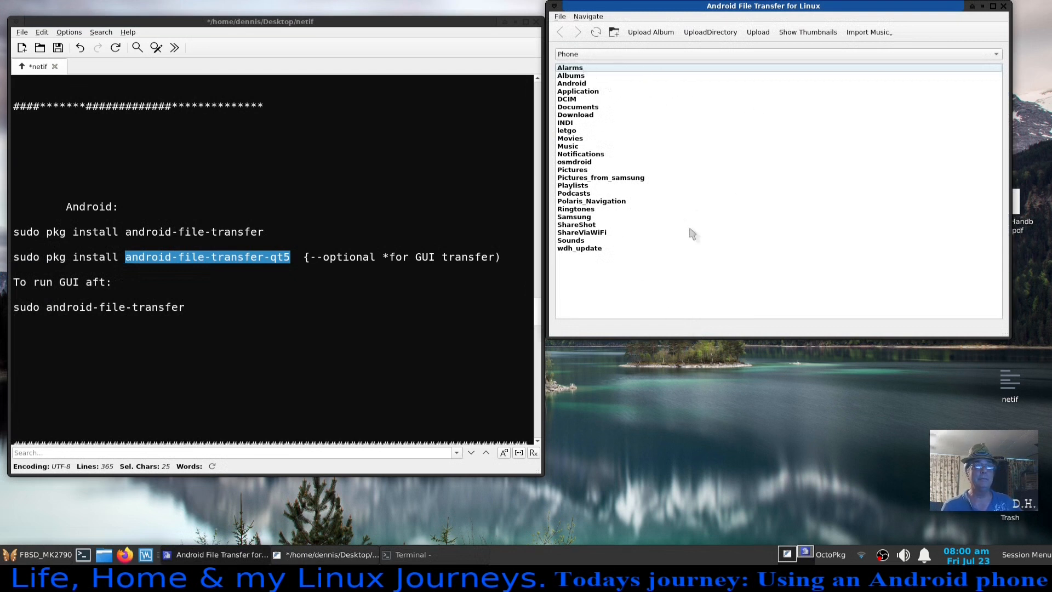
pyautogui.moveTo(636, 255)
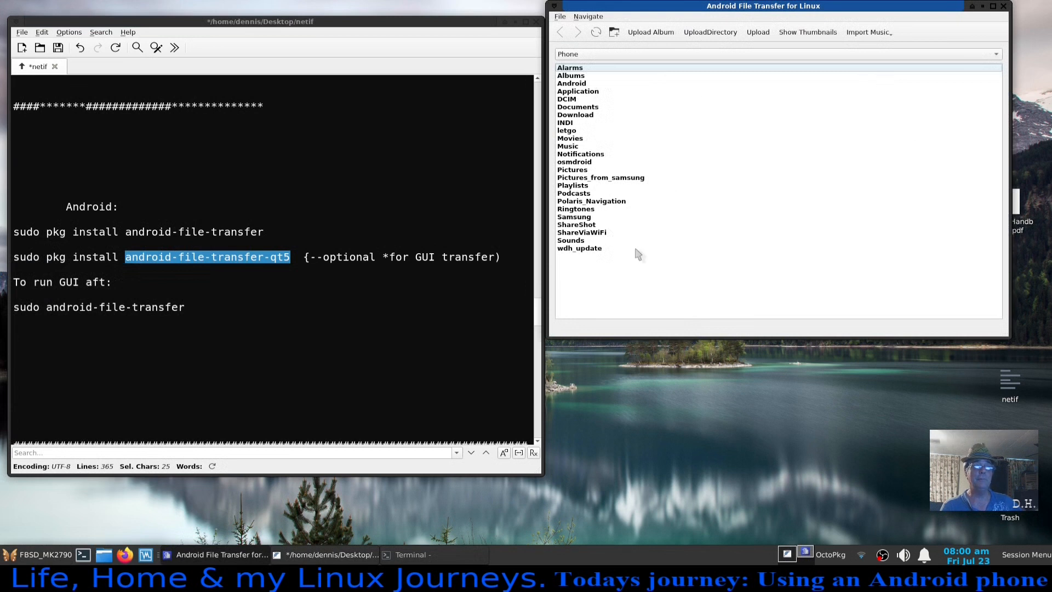
pyautogui.moveTo(709, 96)
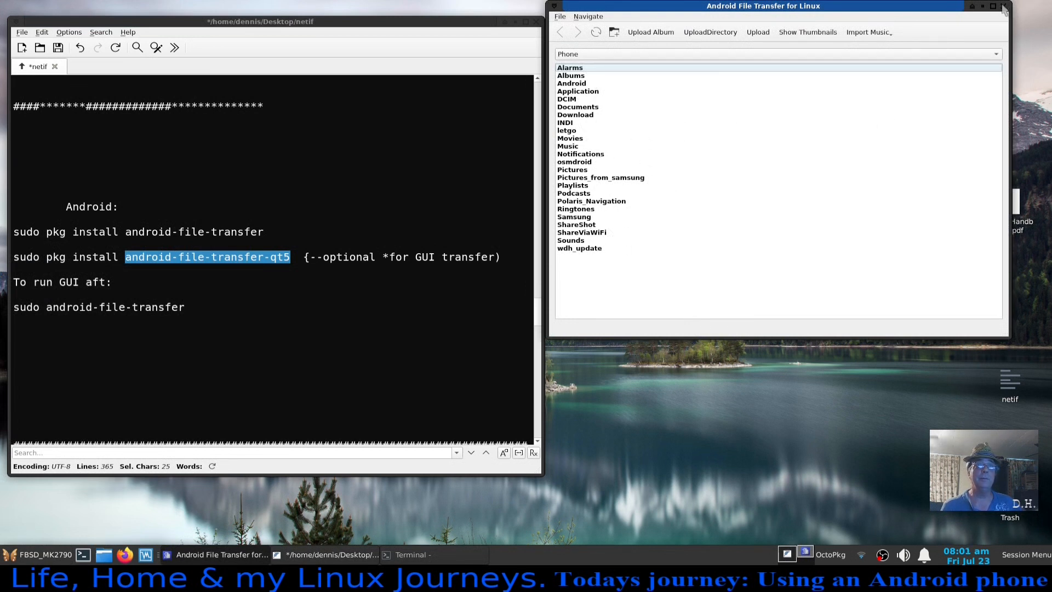
pyautogui.click(1005, 6)
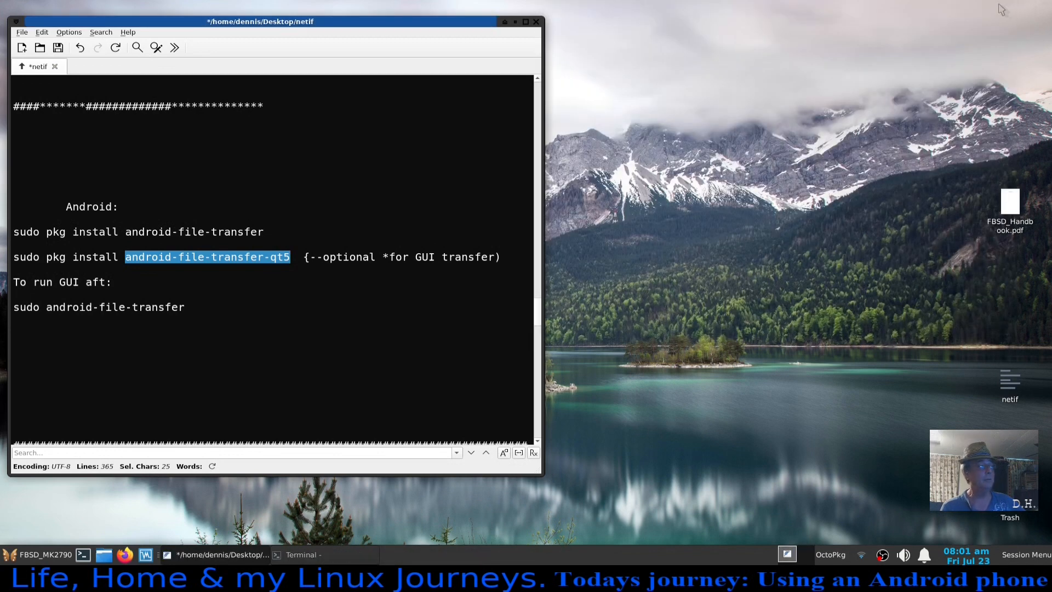
pyautogui.moveTo(819, 321)
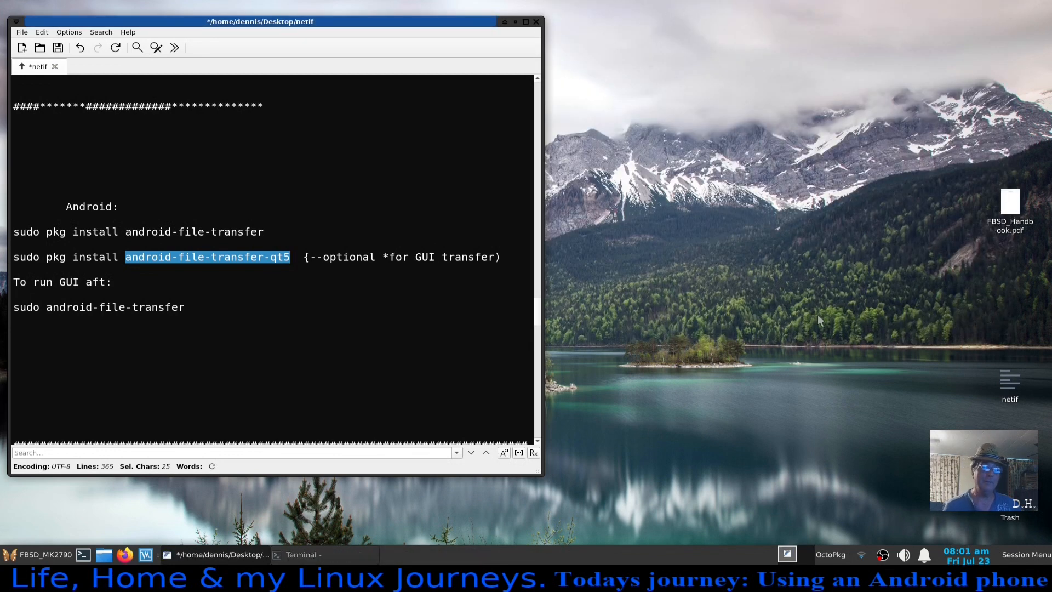
pyautogui.moveTo(843, 309)
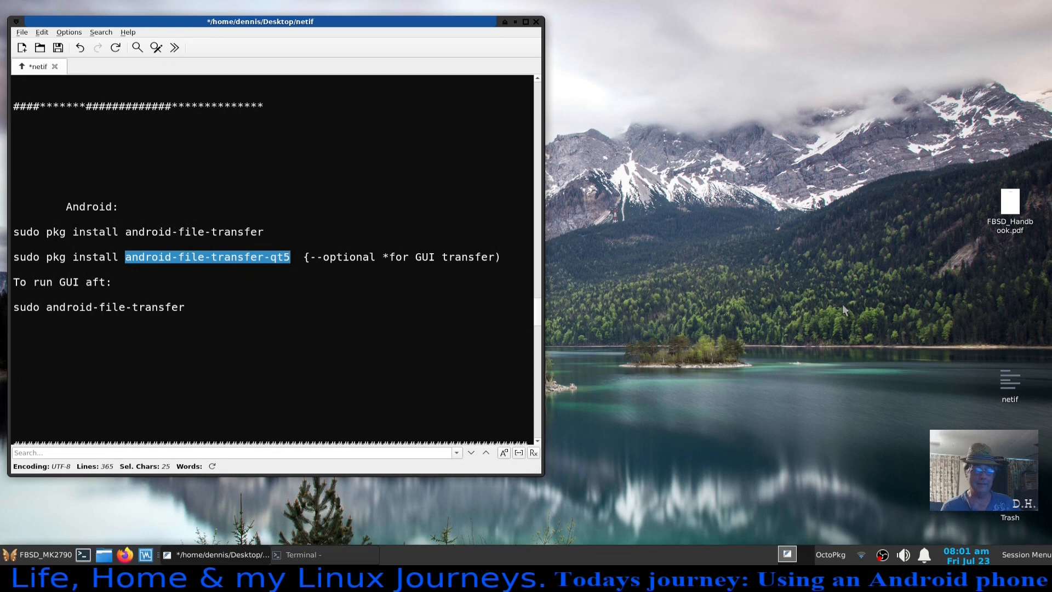
pyautogui.moveTo(884, 433)
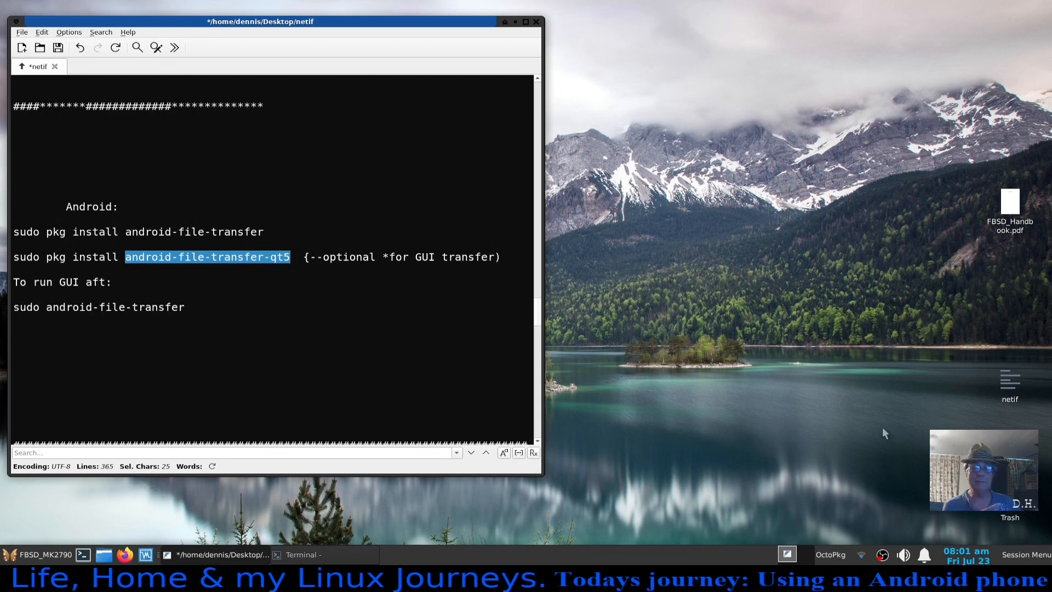